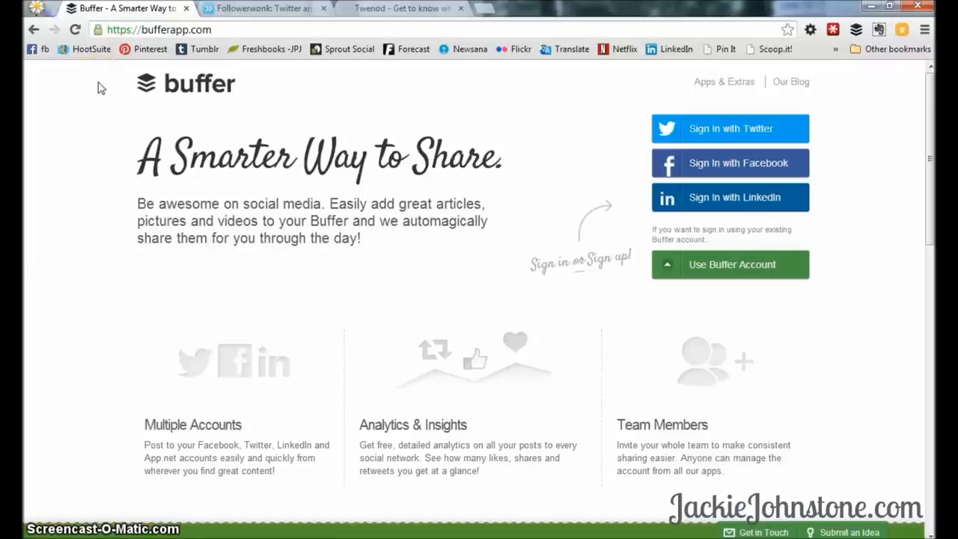
mouse_move(266, 78)
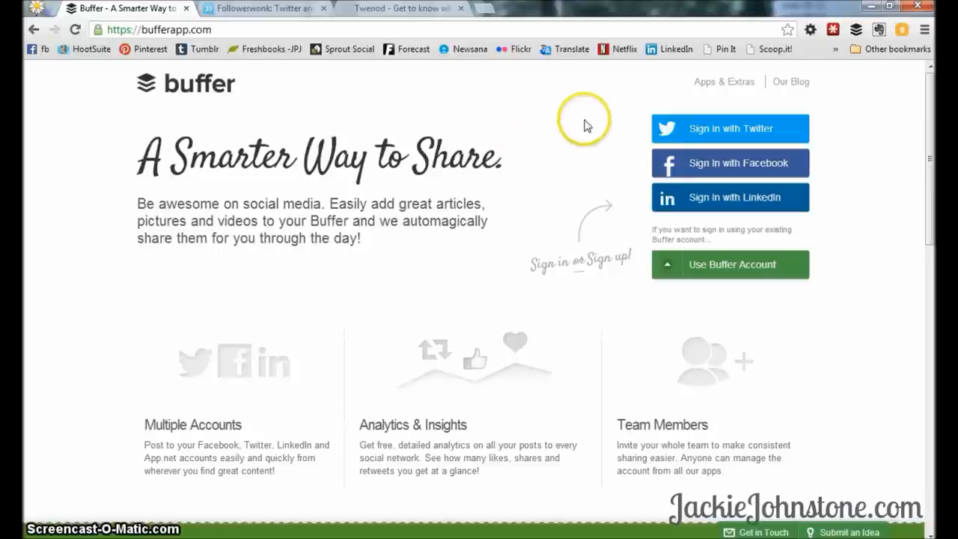
mouse_move(703, 128)
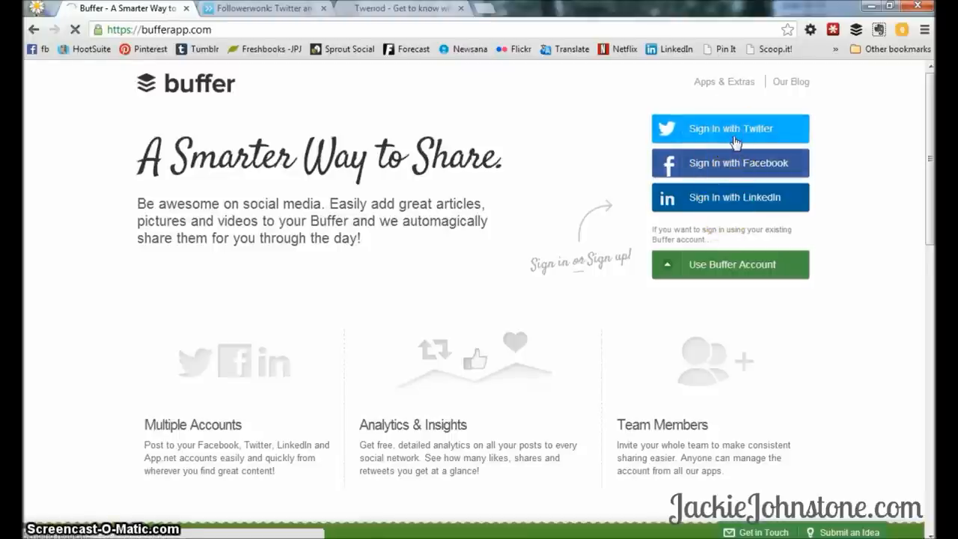
Sign in with Twitter and create a new Buffer account.
click(730, 129)
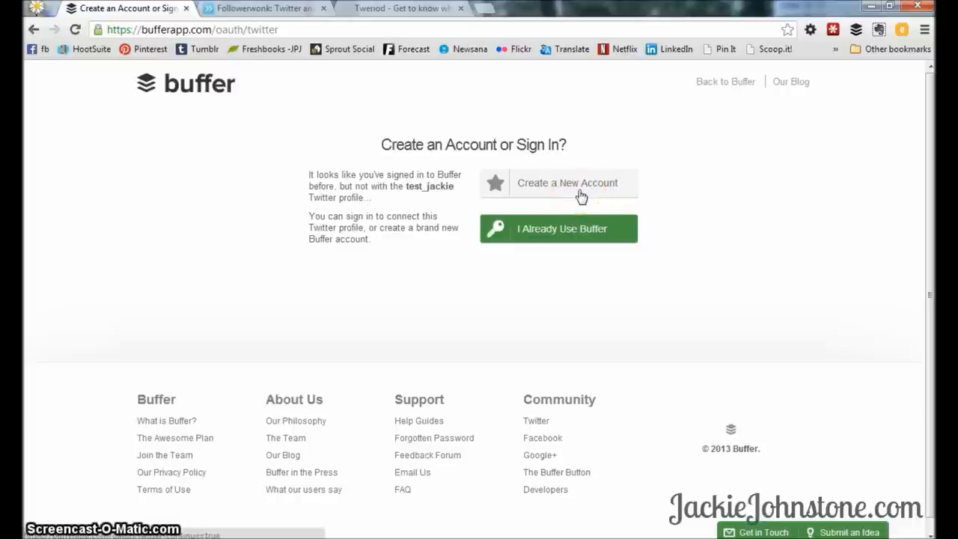
click(566, 182)
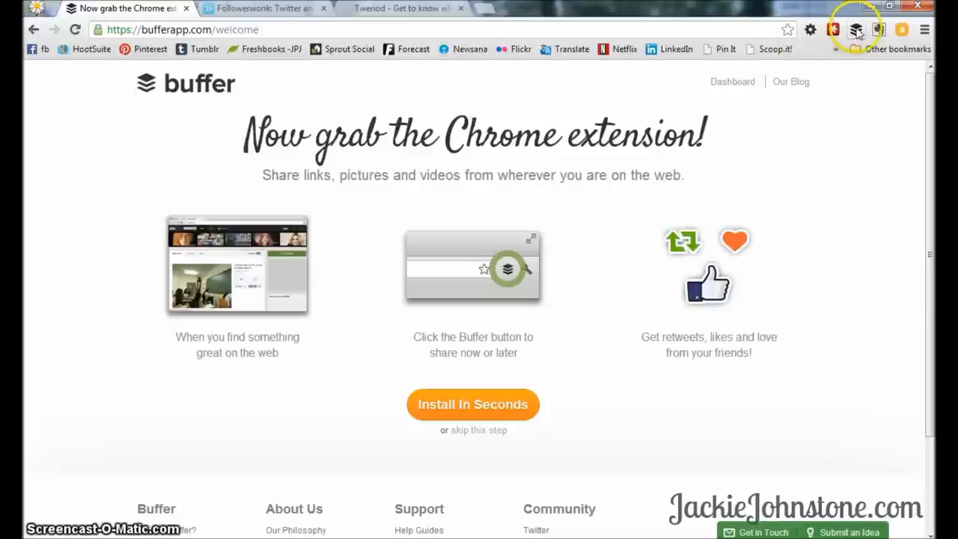
mouse_move(855, 32)
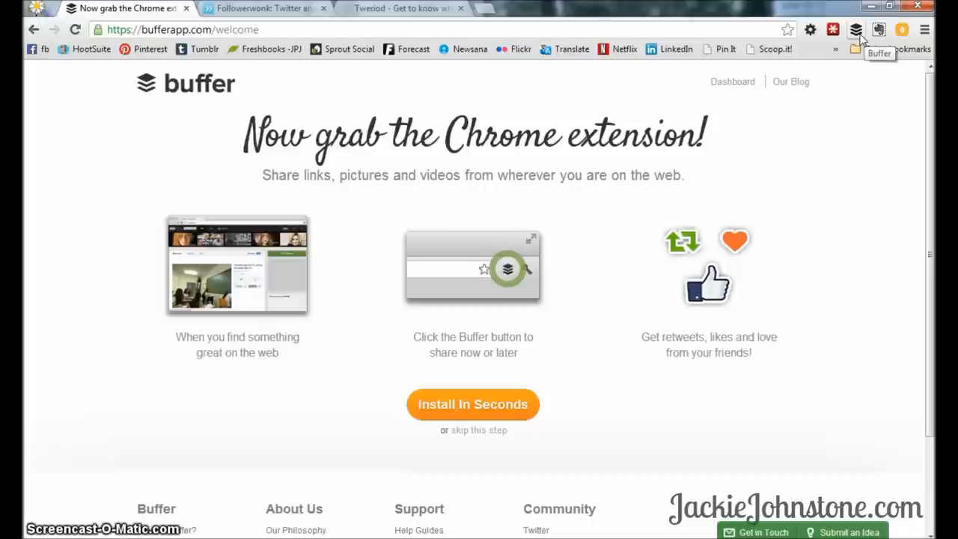
mouse_move(523, 308)
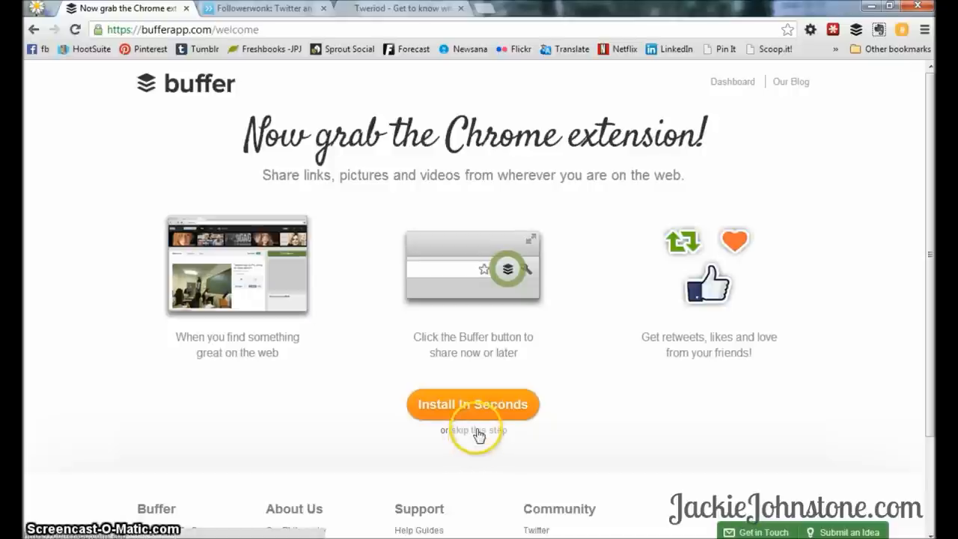
Skip the extension, submit the 'jacki' email suggestion and finish account setup.
click(472, 429)
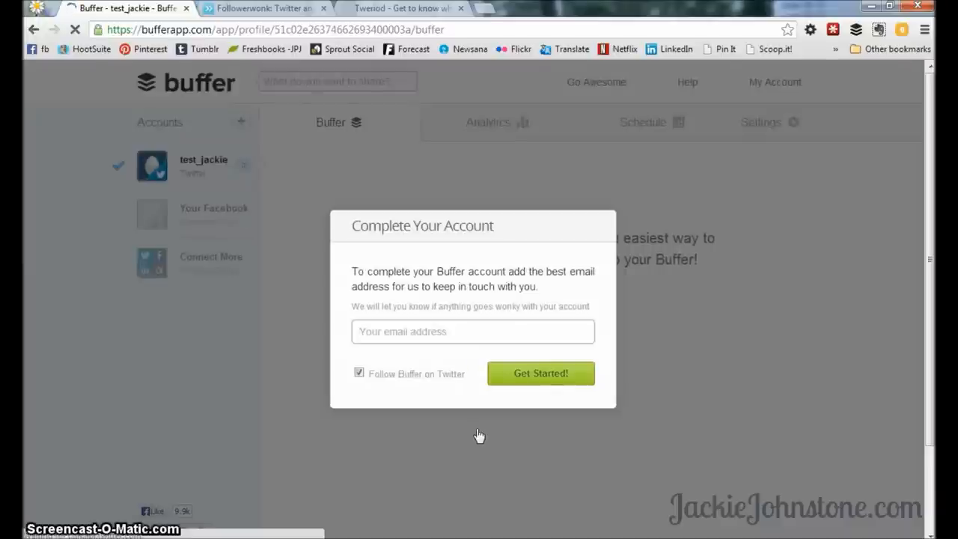
text(jacki)
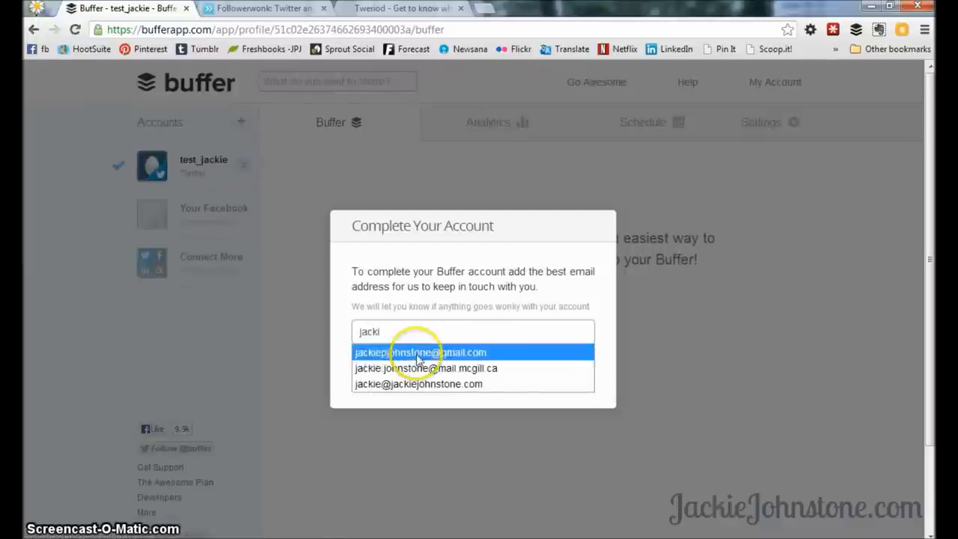
click(417, 383)
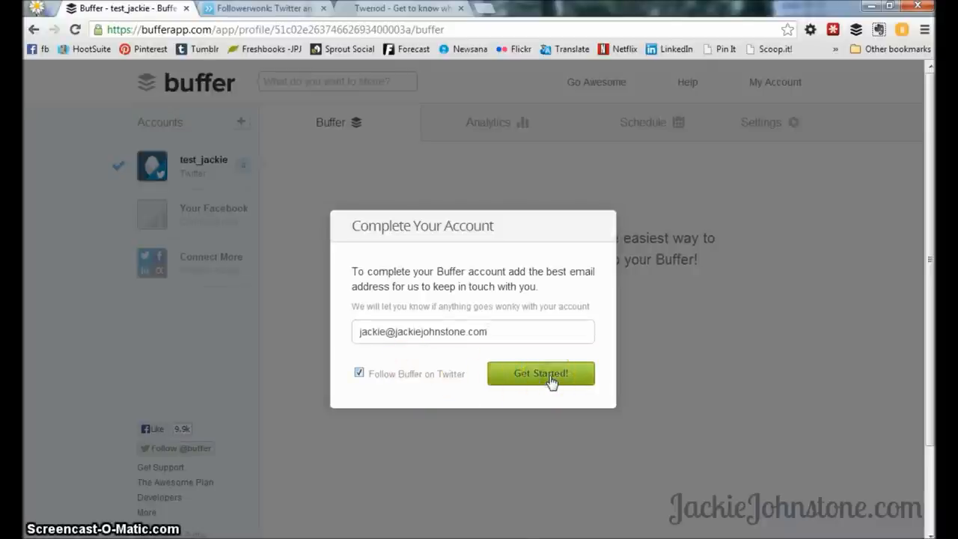
click(540, 372)
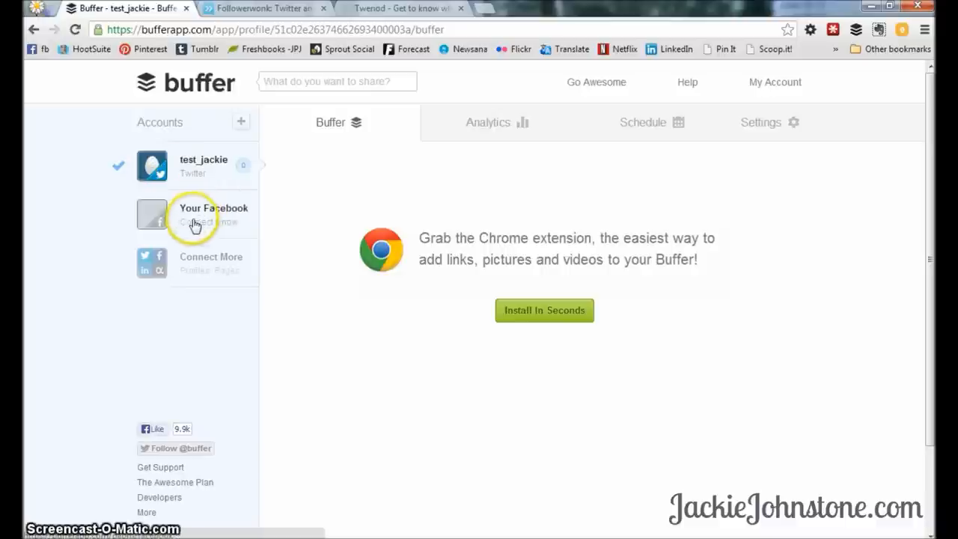
mouse_move(224, 231)
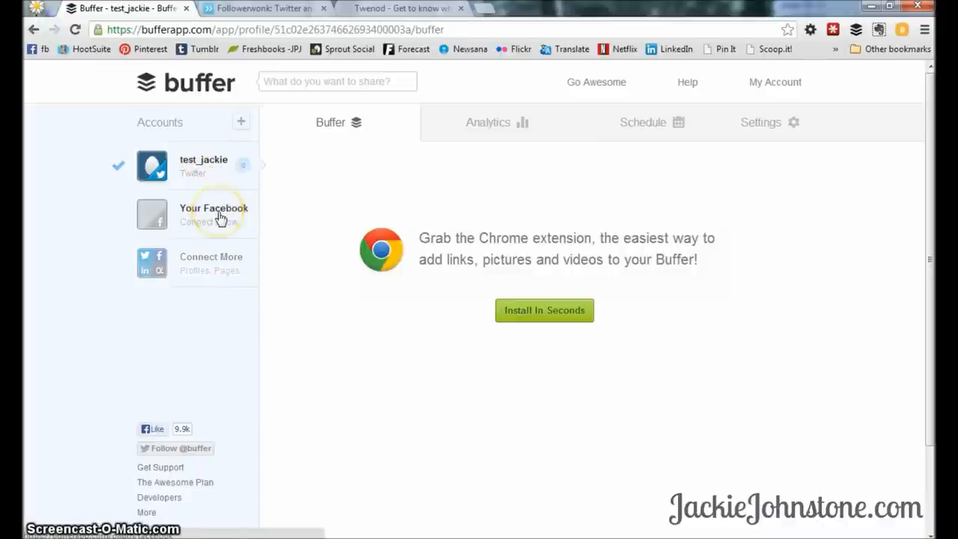
mouse_move(245, 260)
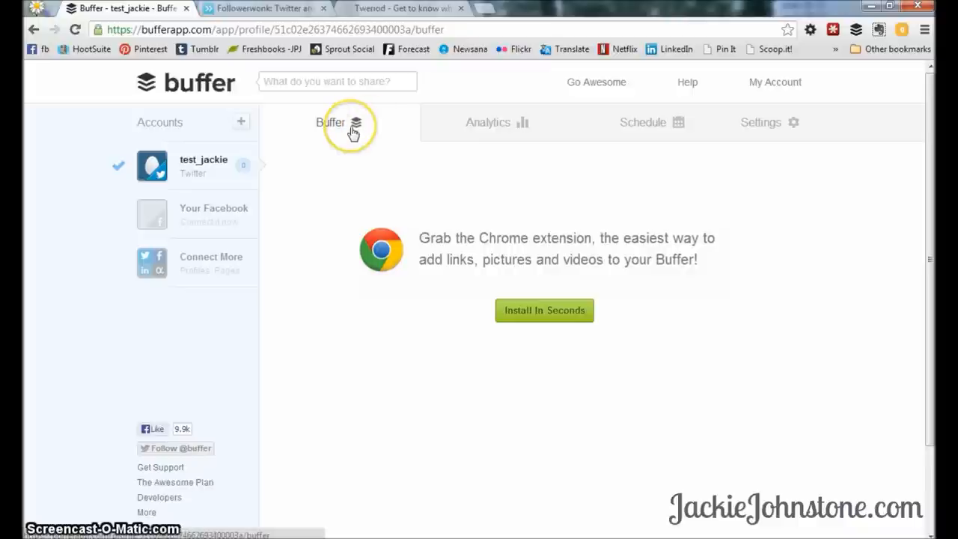
mouse_move(381, 148)
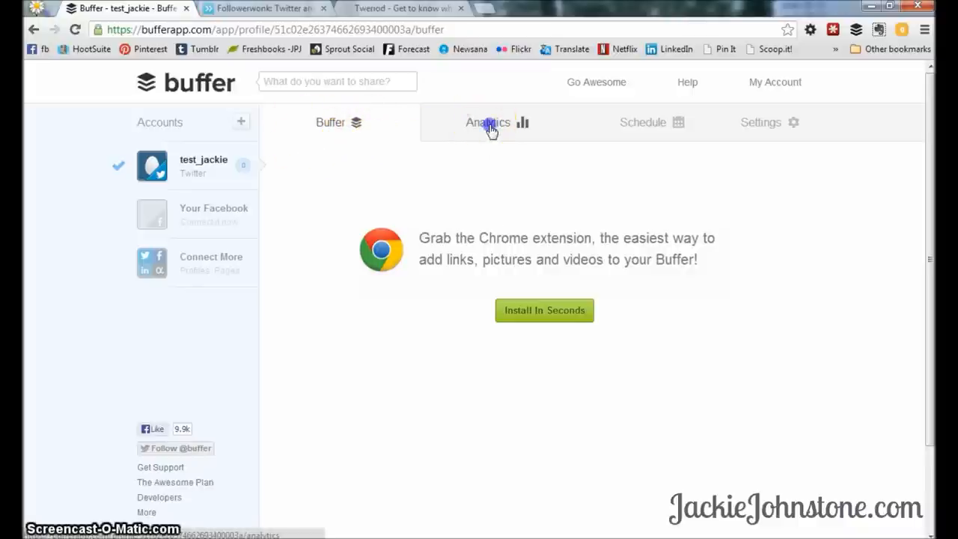
View the Analytics page for the connected Twitter account.
click(487, 123)
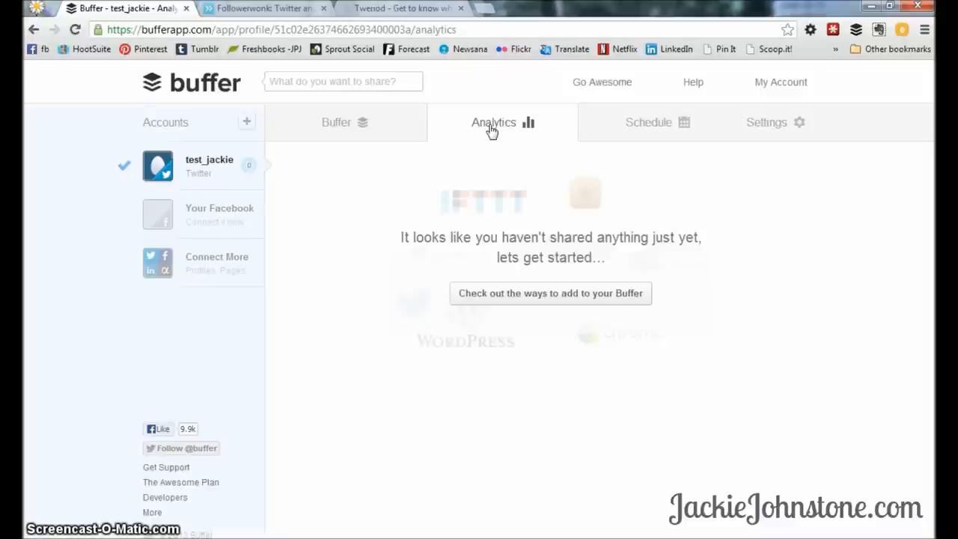
mouse_move(601, 137)
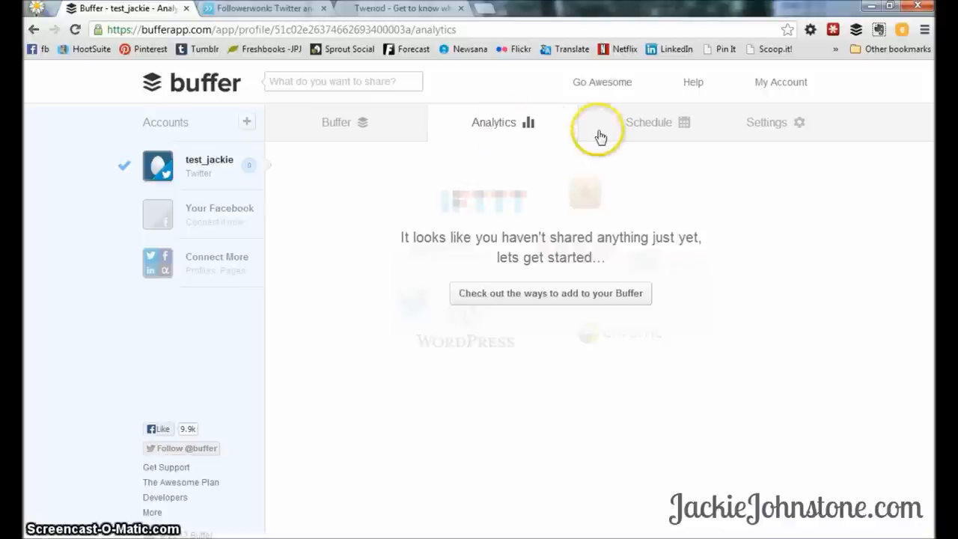
Set the schedule timezone to Paris - France and dismiss the Awesome Plan upgrade prompt.
click(650, 123)
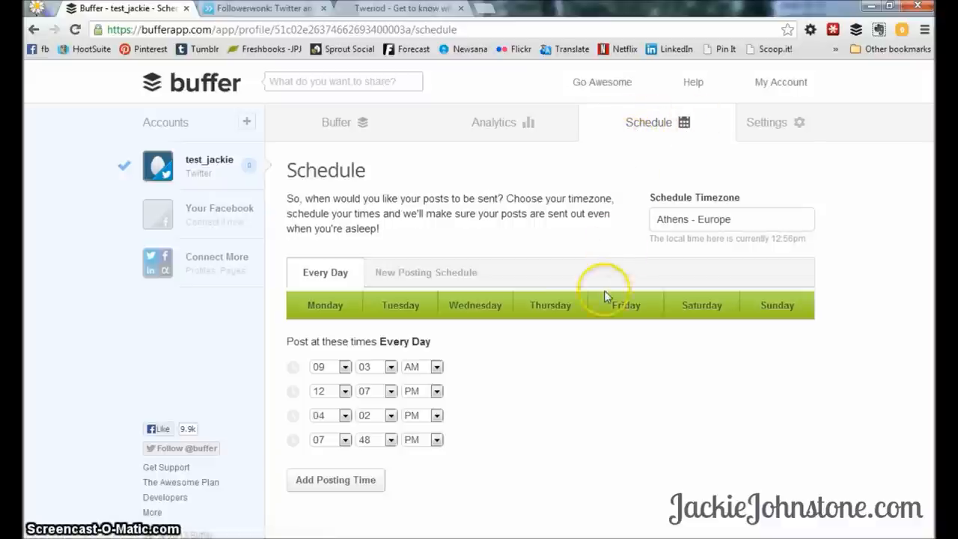
mouse_move(634, 310)
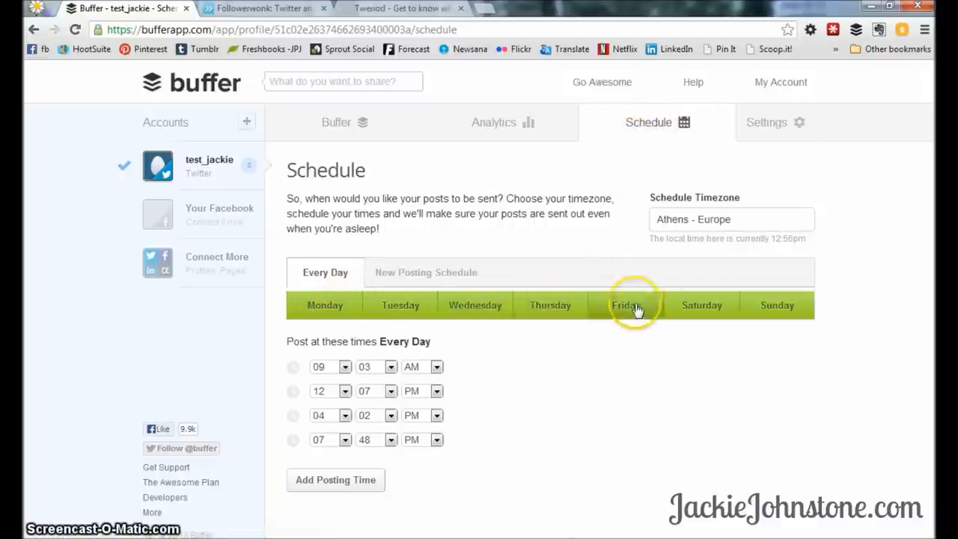
mouse_move(324, 305)
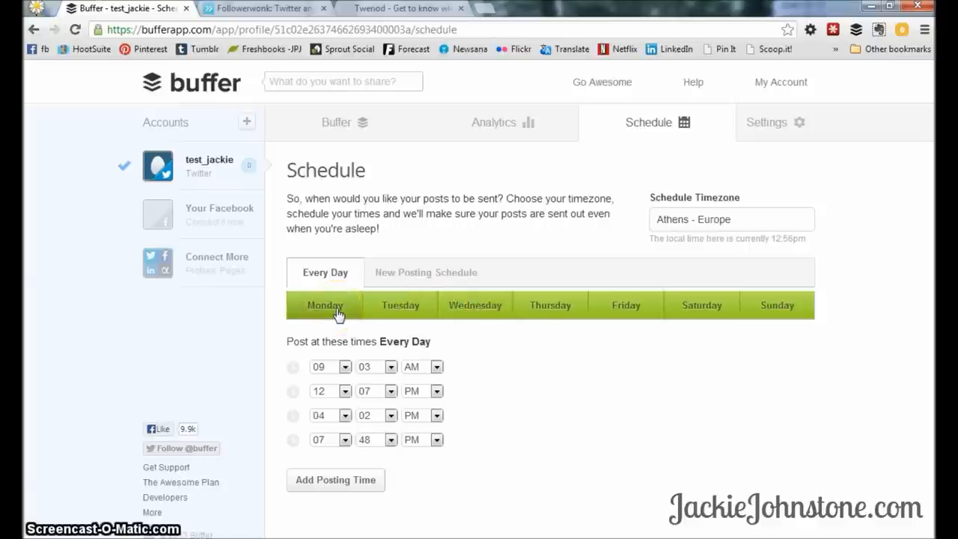
click(730, 219)
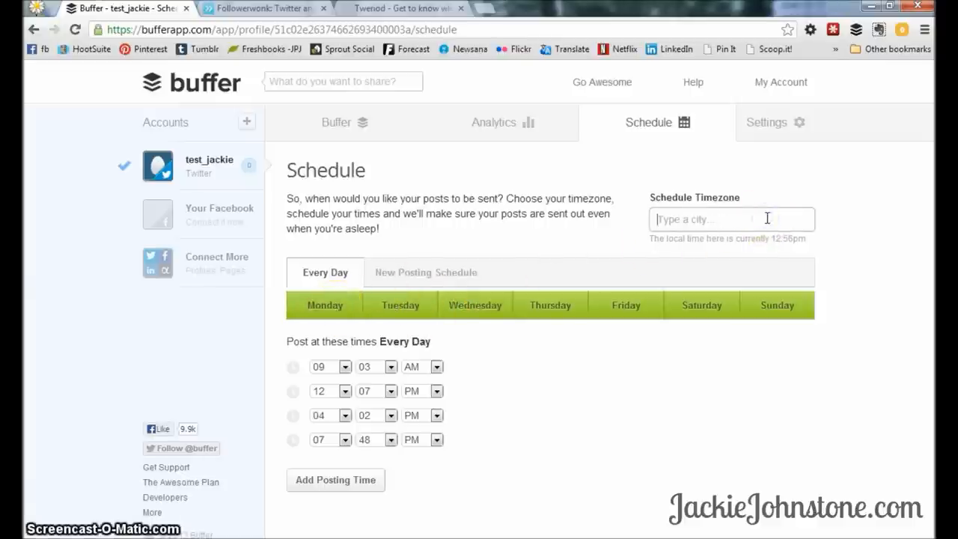
text(paris)
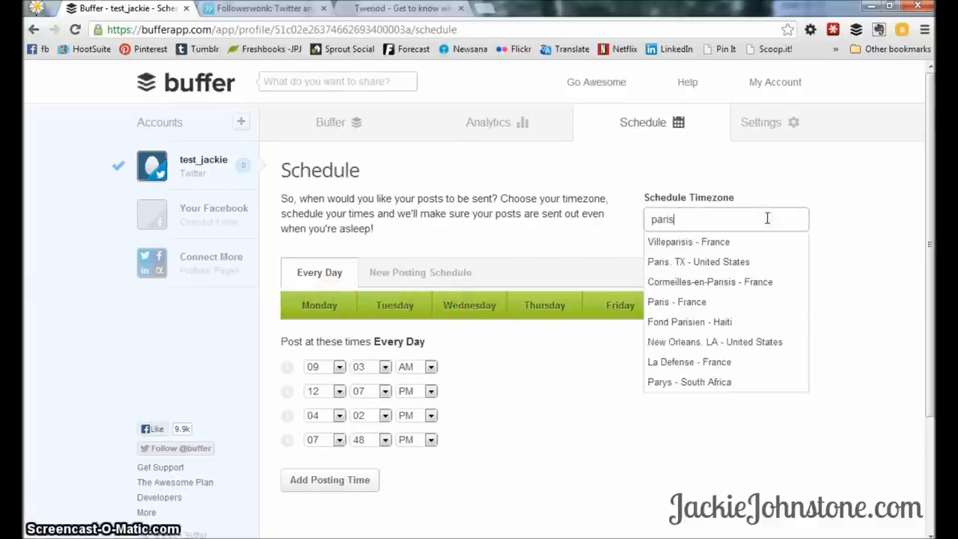
click(676, 303)
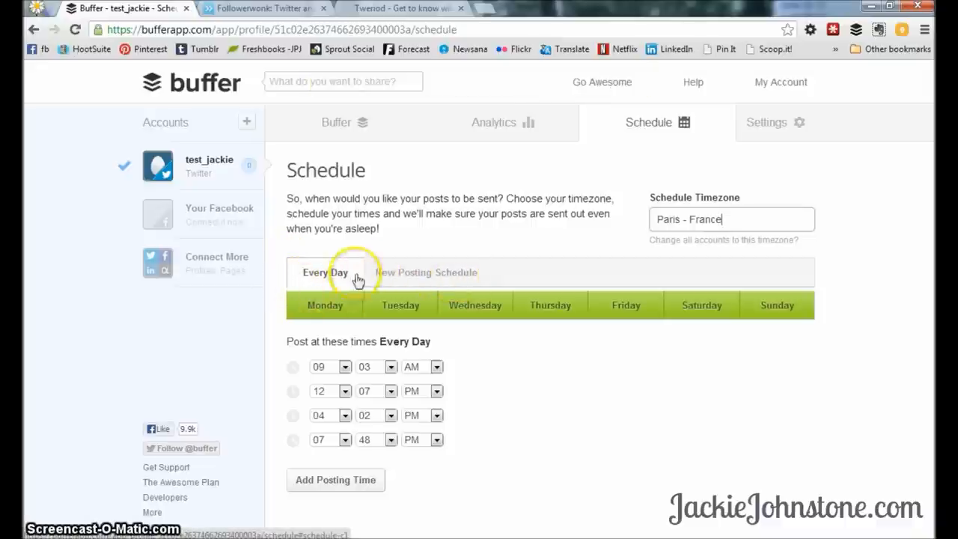
mouse_move(332, 267)
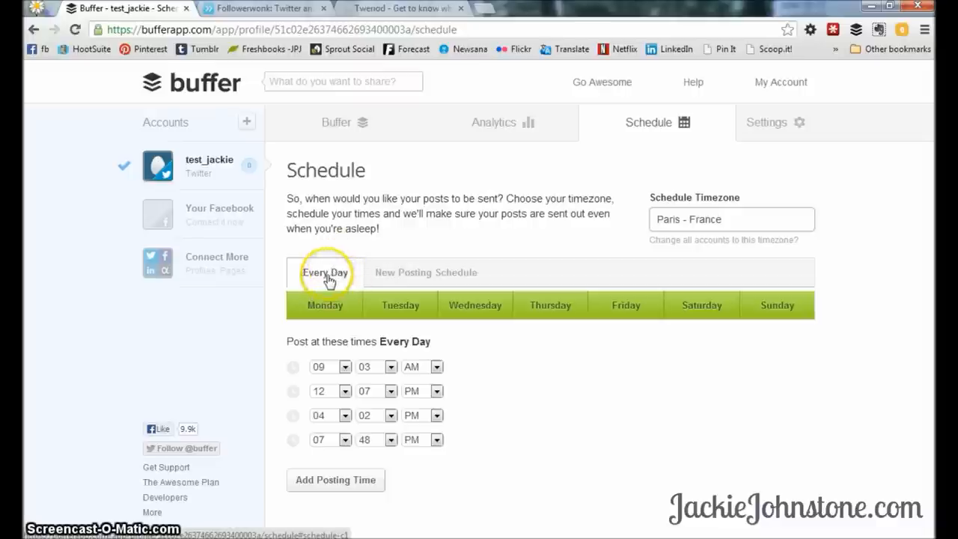
click(425, 273)
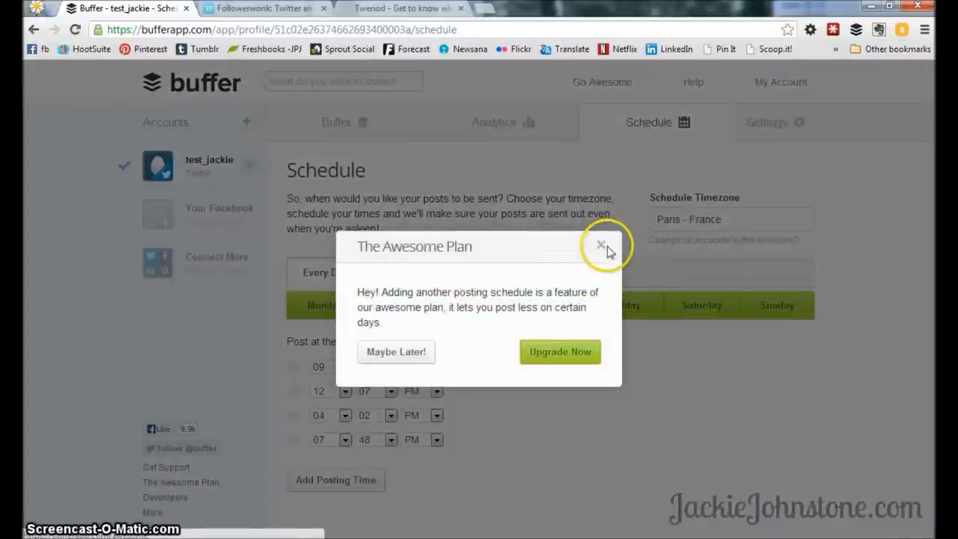
click(601, 245)
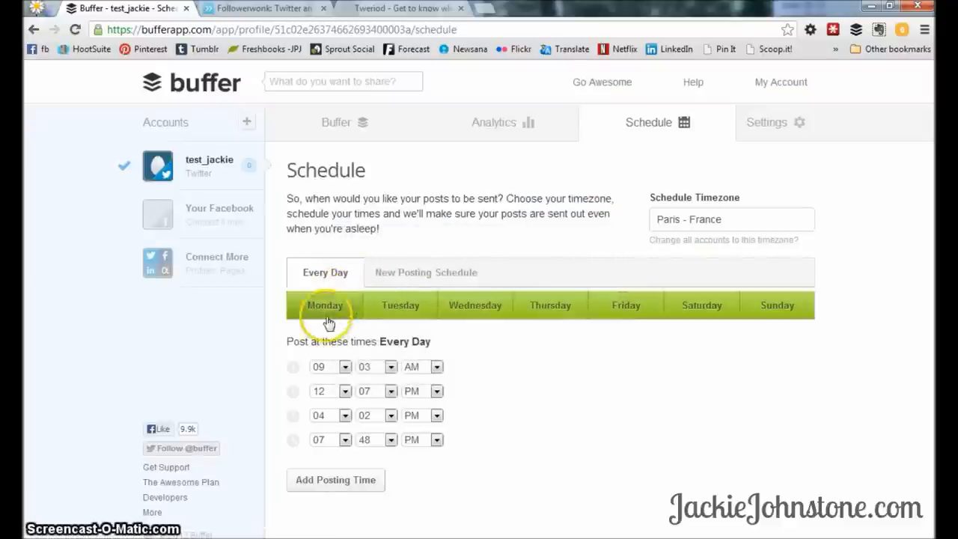
mouse_move(325, 449)
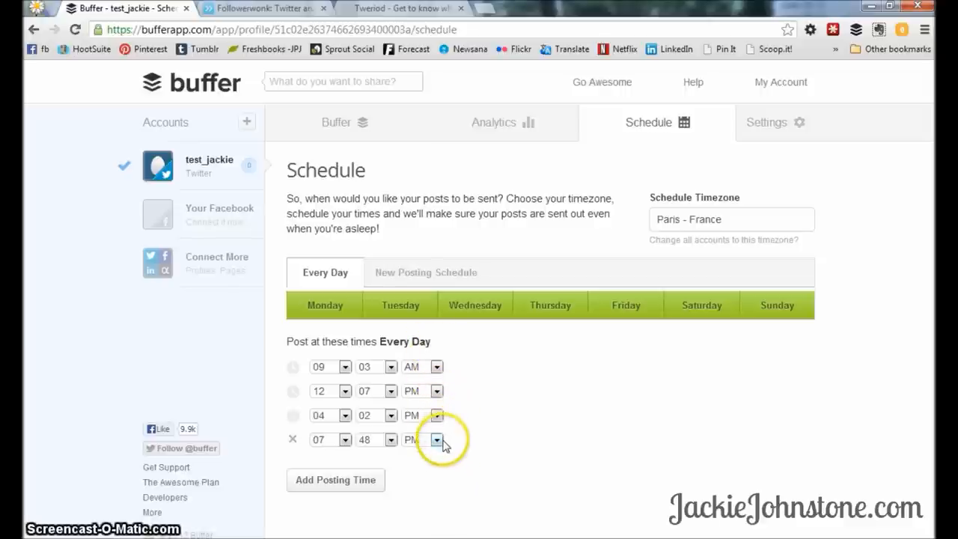
mouse_move(437, 449)
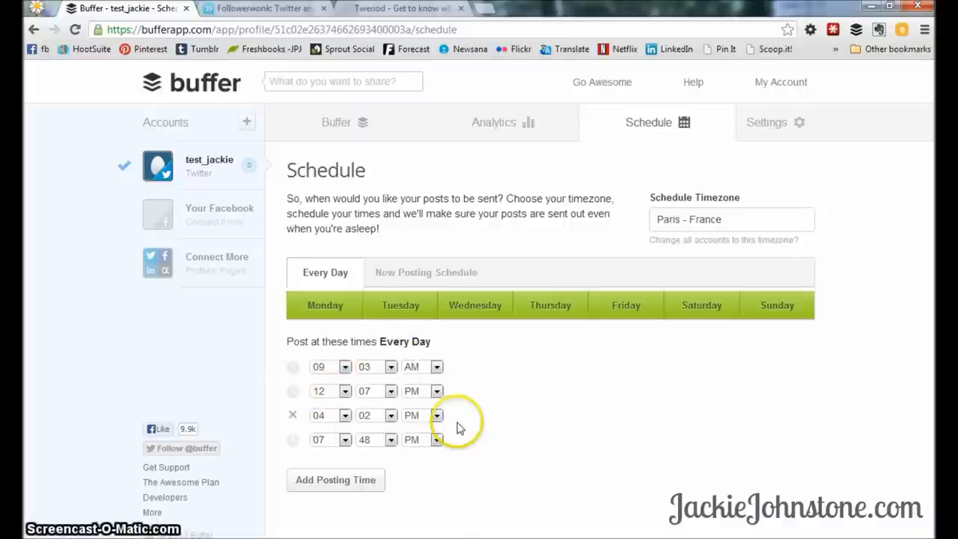
mouse_move(317, 374)
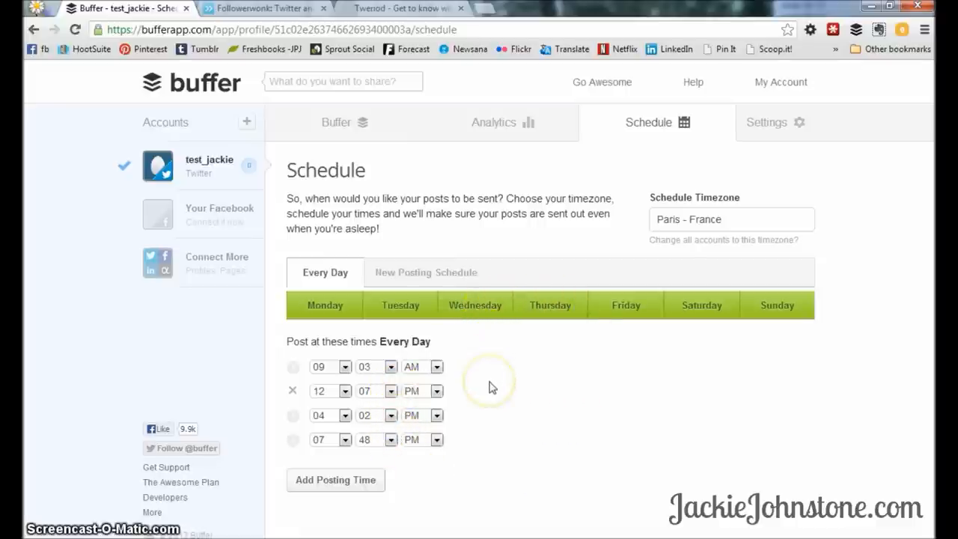
mouse_move(492, 386)
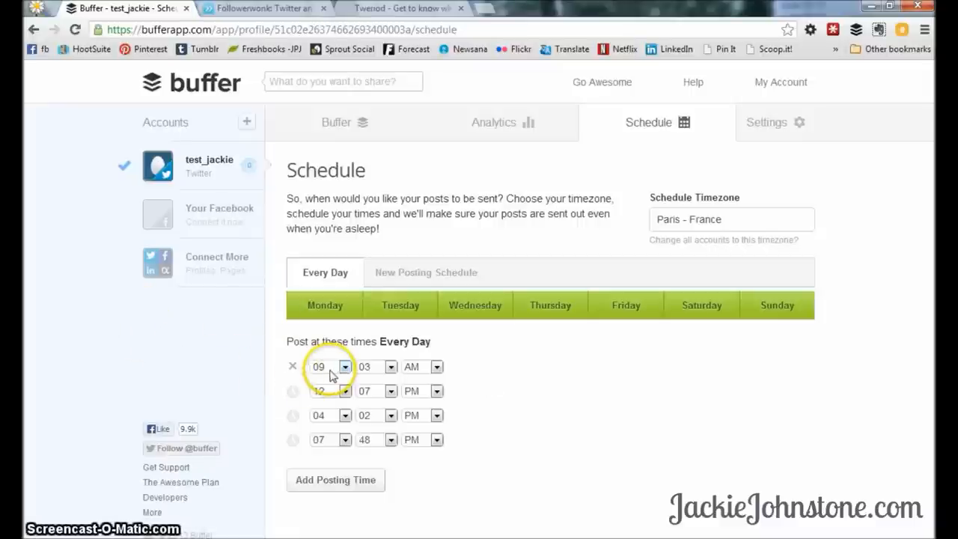
mouse_move(479, 377)
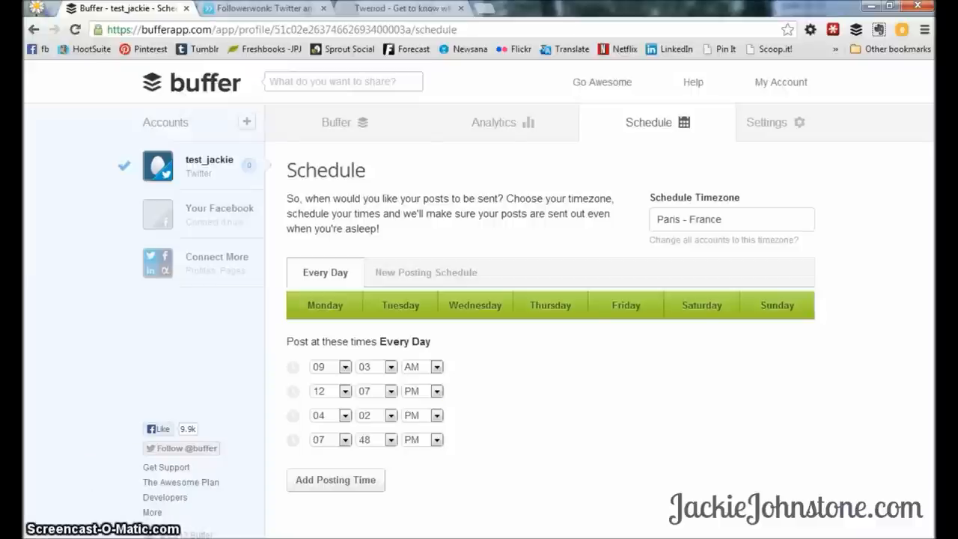
Switch the browser over to the Followerwonk site.
click(262, 9)
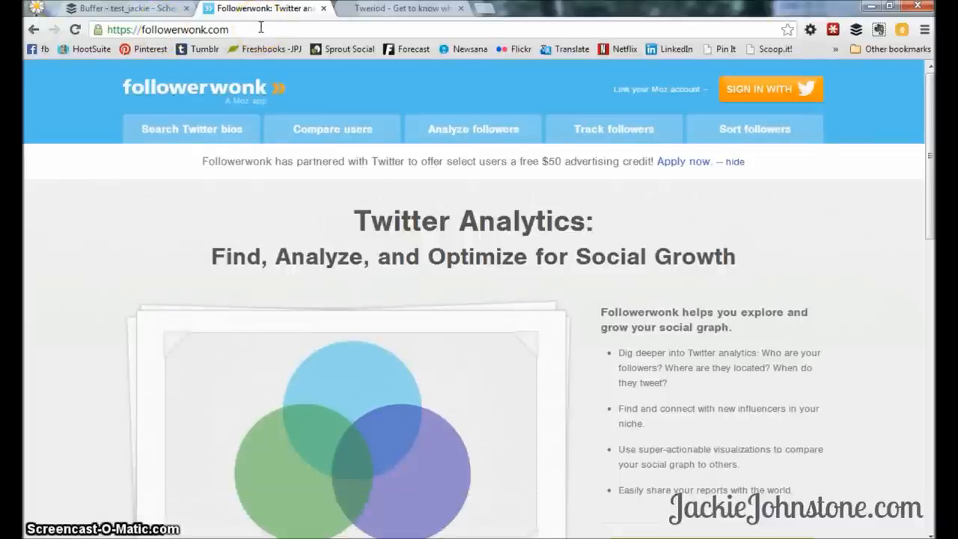
mouse_move(299, 54)
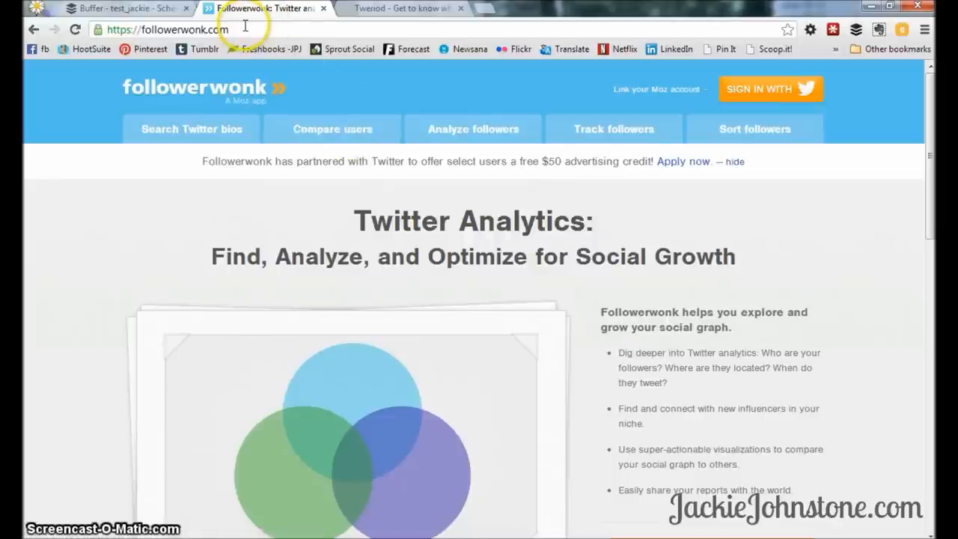
mouse_move(746, 88)
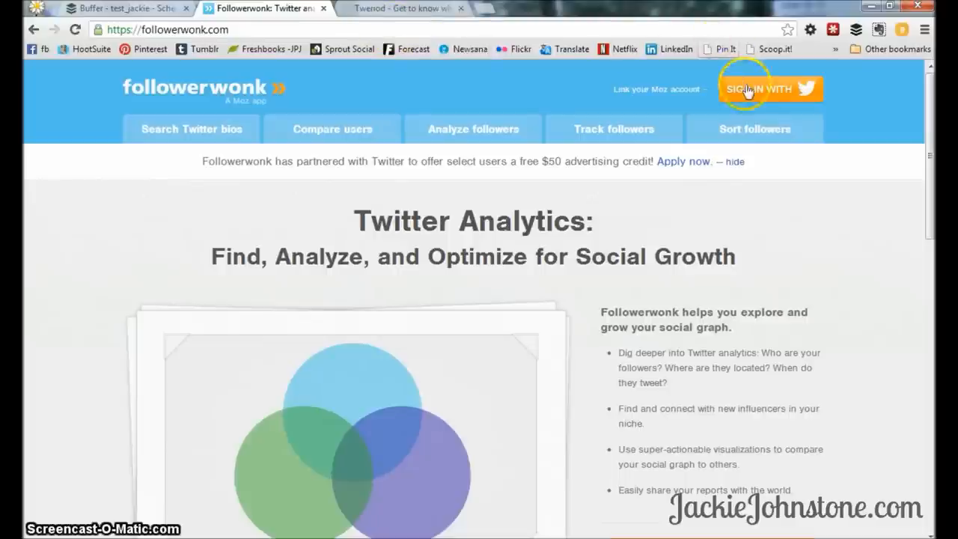
Sign in to Followerwonk and authorize it to use the Twitter account.
click(760, 90)
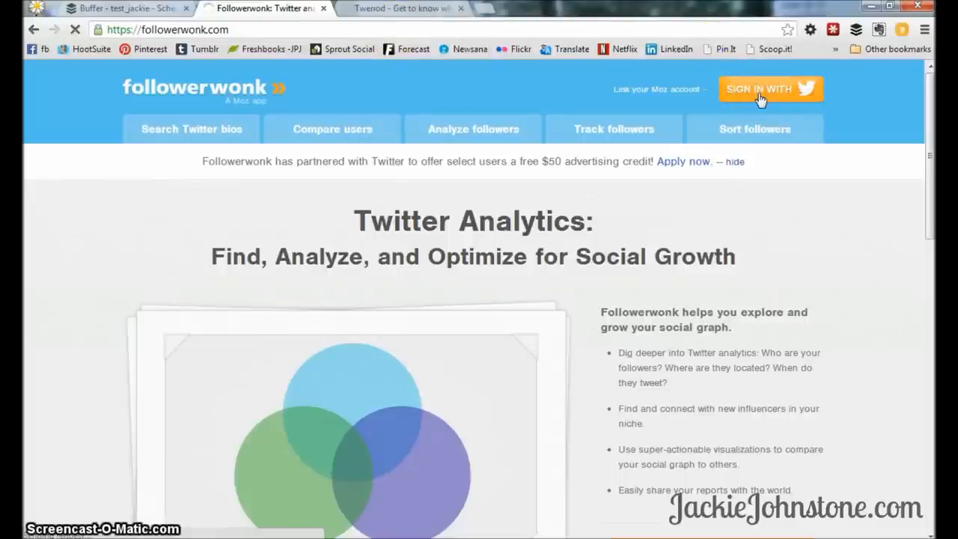
click(760, 90)
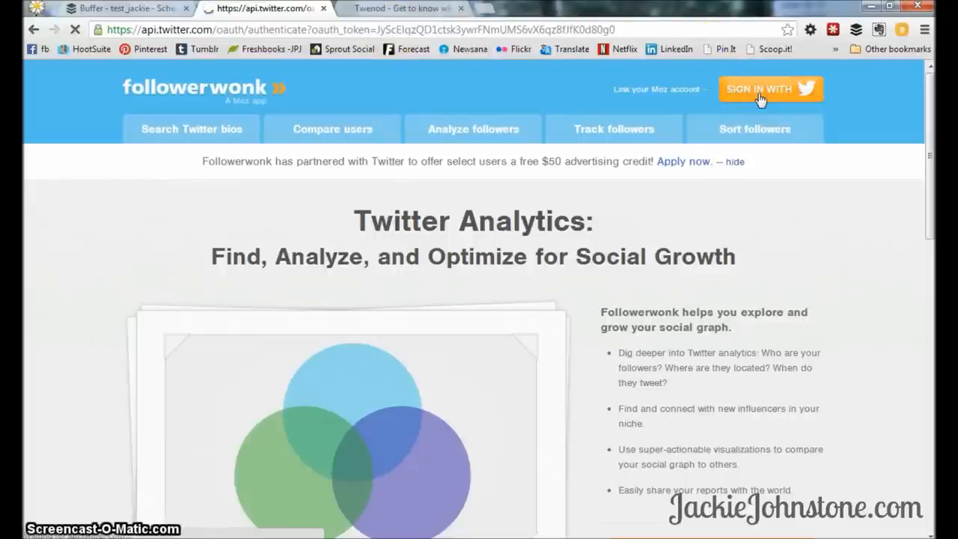
click(760, 90)
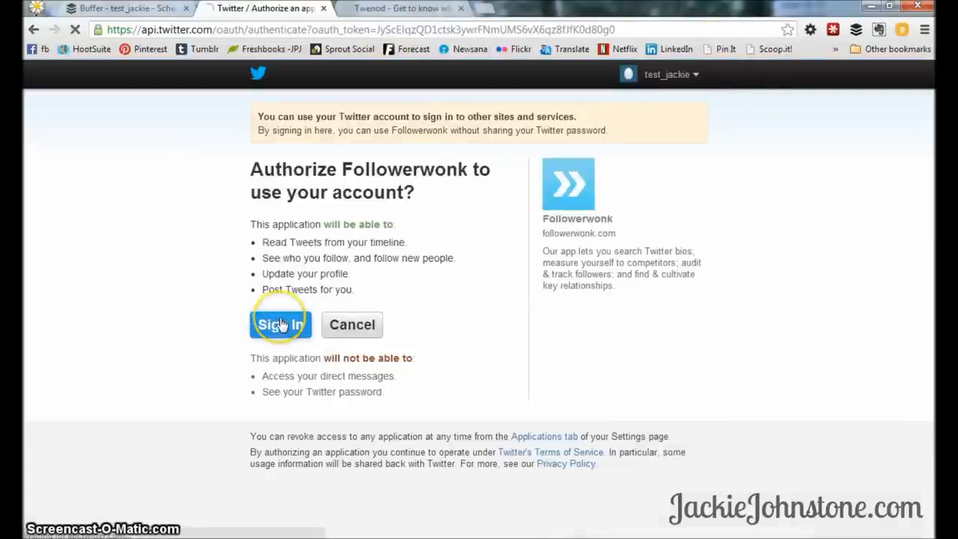
click(280, 323)
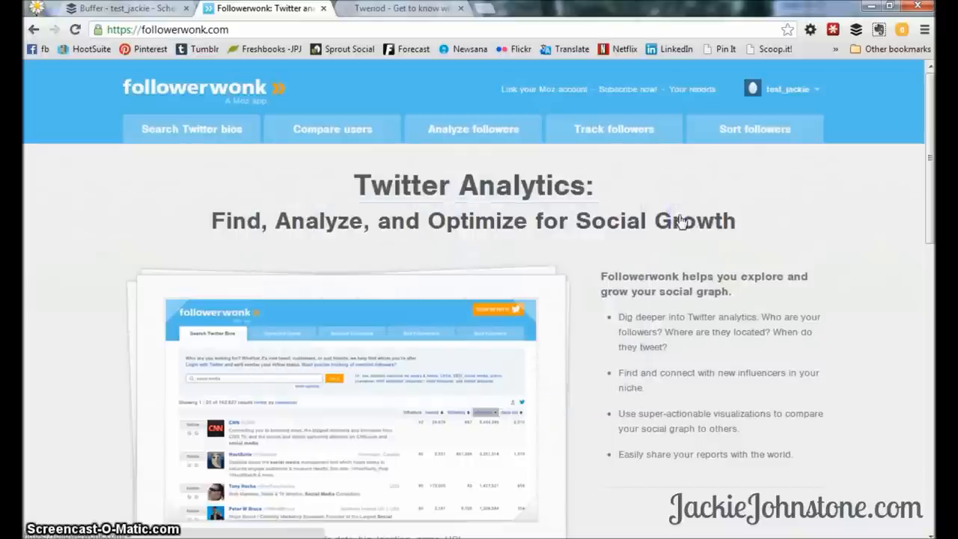
click(473, 128)
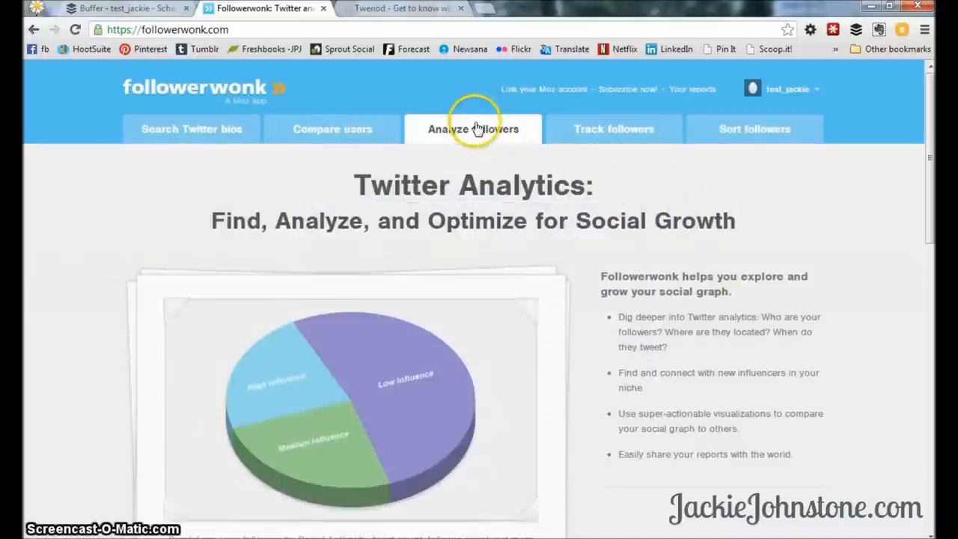
click(473, 129)
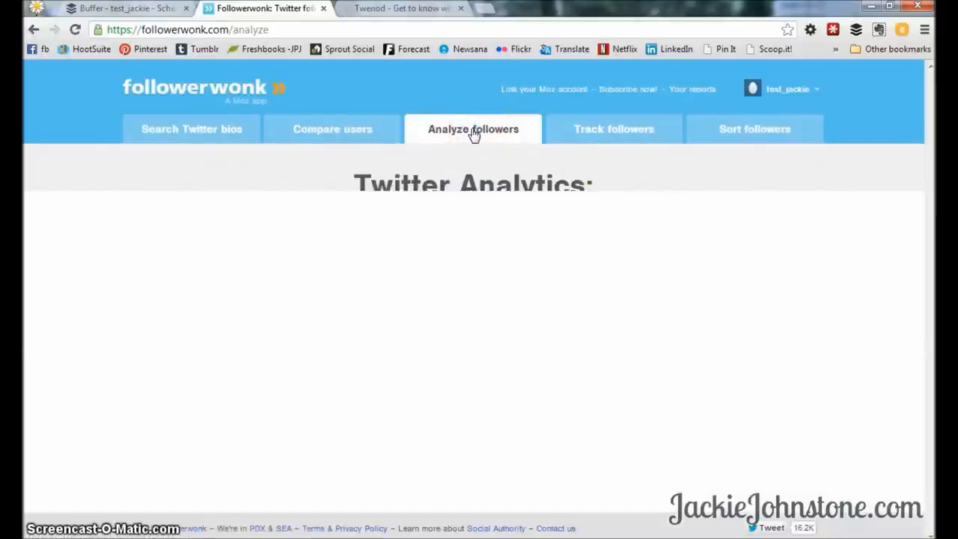
click(473, 129)
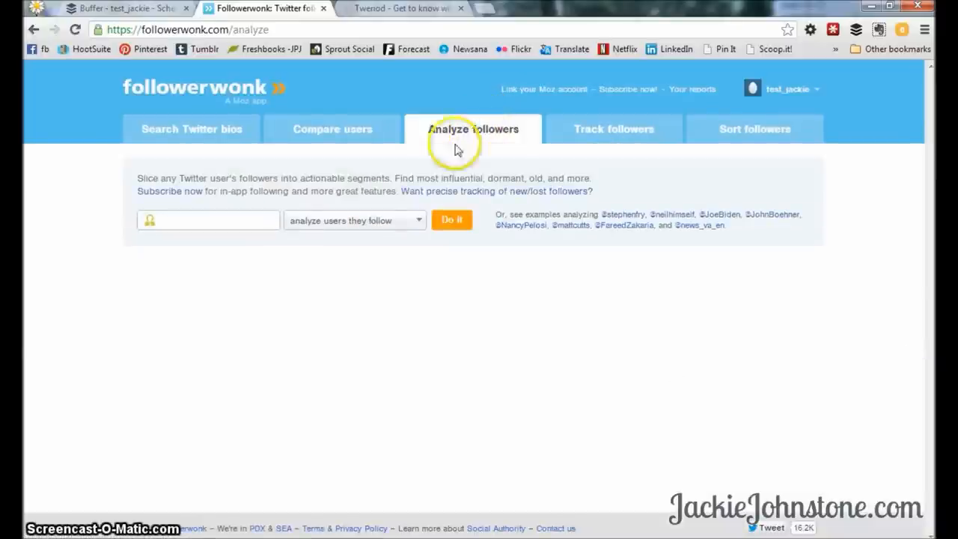
text(test_)
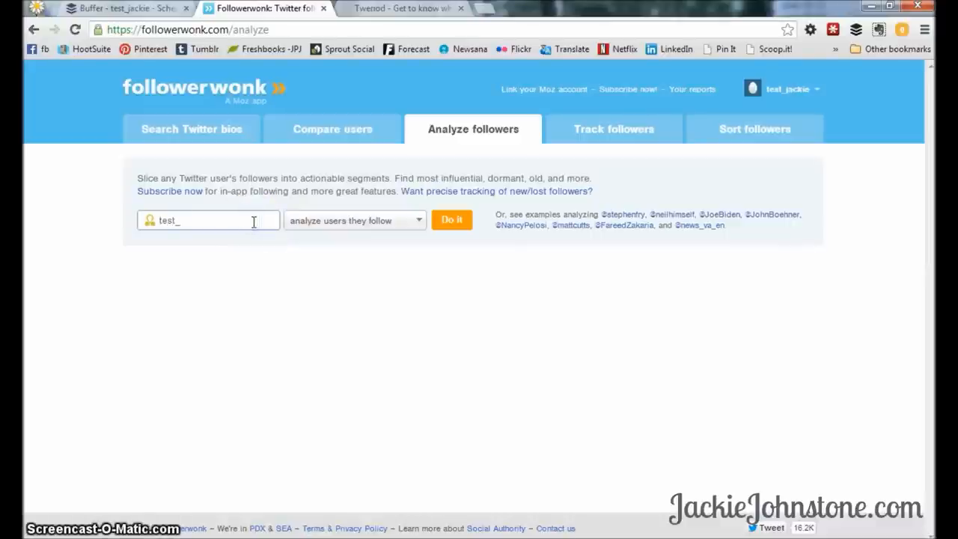
text(j)
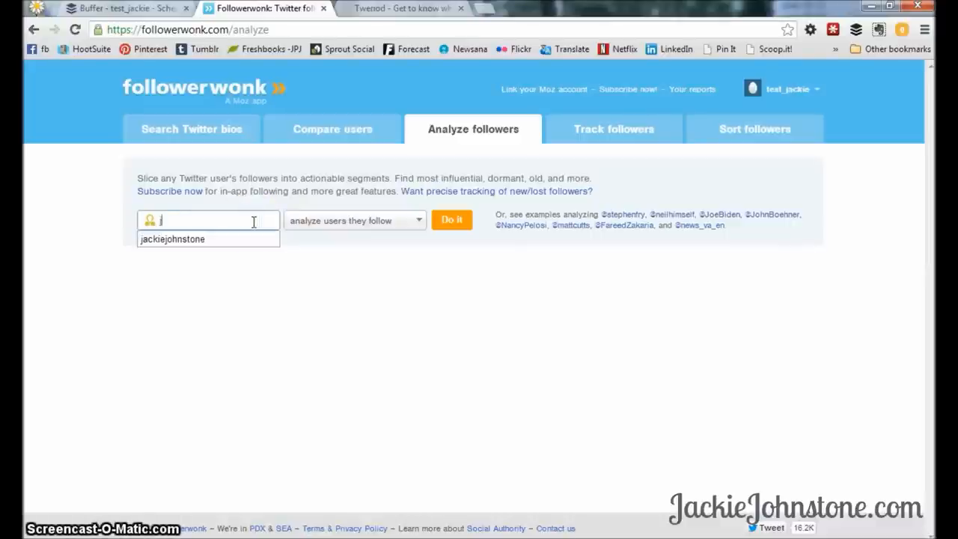
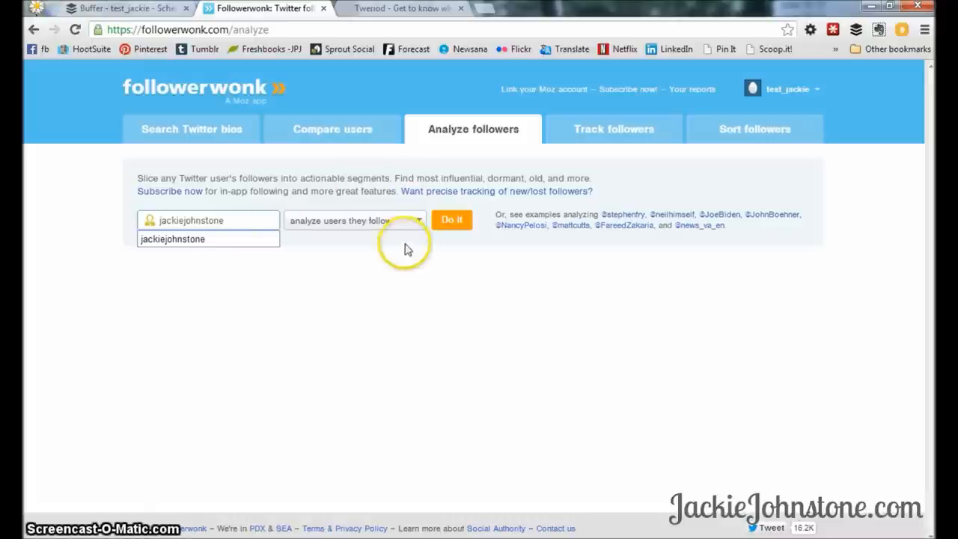
Choose 'analyze their followers' and run the analysis.
click(351, 220)
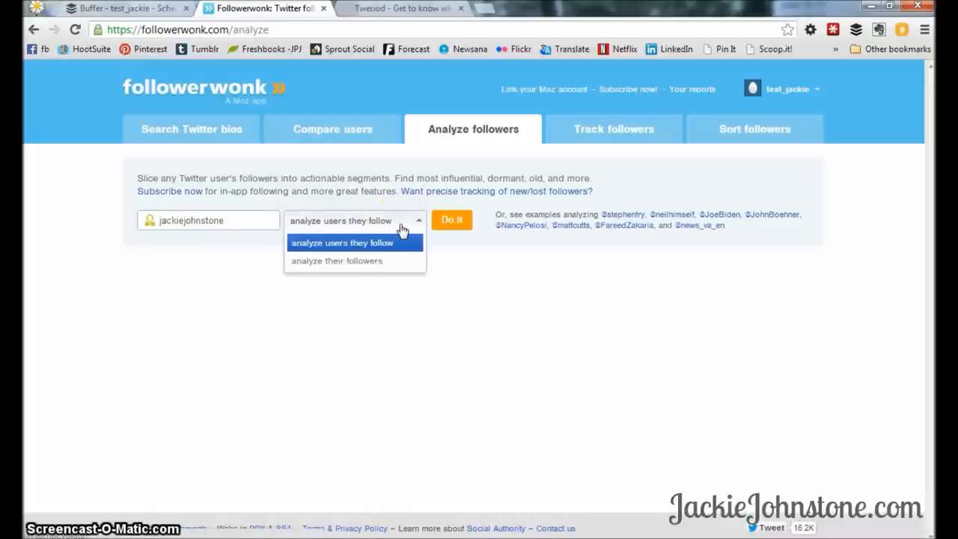
click(337, 260)
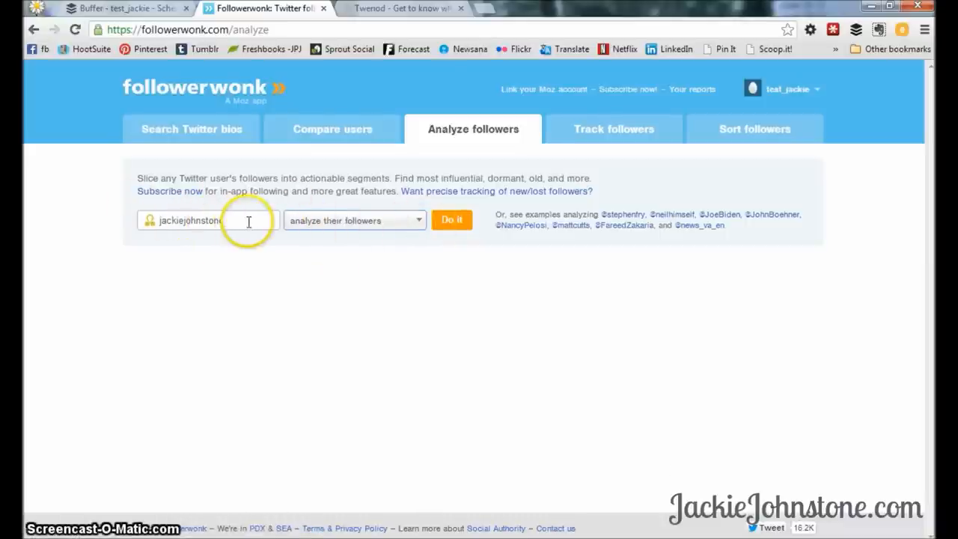
click(452, 220)
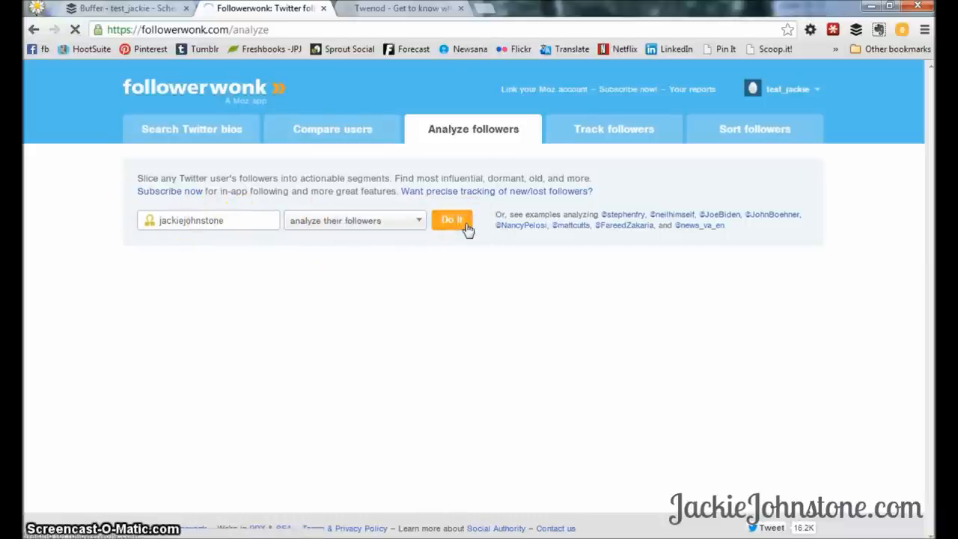
click(452, 220)
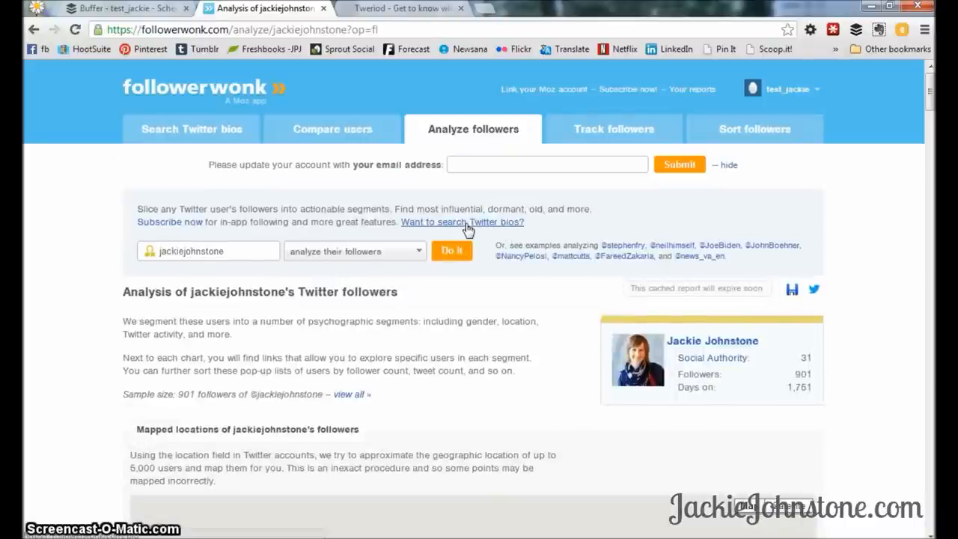
scroll(down, 3)
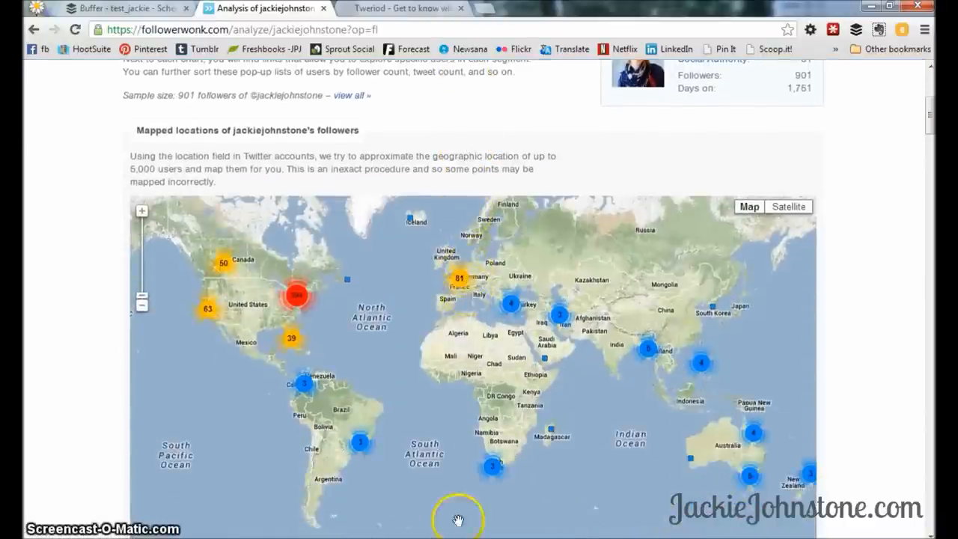
scroll(down, 3)
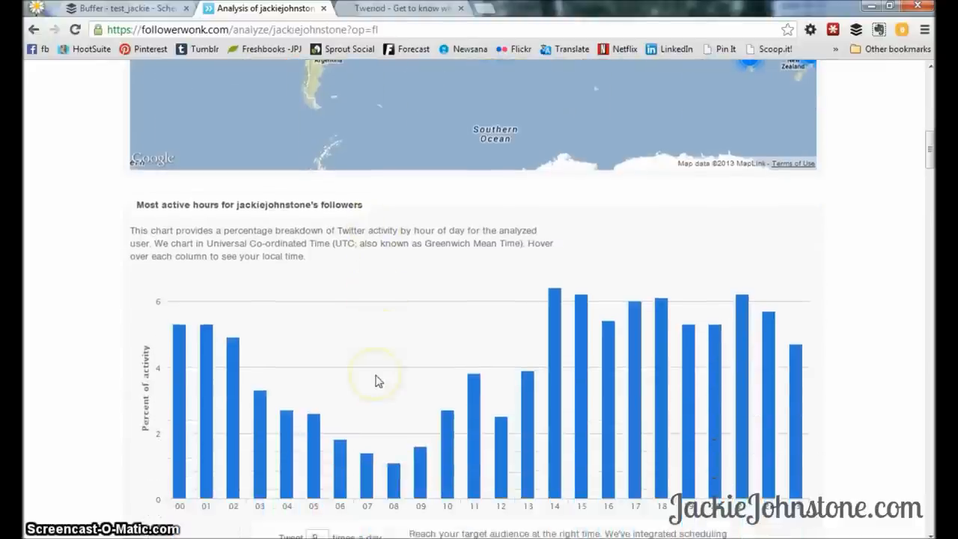
scroll(down, 3)
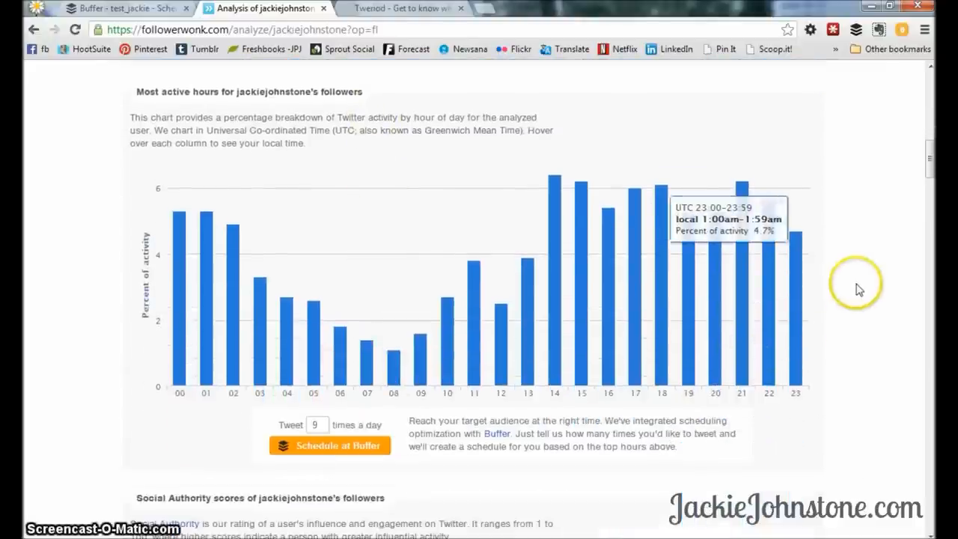
mouse_move(562, 142)
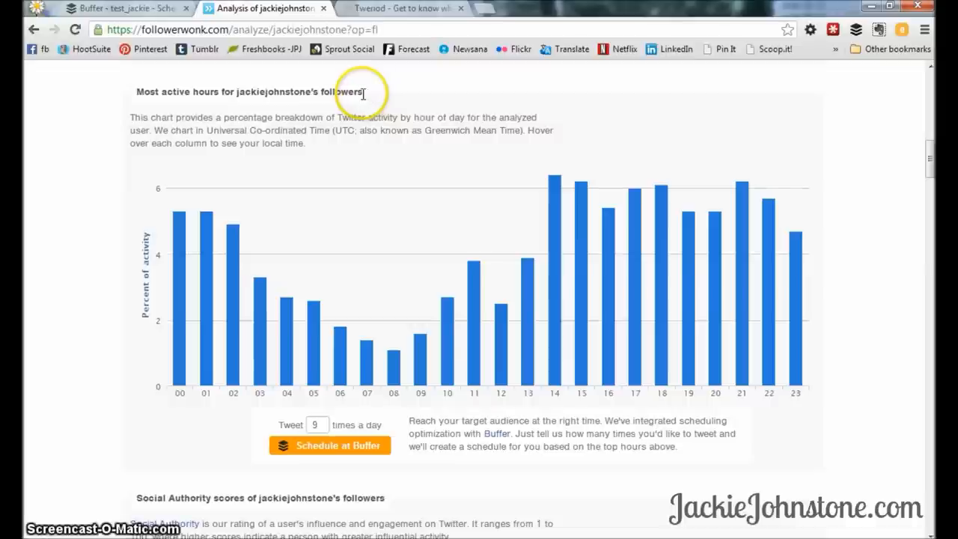
mouse_move(336, 133)
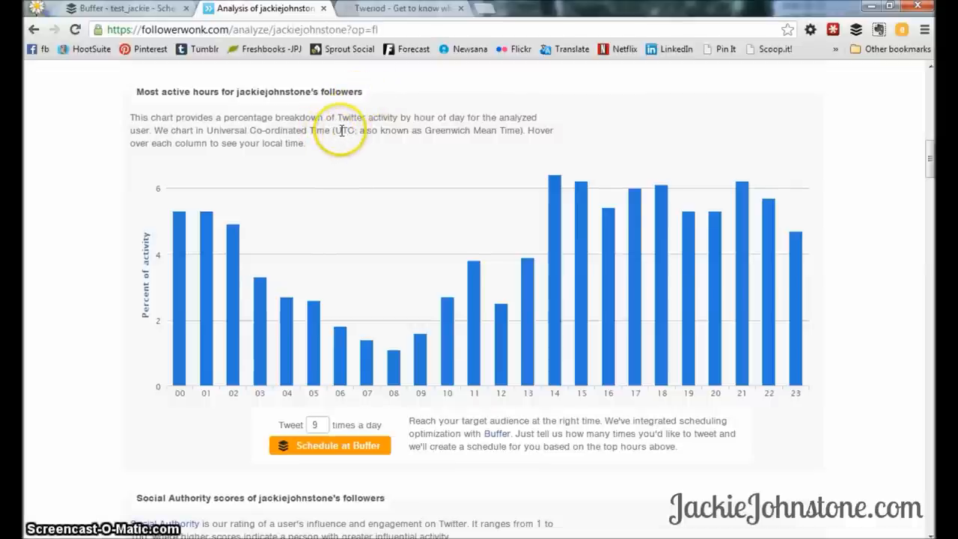
mouse_move(347, 129)
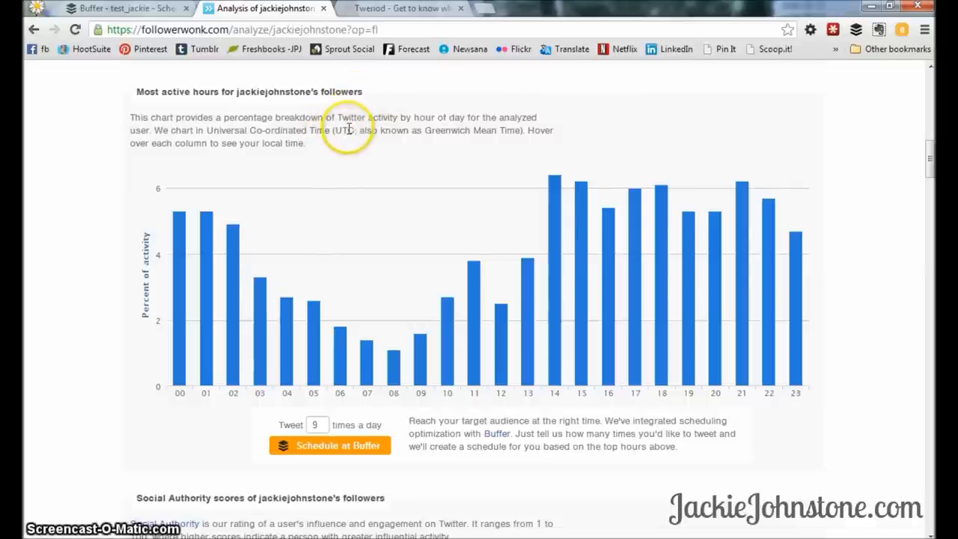
mouse_move(411, 157)
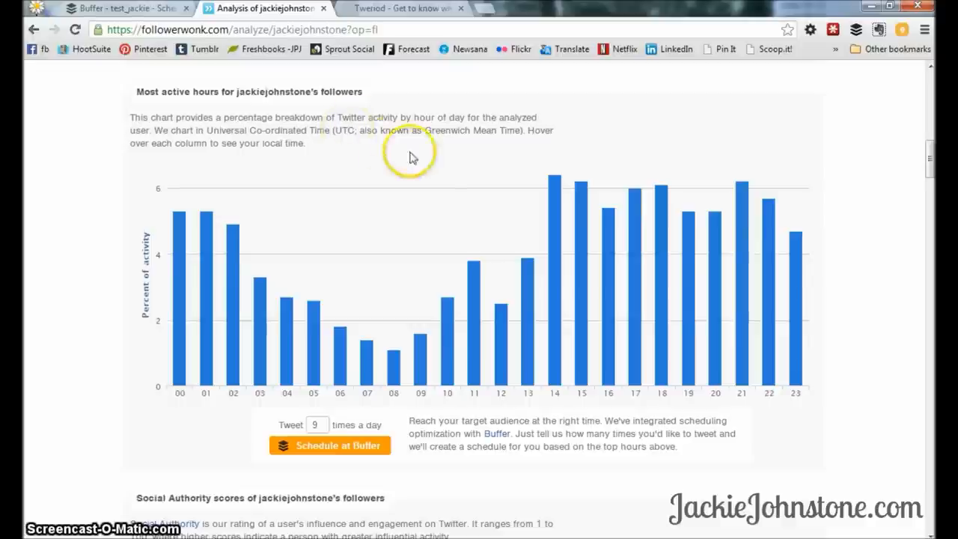
mouse_move(559, 186)
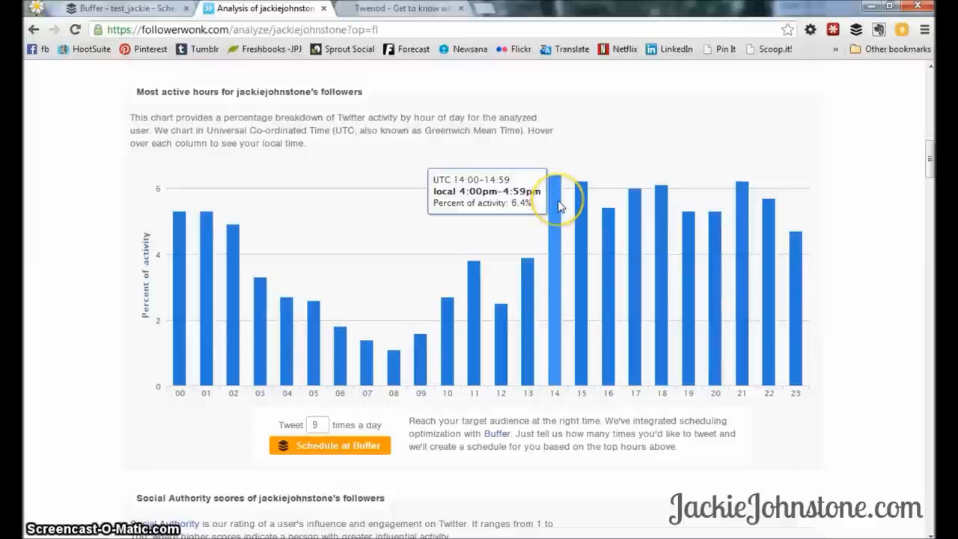
mouse_move(582, 224)
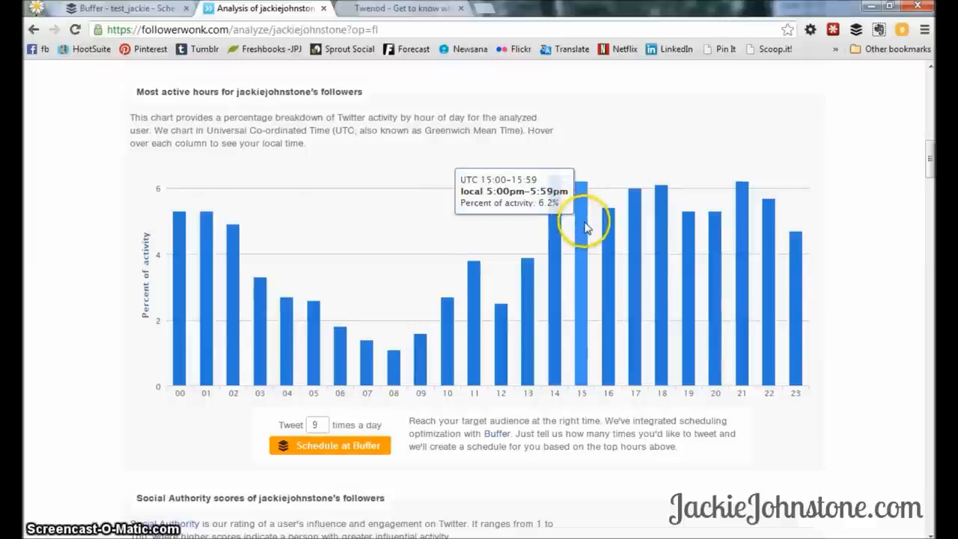
mouse_move(545, 290)
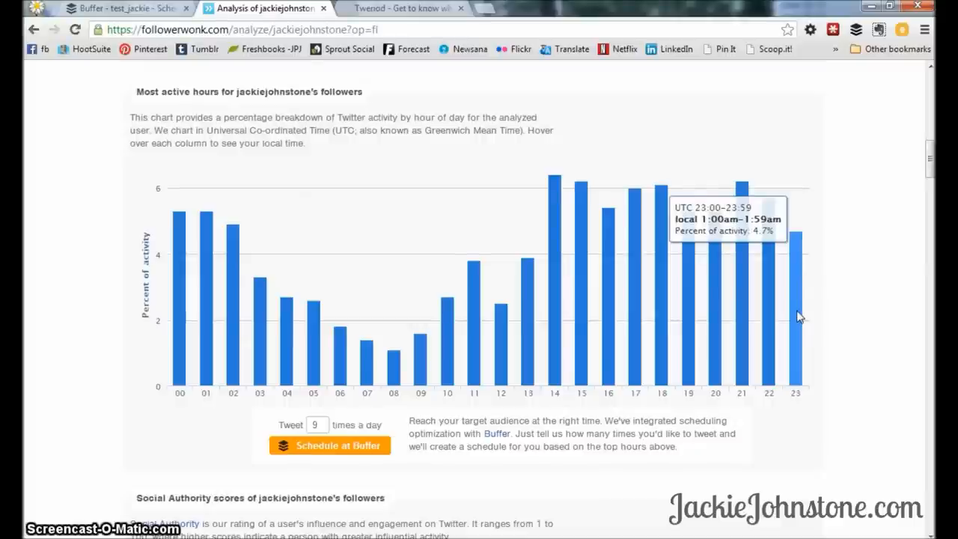
mouse_move(554, 332)
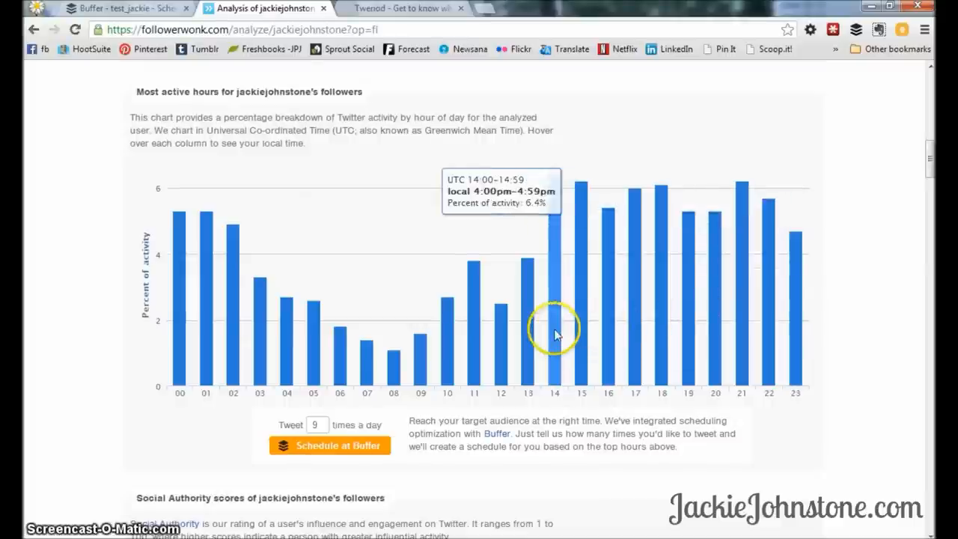
mouse_move(595, 336)
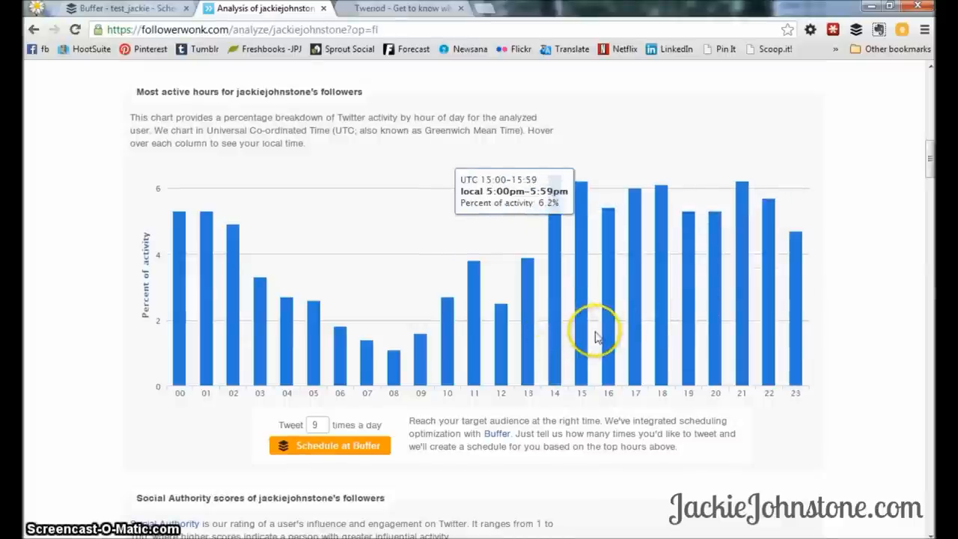
mouse_move(601, 332)
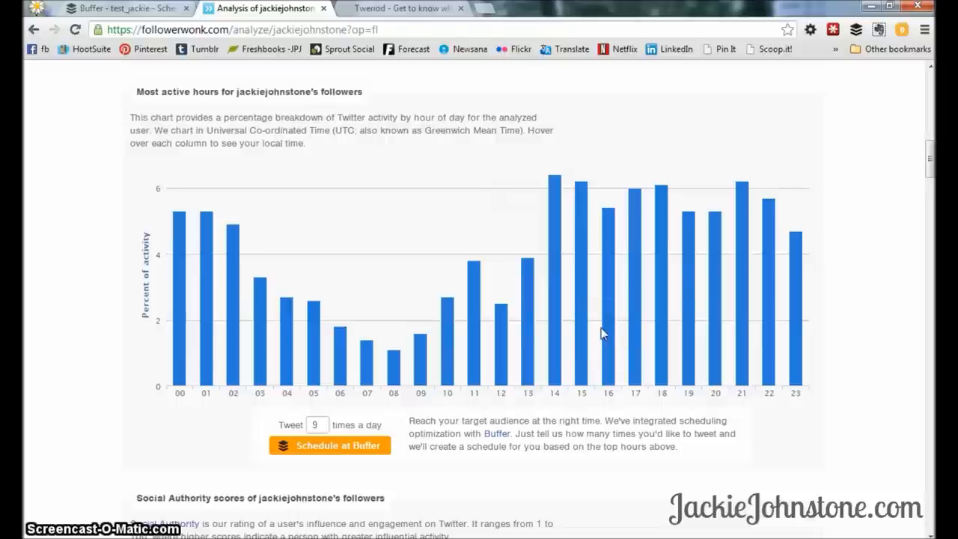
mouse_move(769, 351)
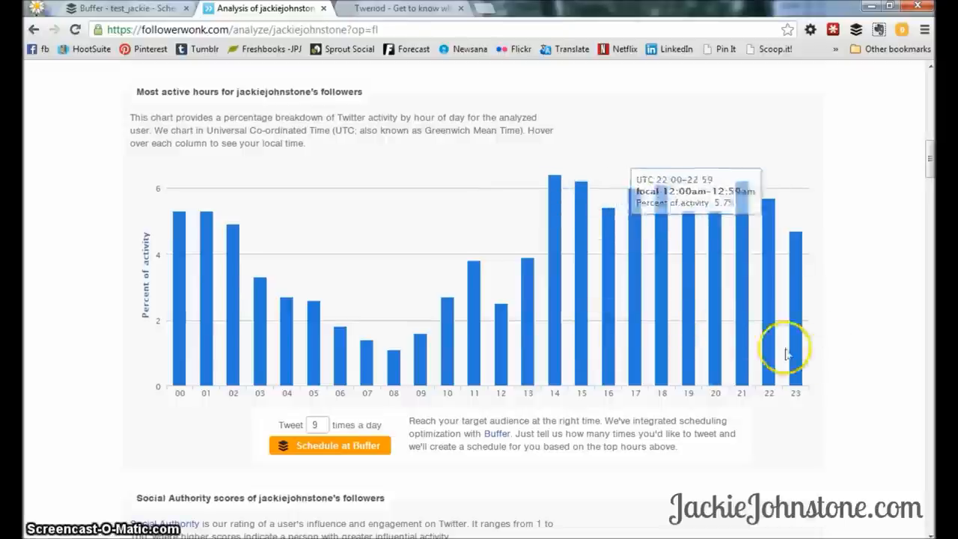
mouse_move(742, 352)
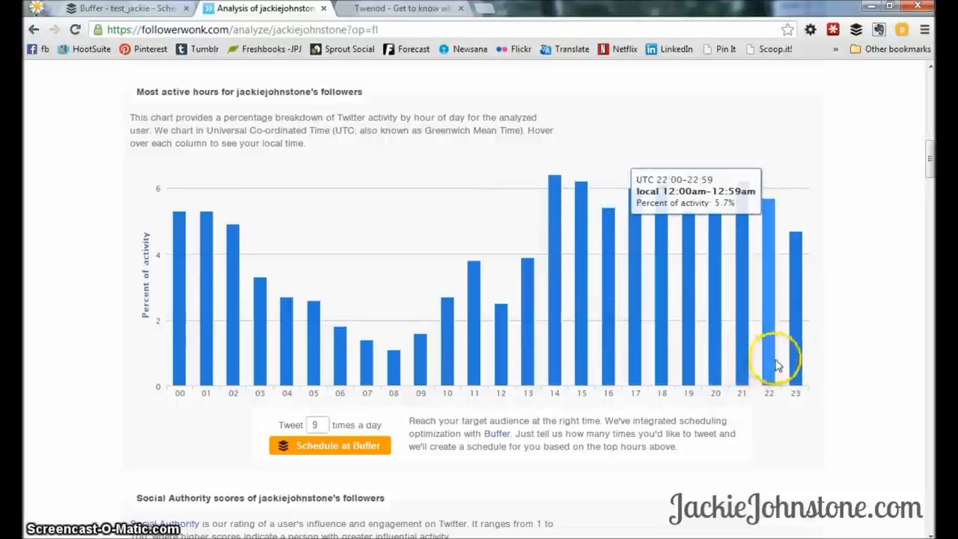
mouse_move(794, 366)
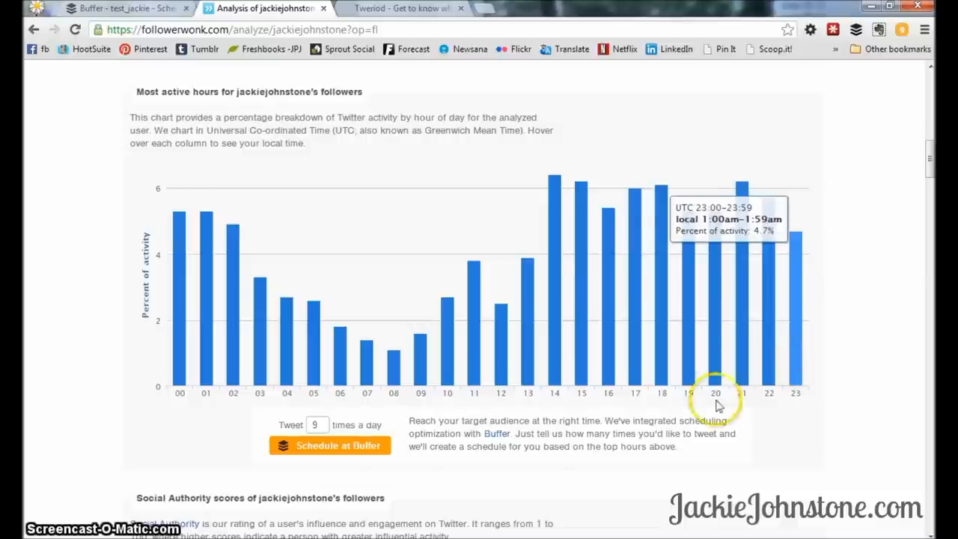
Set 4 tweets per day, schedule at Buffer and allow Followerwonk access.
click(315, 425)
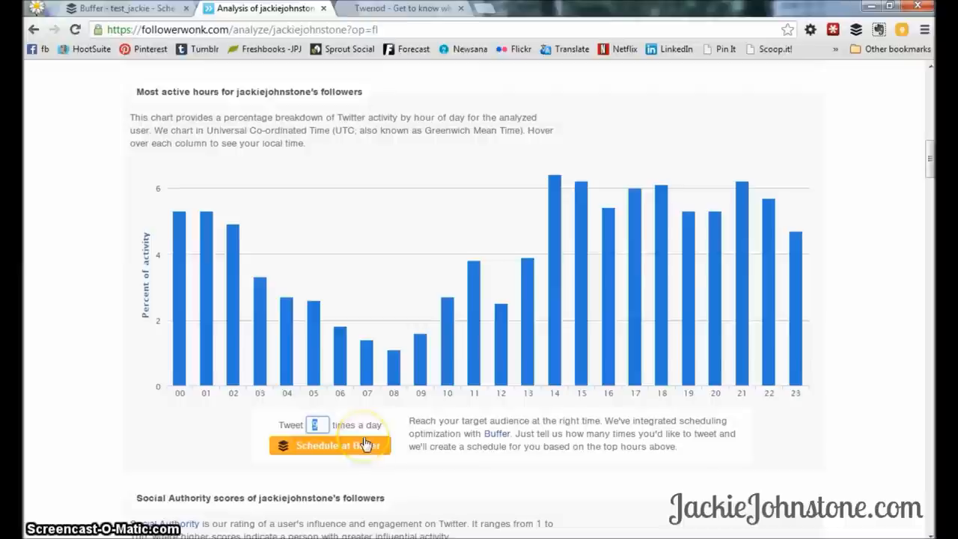
text(4)
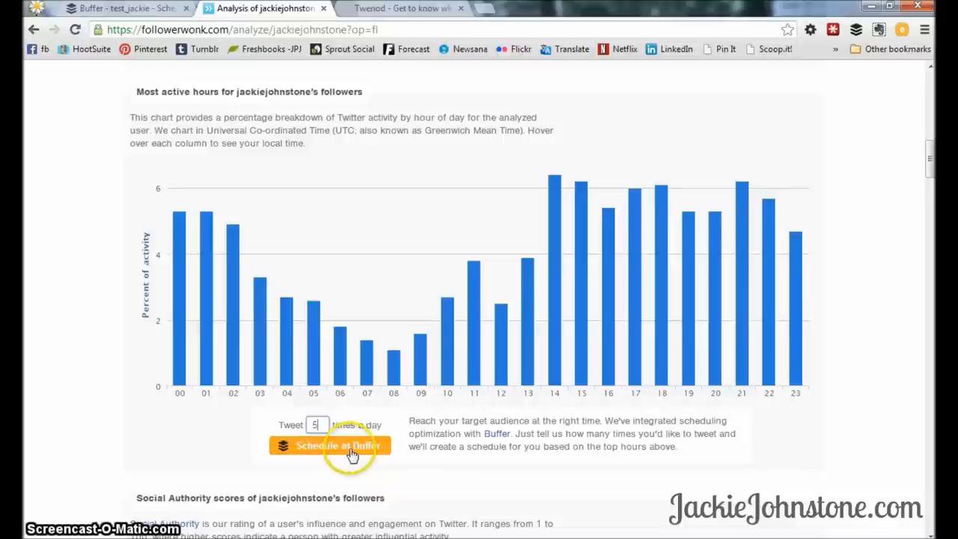
click(330, 446)
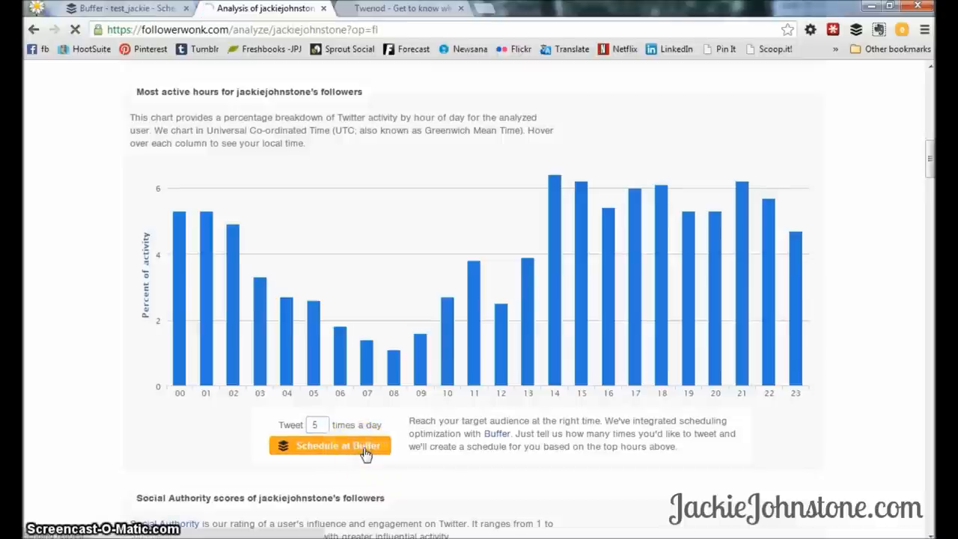
click(329, 446)
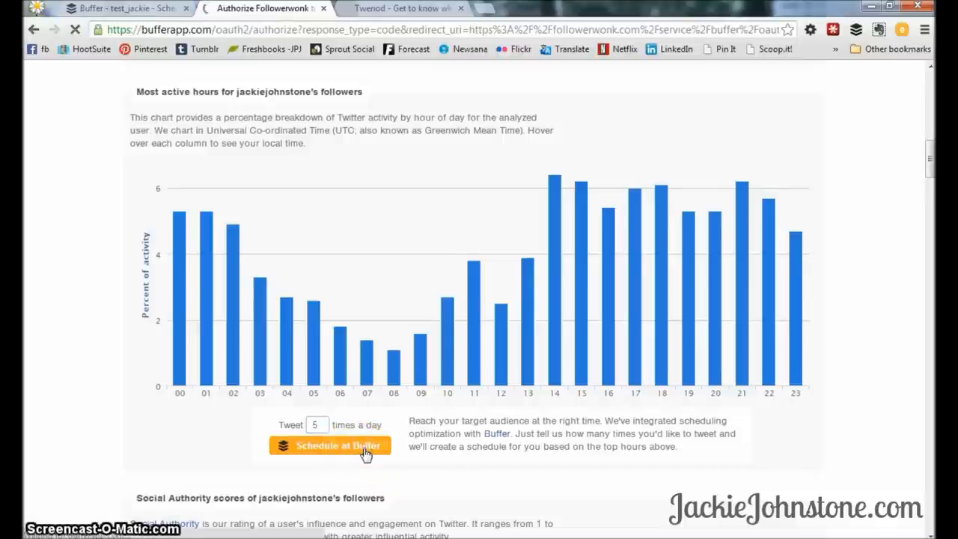
click(329, 446)
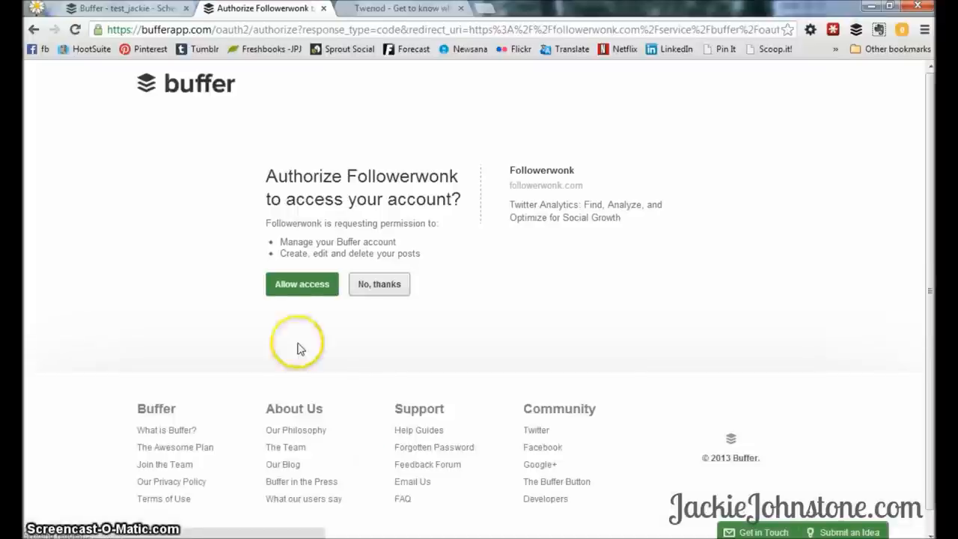
click(302, 284)
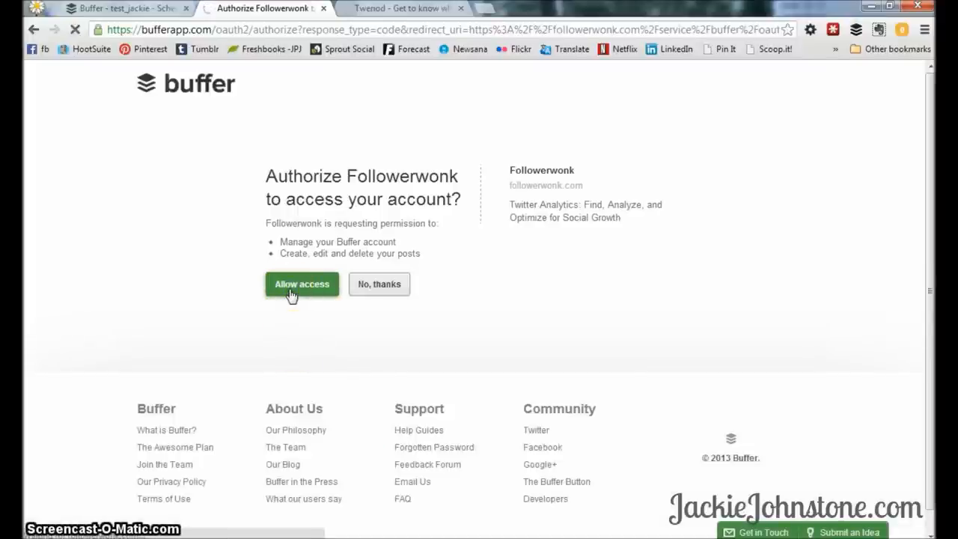
click(302, 284)
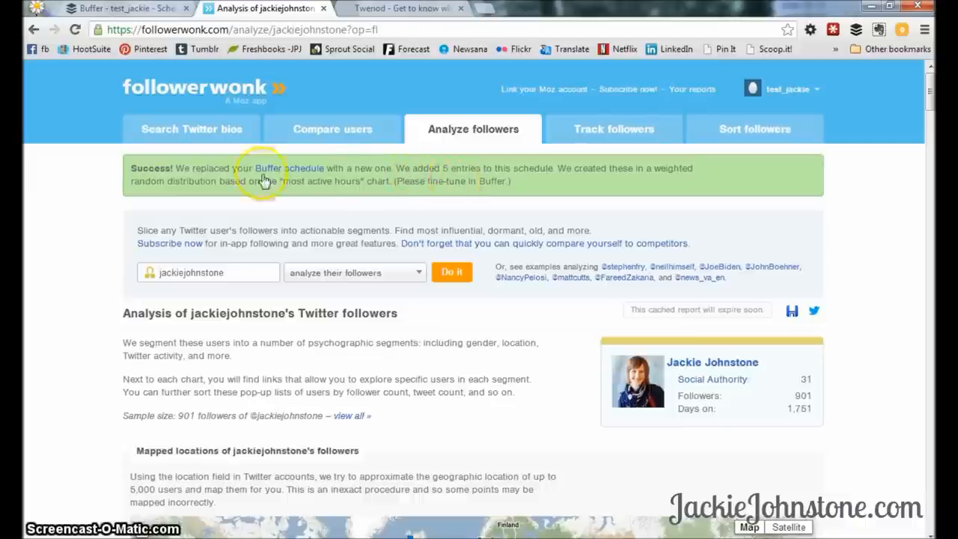
mouse_move(292, 179)
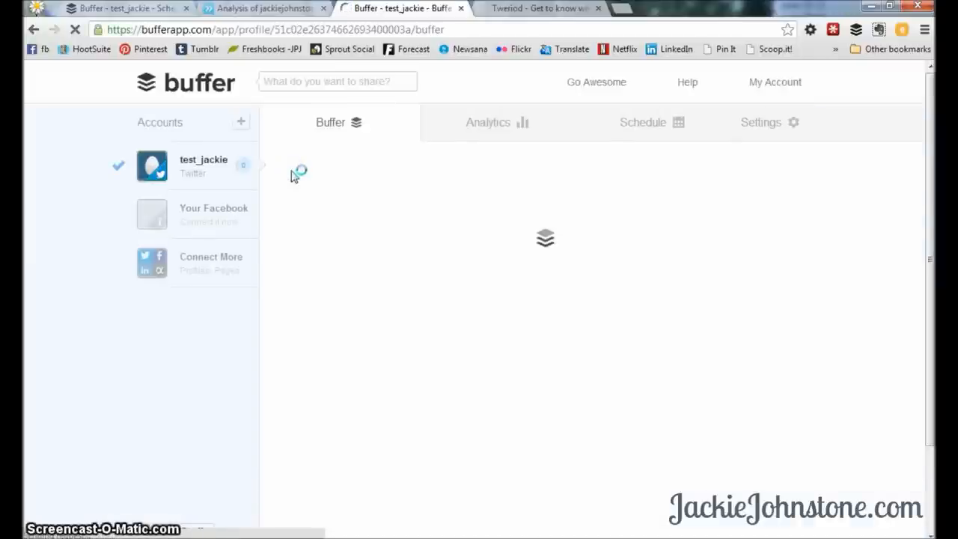
Move the earliest imported posting time from 4:24 to 3:24 PM in the schedule.
click(641, 123)
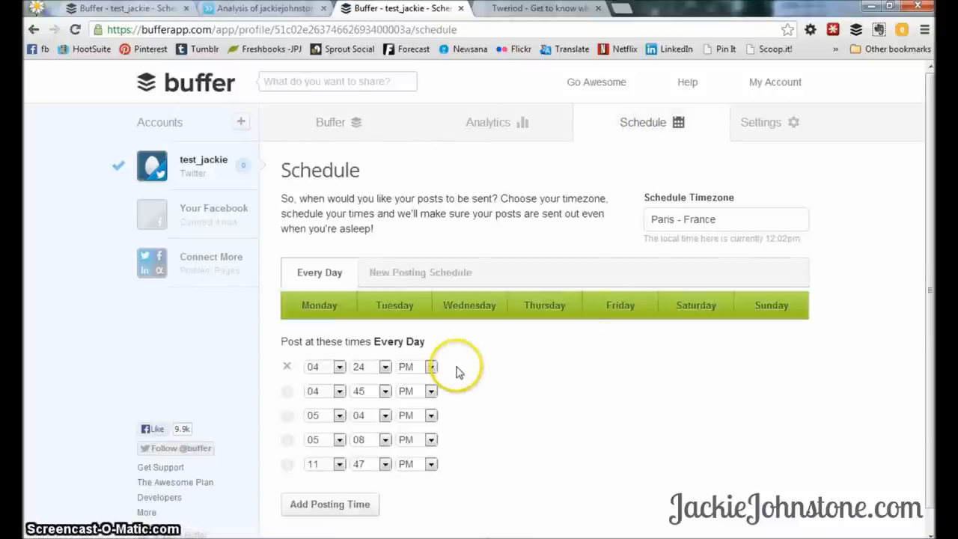
mouse_move(456, 418)
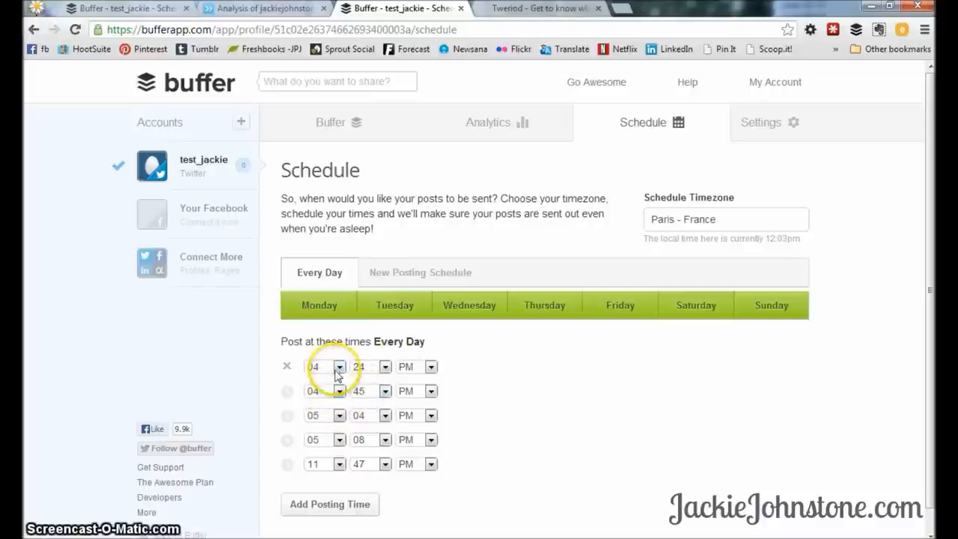
click(338, 367)
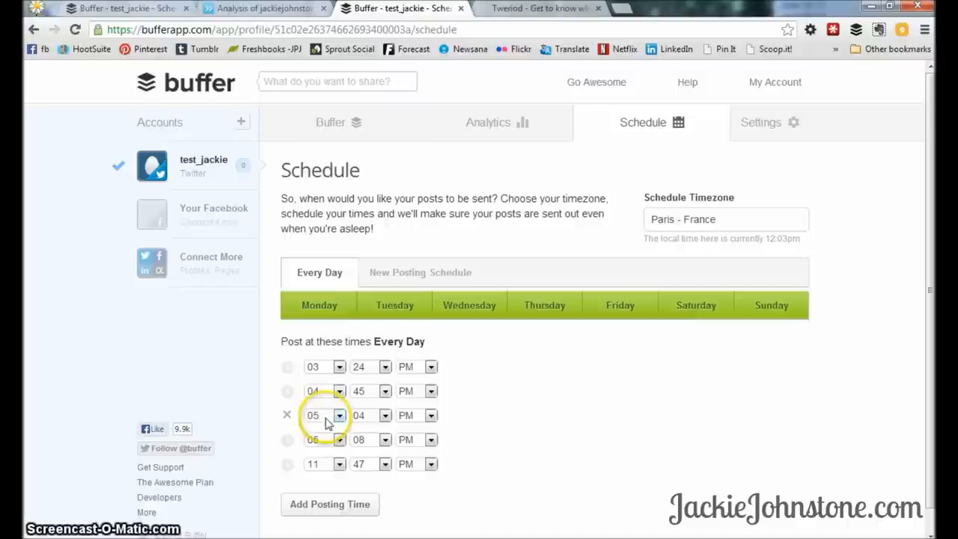
click(339, 416)
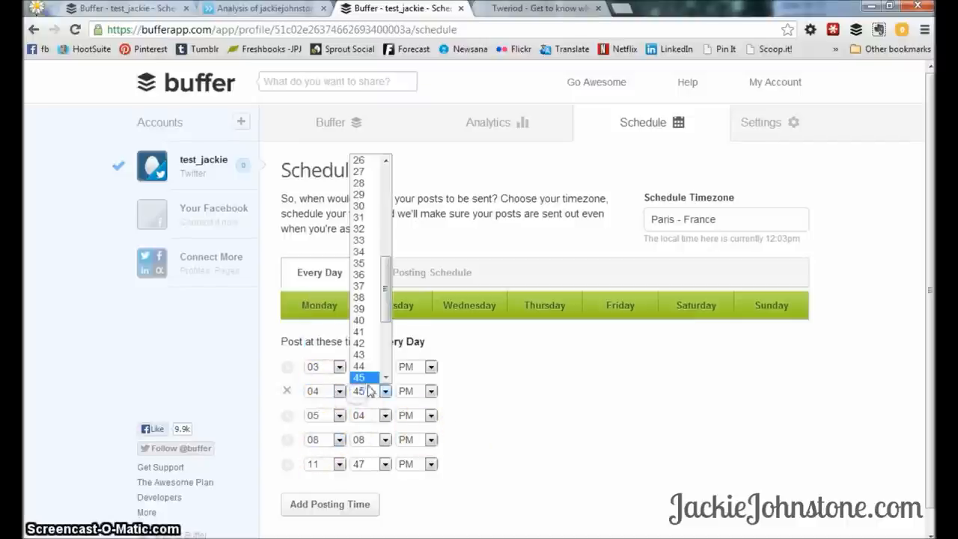
click(359, 365)
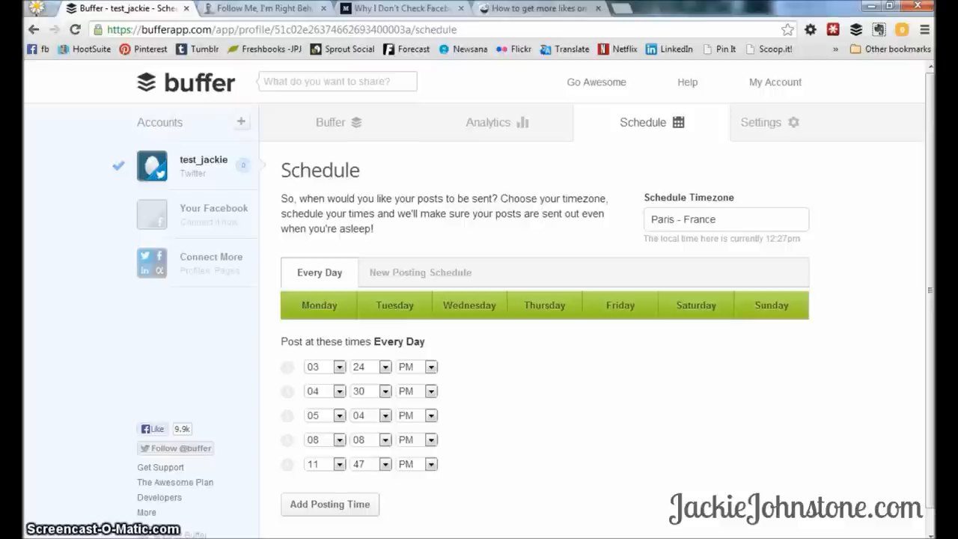
Show the 80 Rules of Social Media blog post scrolled to its numbered list.
click(262, 9)
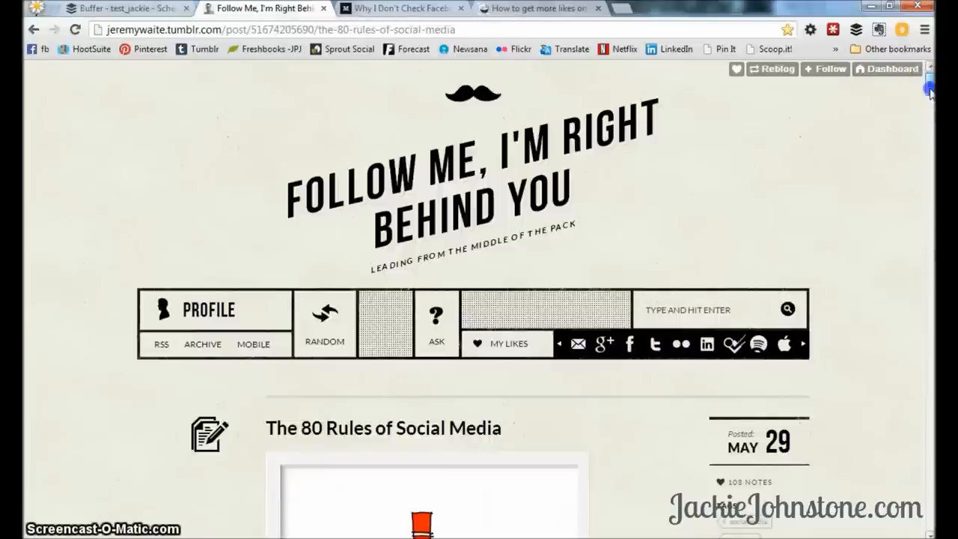
scroll(down, 3)
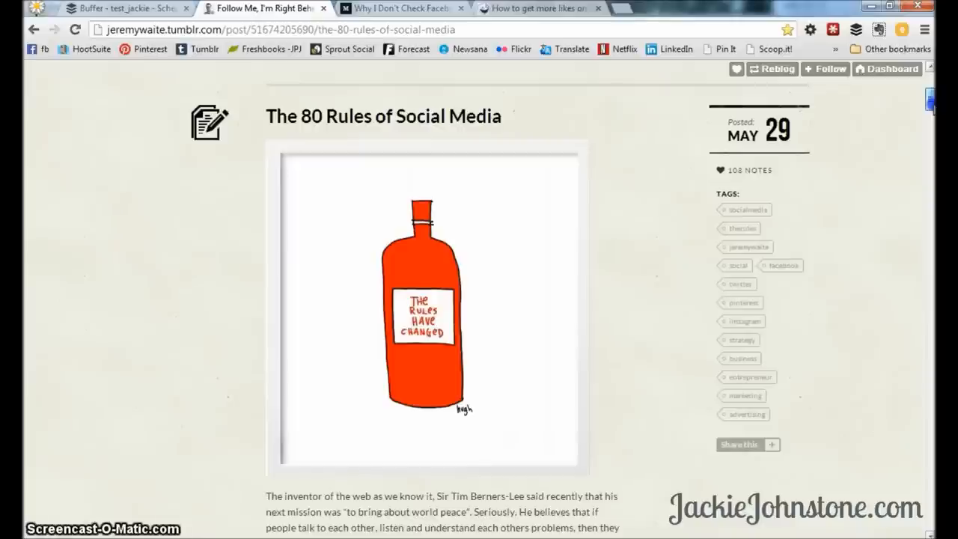
scroll(down, 3)
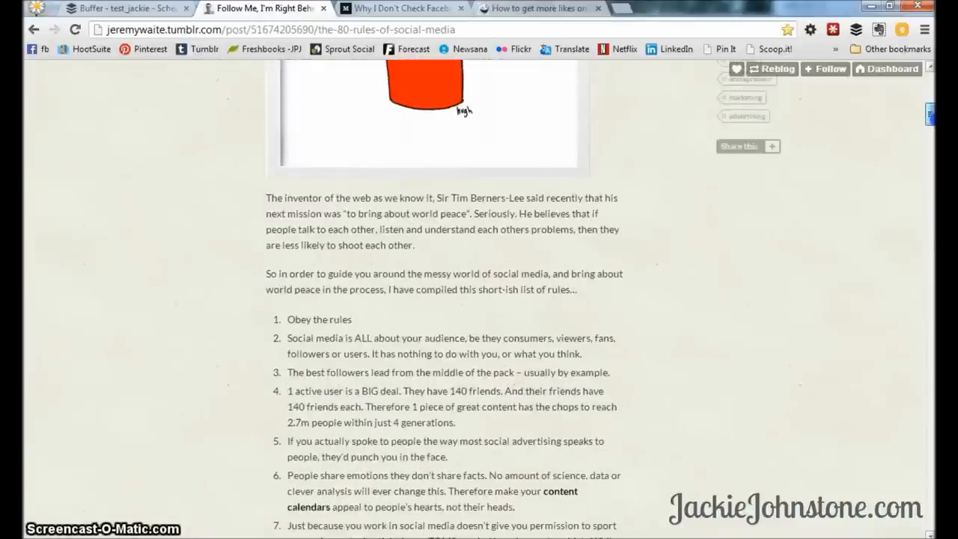
scroll(down, 3)
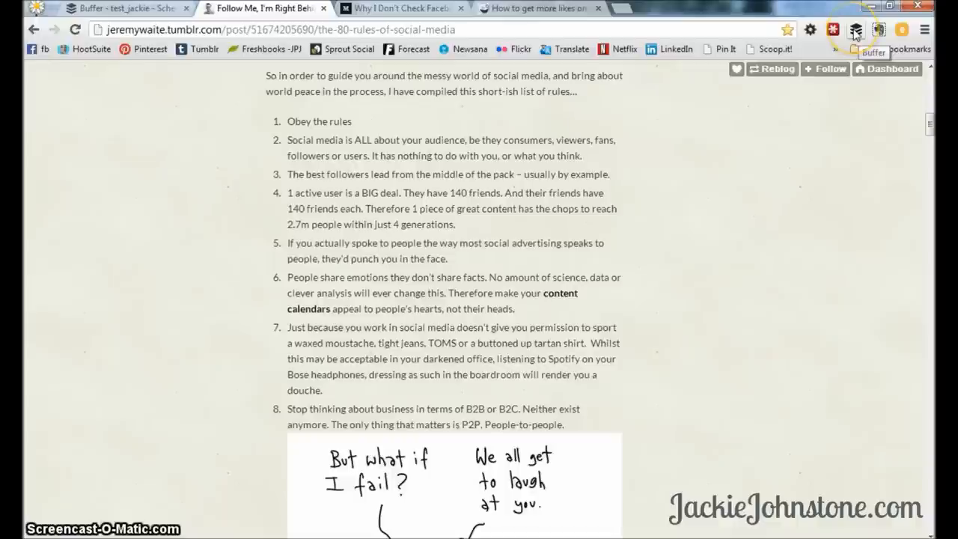
Queue the 80 Rules of Social Media post for today at 3:24 pm and return to Buffer's schedule.
click(856, 30)
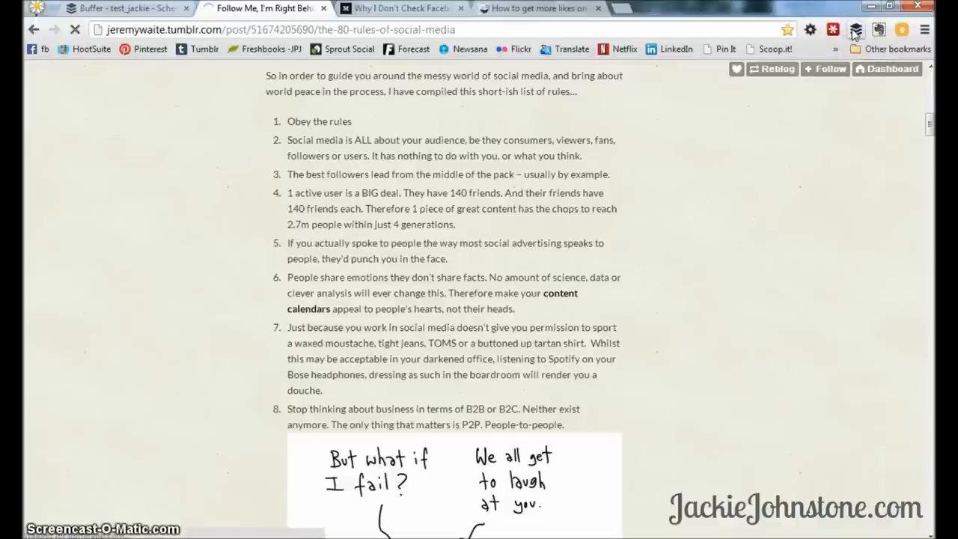
mouse_move(856, 31)
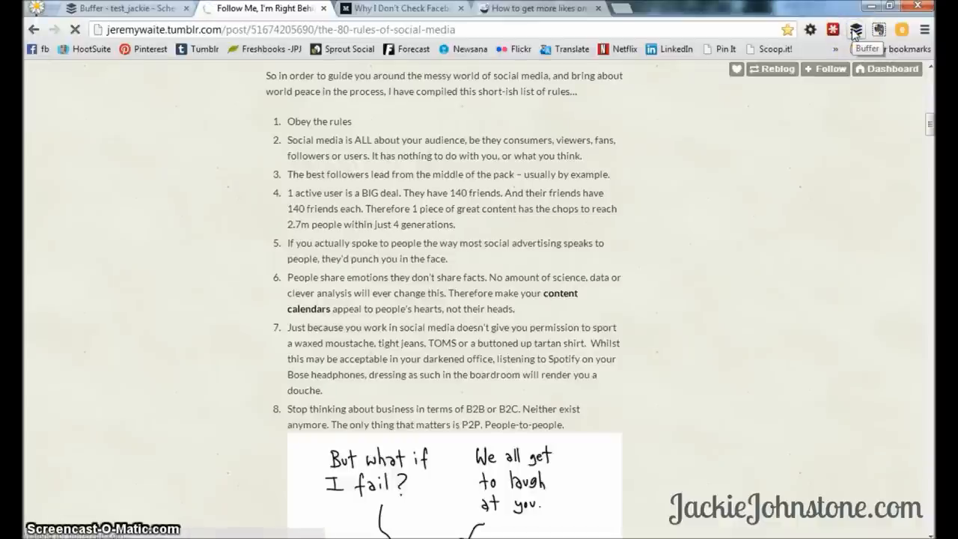
click(856, 30)
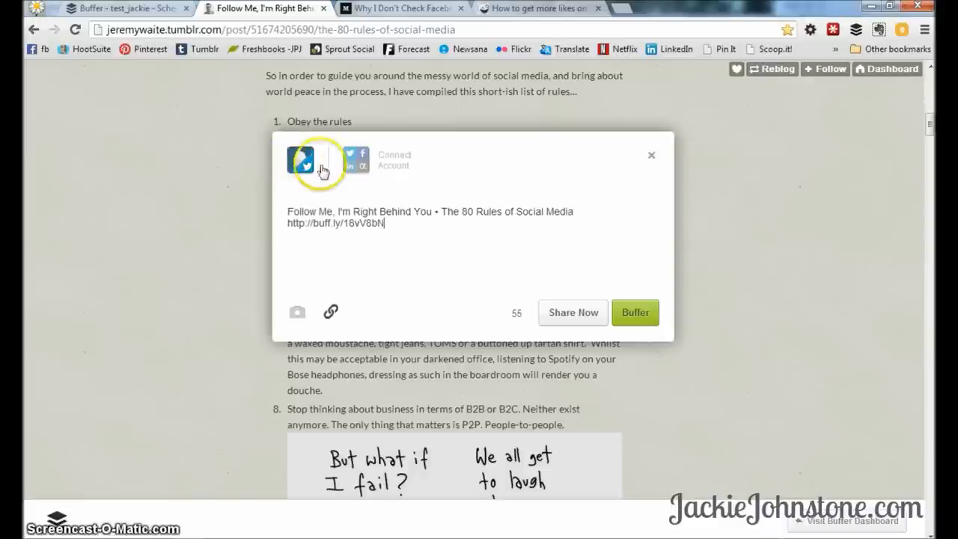
click(299, 161)
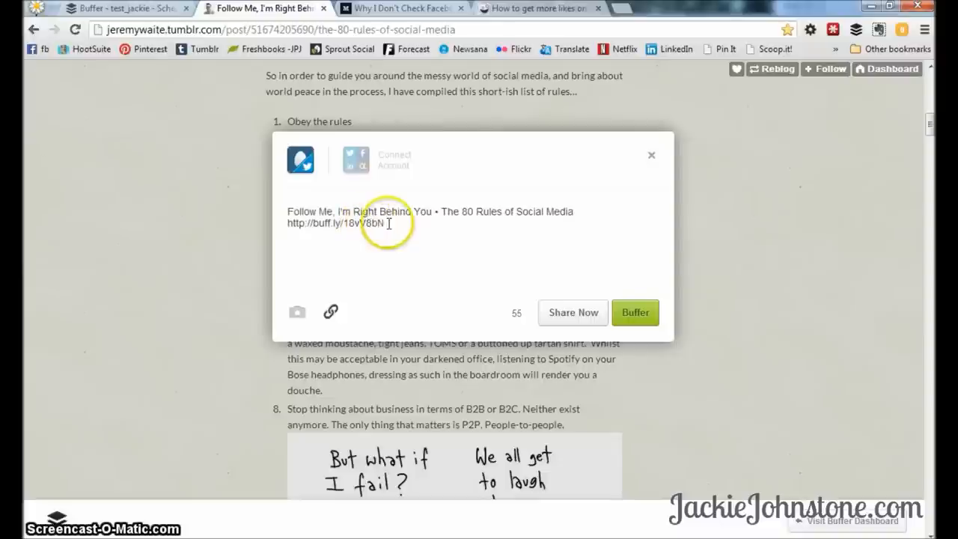
mouse_move(515, 321)
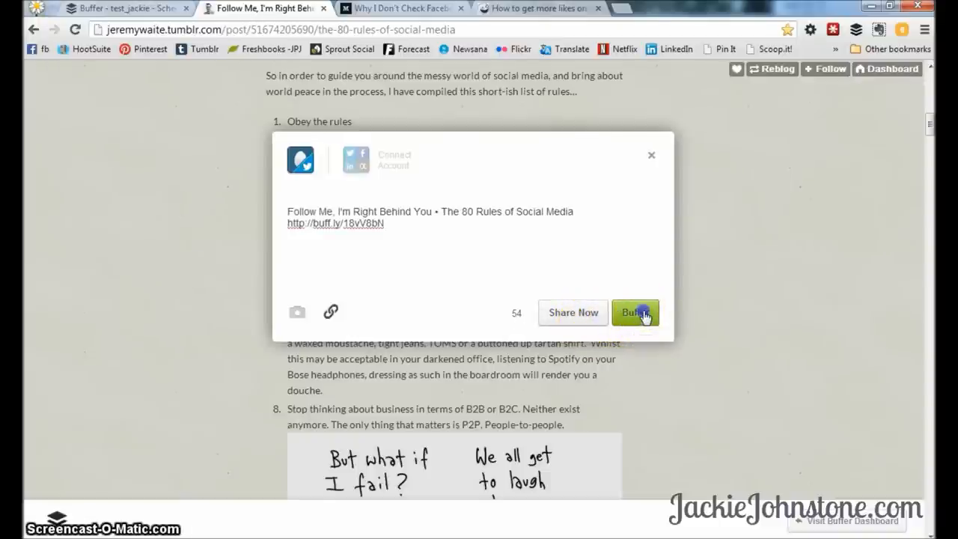
click(634, 313)
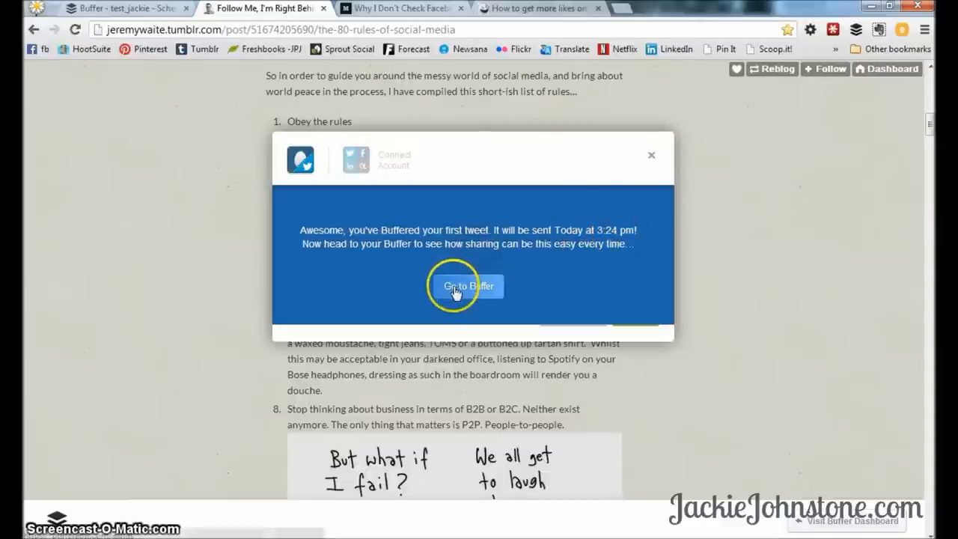
click(467, 285)
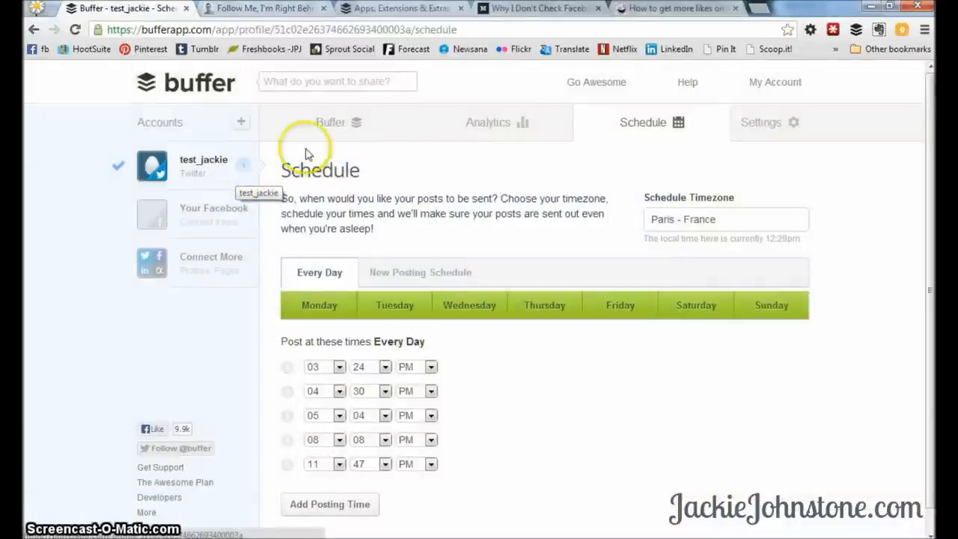
View today's queue listing the 80 Rules post at 3:24 PM.
click(336, 123)
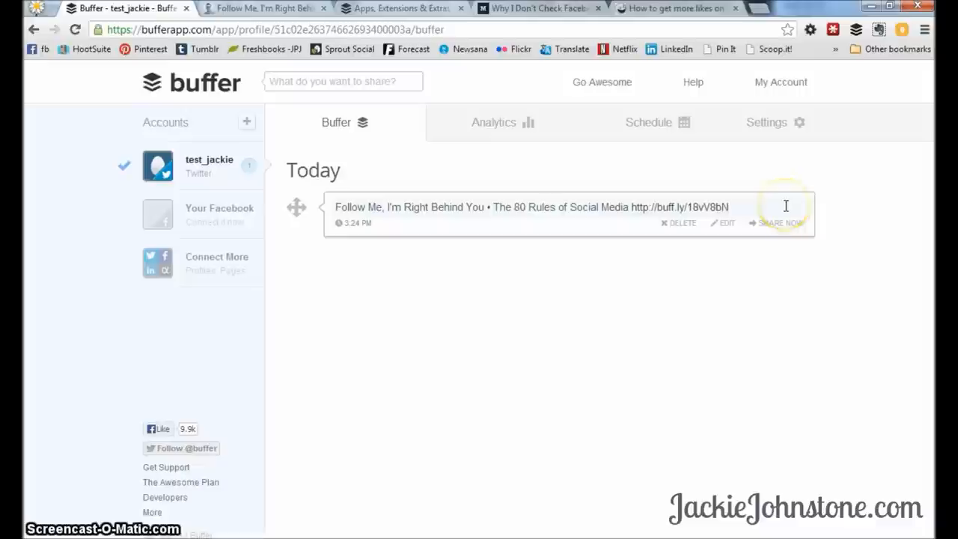
mouse_move(565, 187)
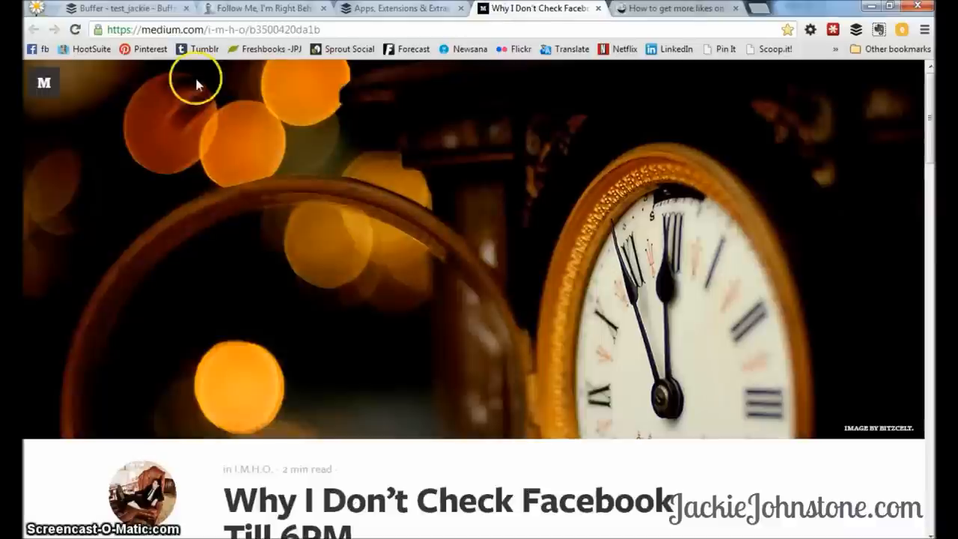
Select the article's sentence about rules making it easier to resist giving in.
scroll(down, 3)
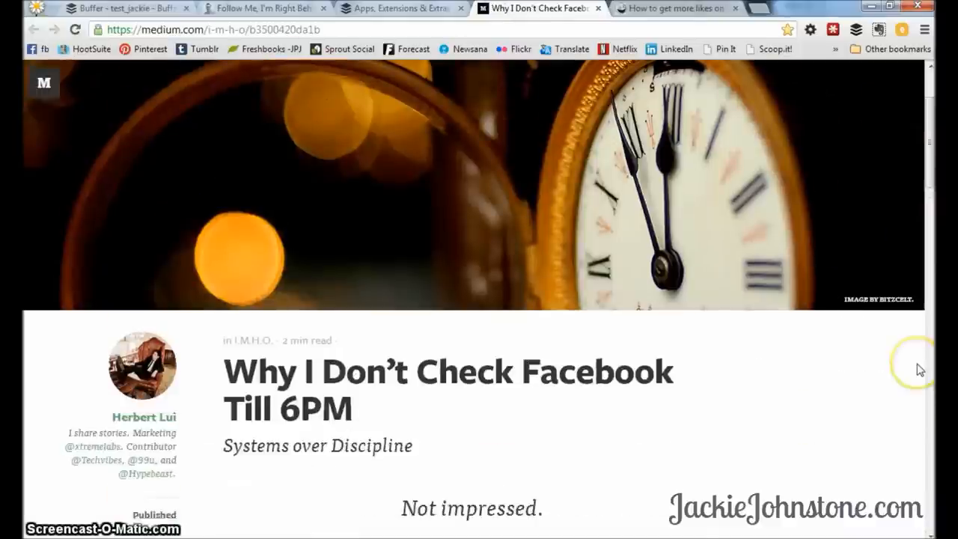
scroll(down, 3)
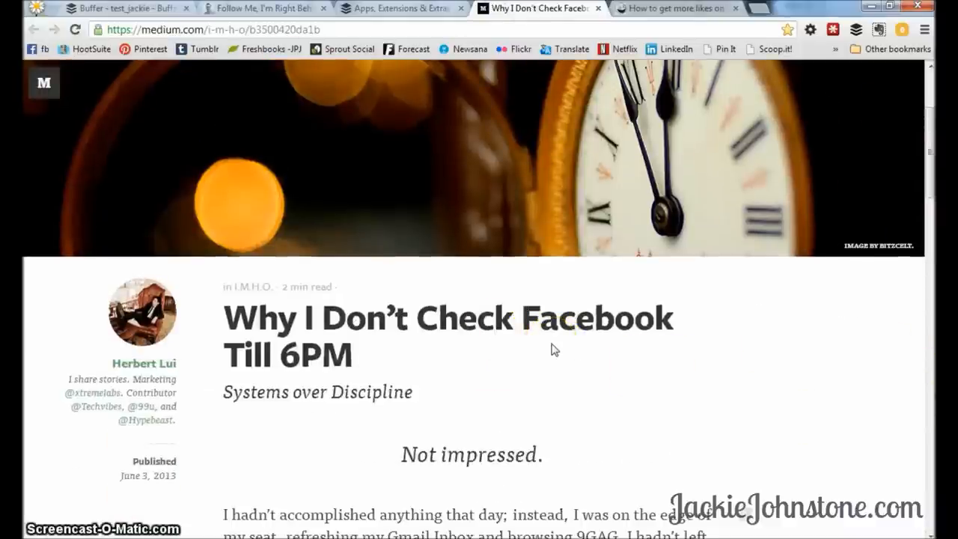
scroll(down, 3)
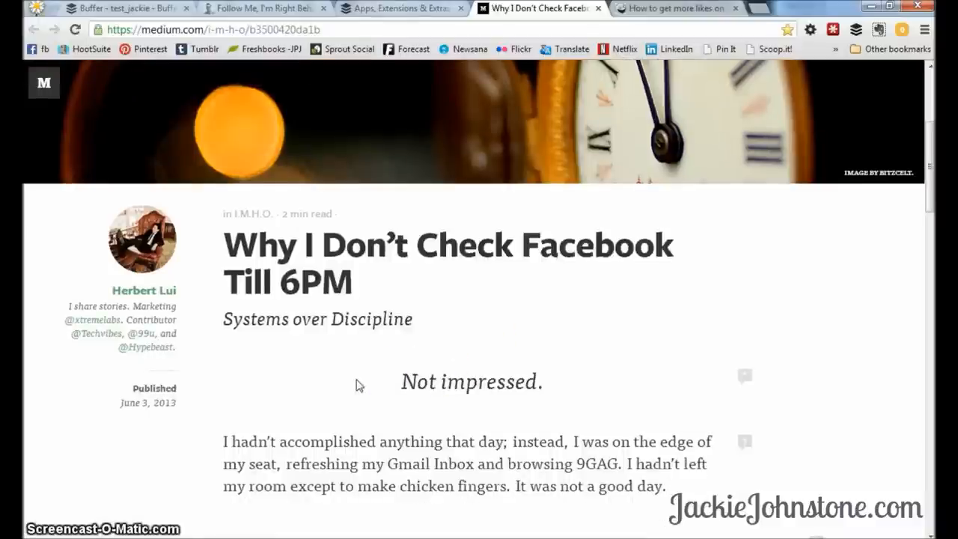
scroll(down, 3)
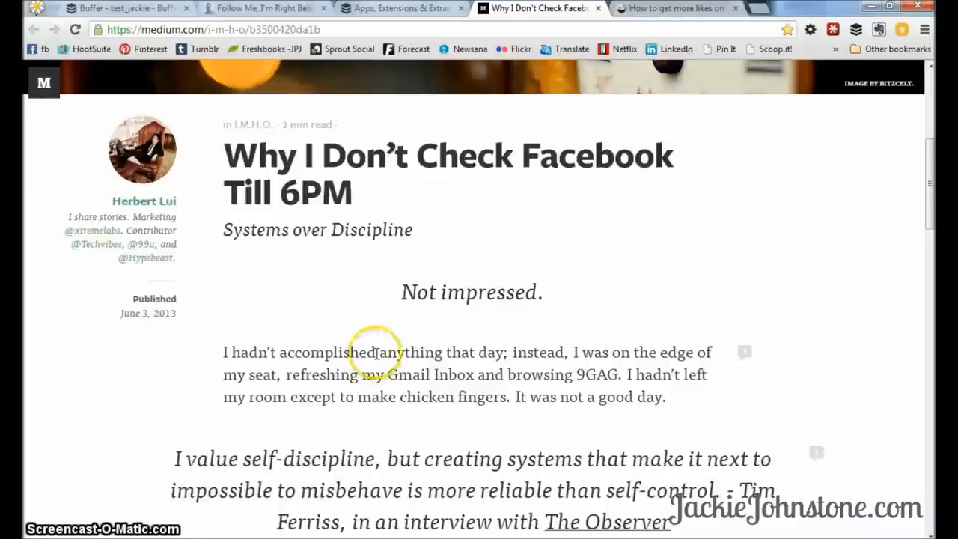
mouse_move(401, 290)
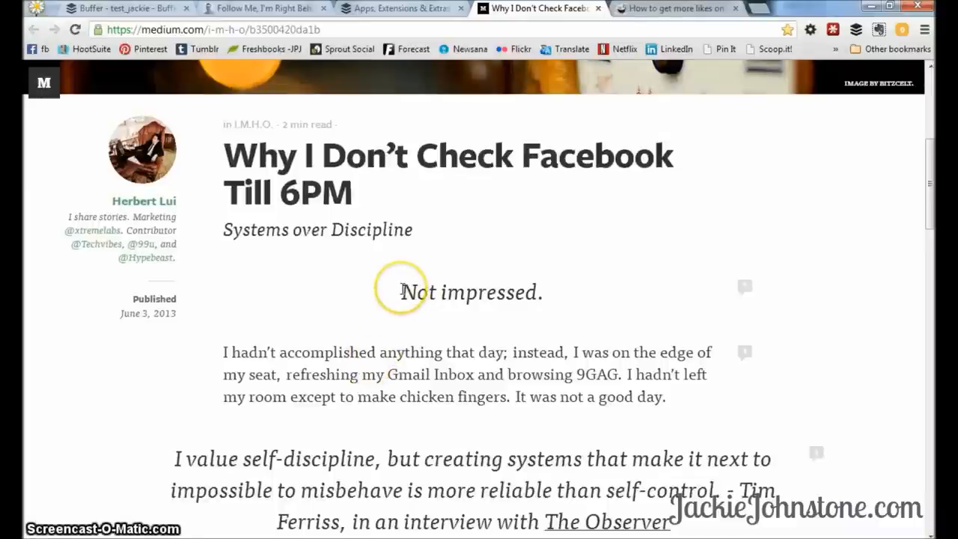
scroll(down, 3)
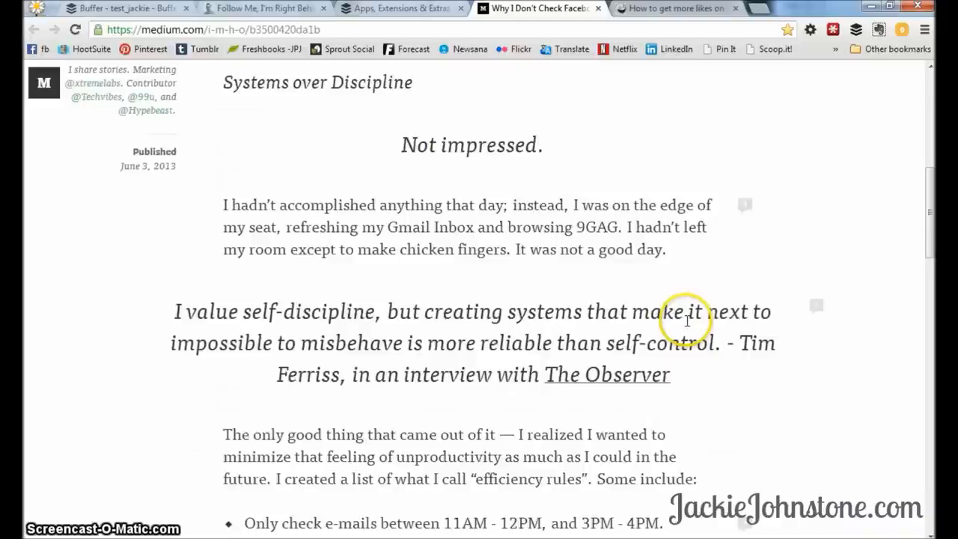
scroll(down, 3)
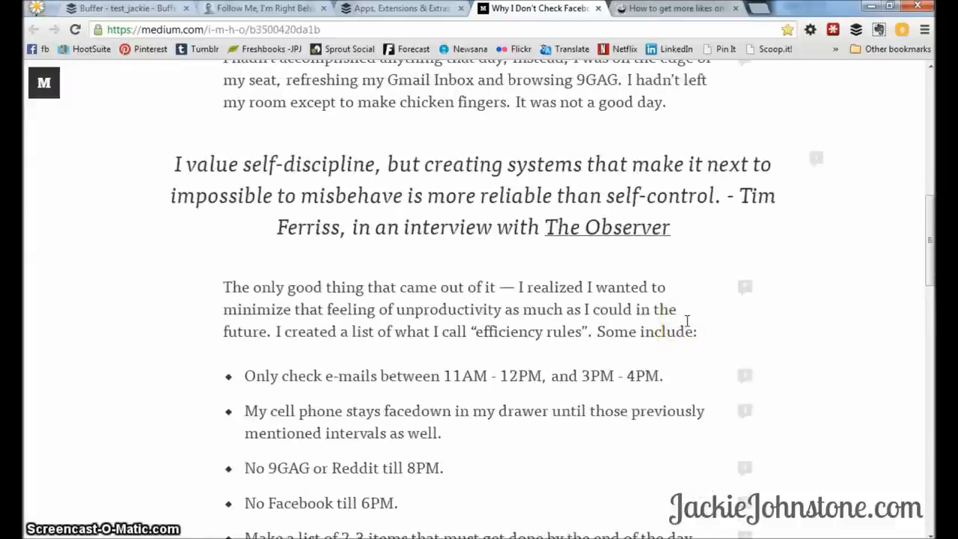
scroll(down, 3)
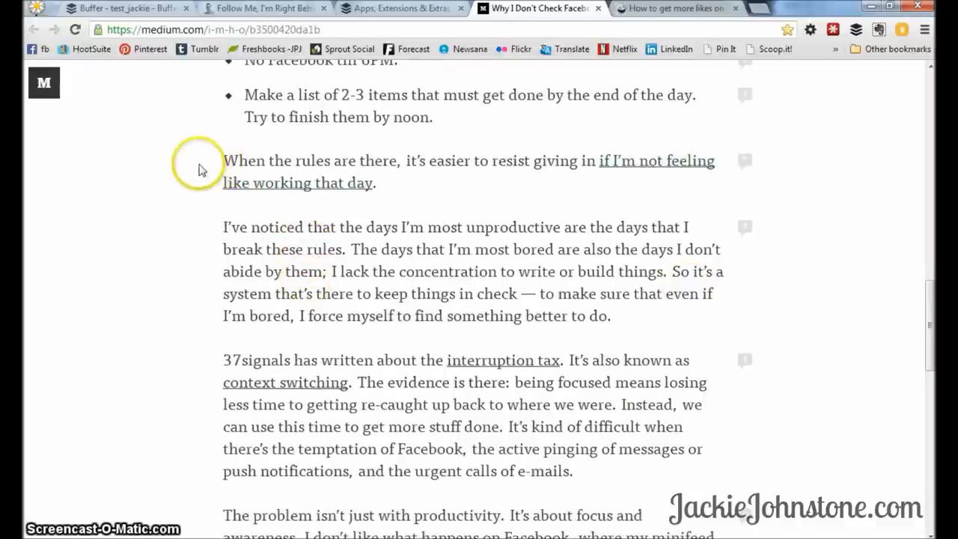
drag(223, 160, 377, 183)
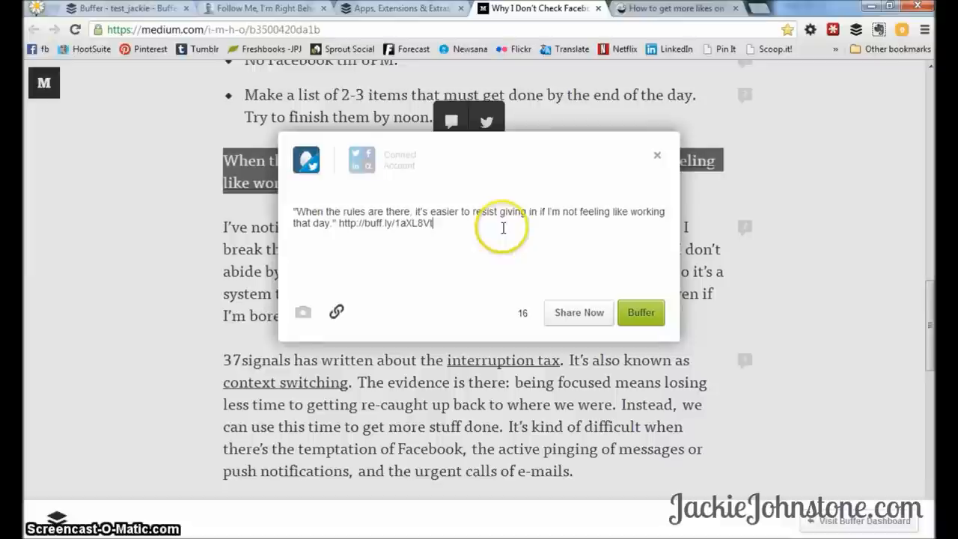
mouse_move(518, 230)
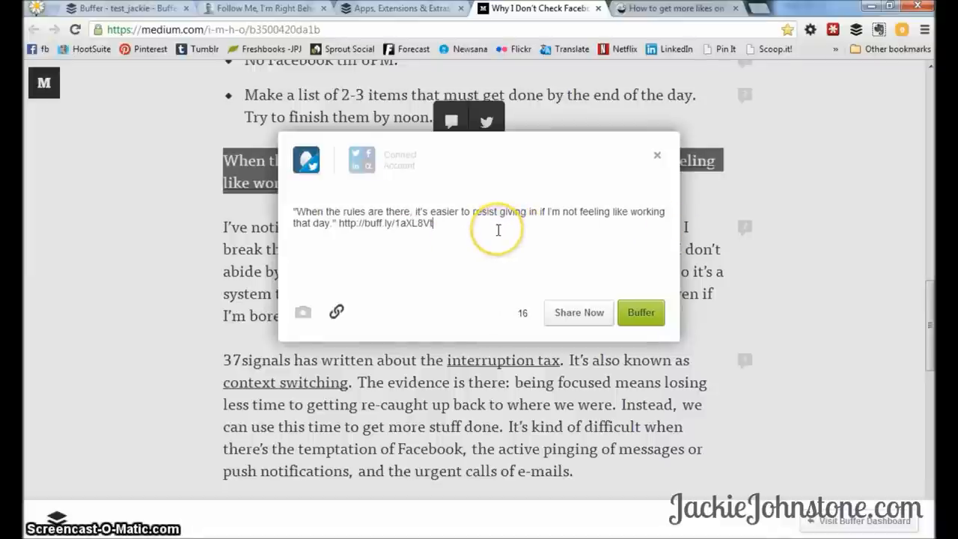
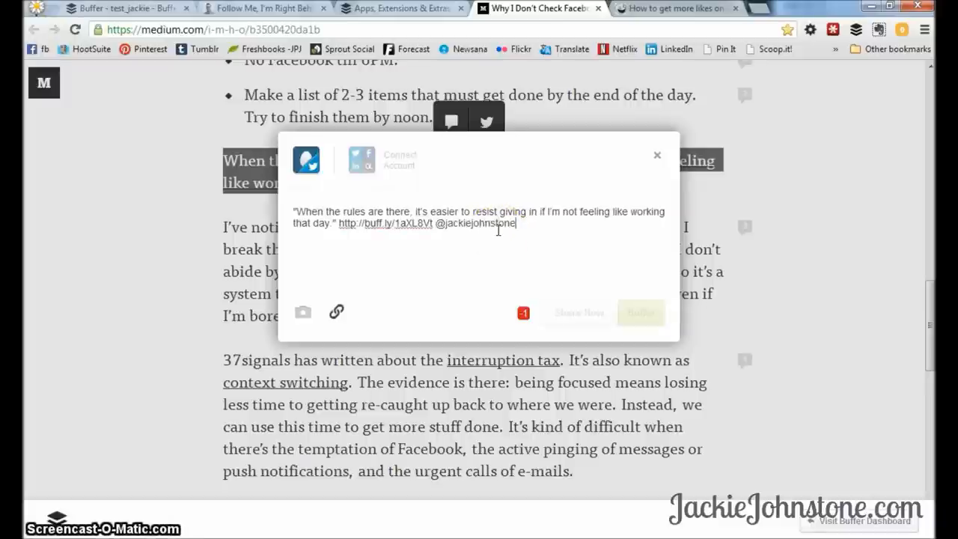
double_click(479, 223)
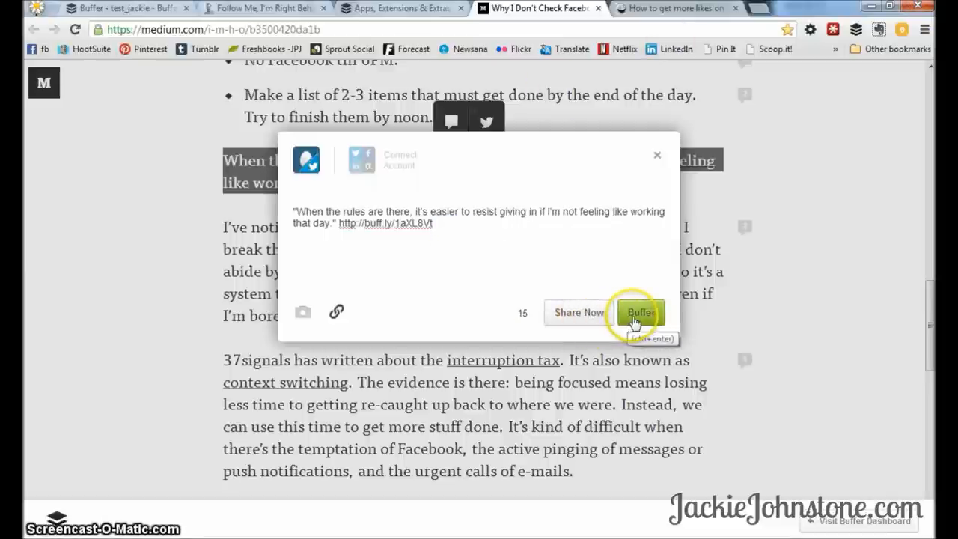
click(641, 313)
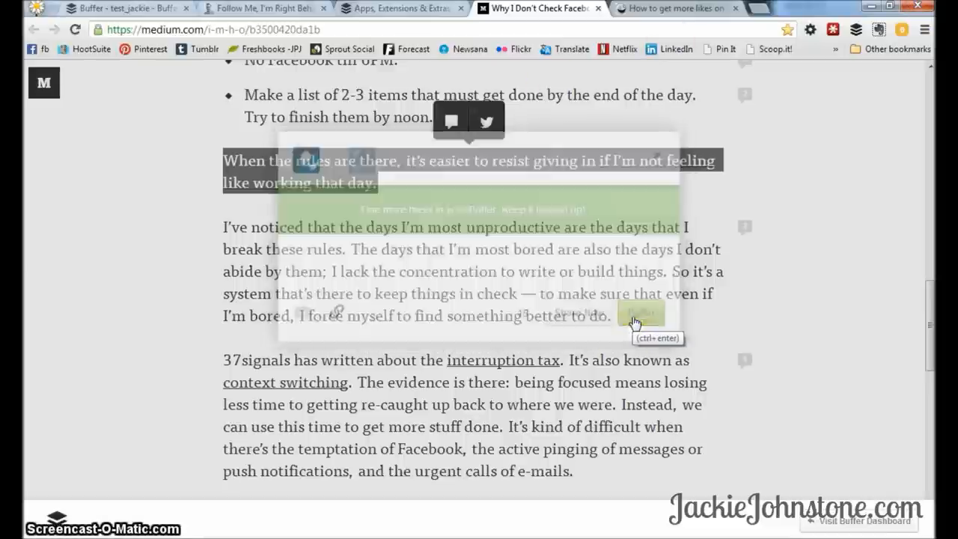
click(640, 313)
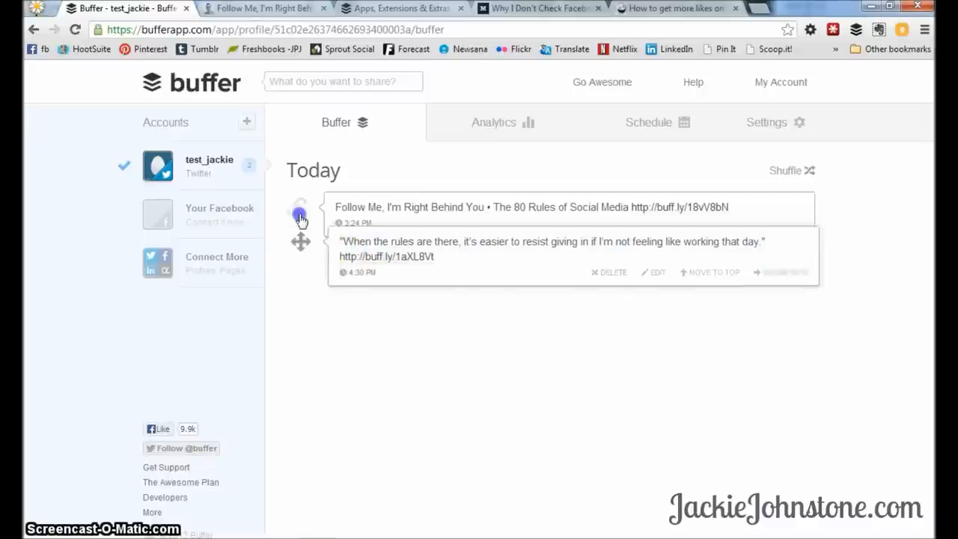
Move the quote ahead of the 80 Rules post, then shuffle today's queue into a new order.
click(786, 171)
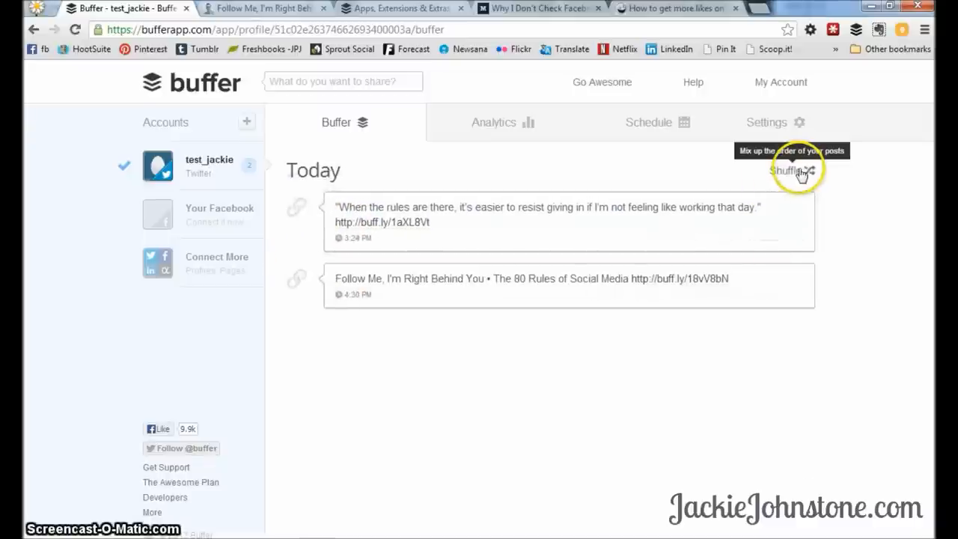
click(784, 170)
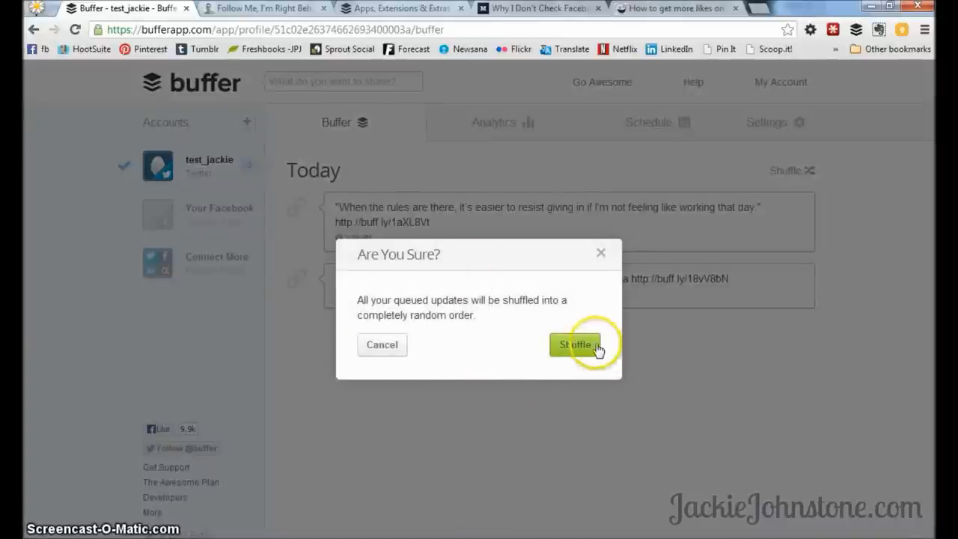
click(574, 344)
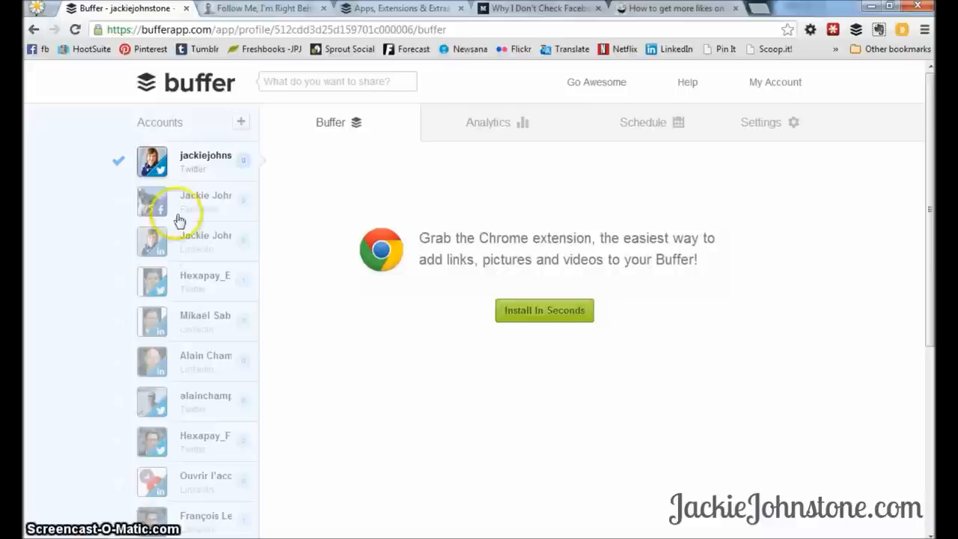
mouse_move(264, 9)
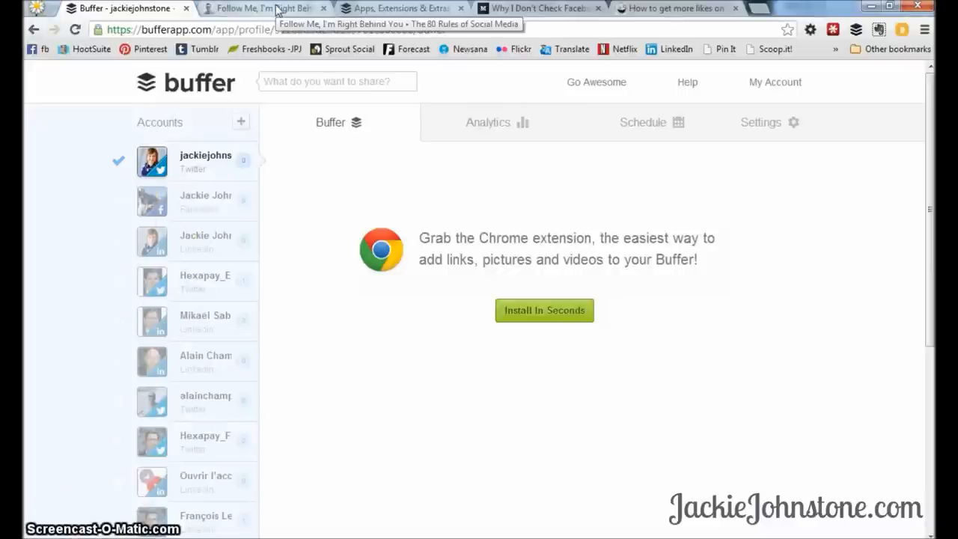
Load the article's second rule, about your audience, into Buffer's share composer with a short link.
click(261, 9)
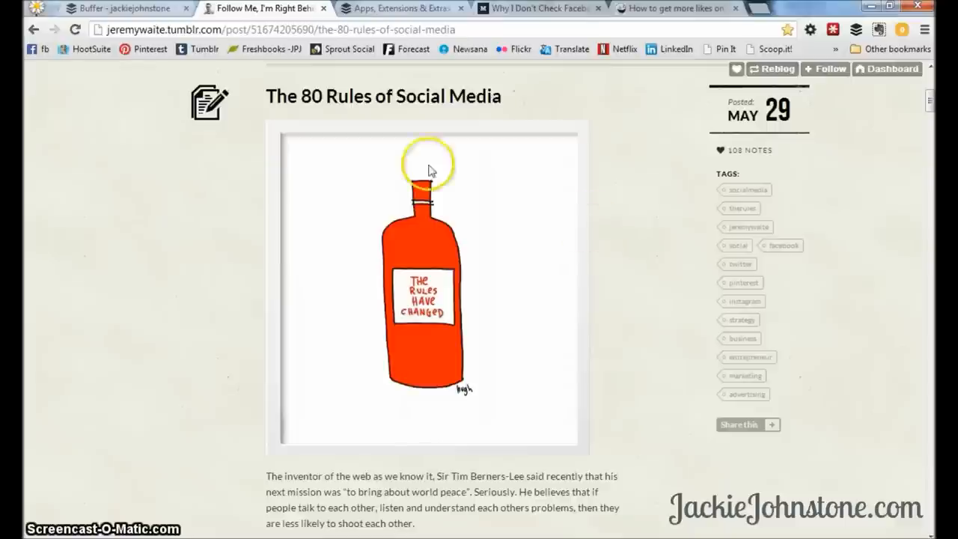
mouse_move(610, 335)
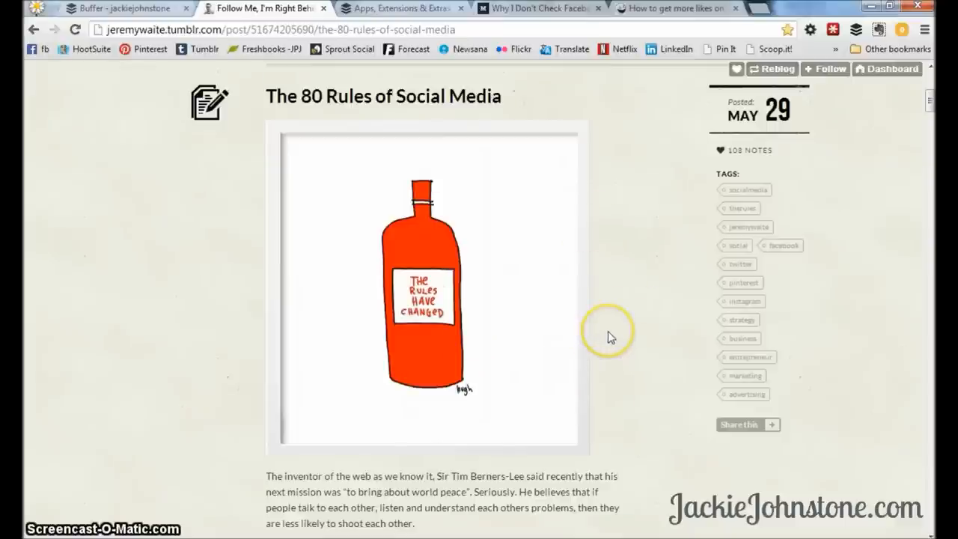
scroll(down, 3)
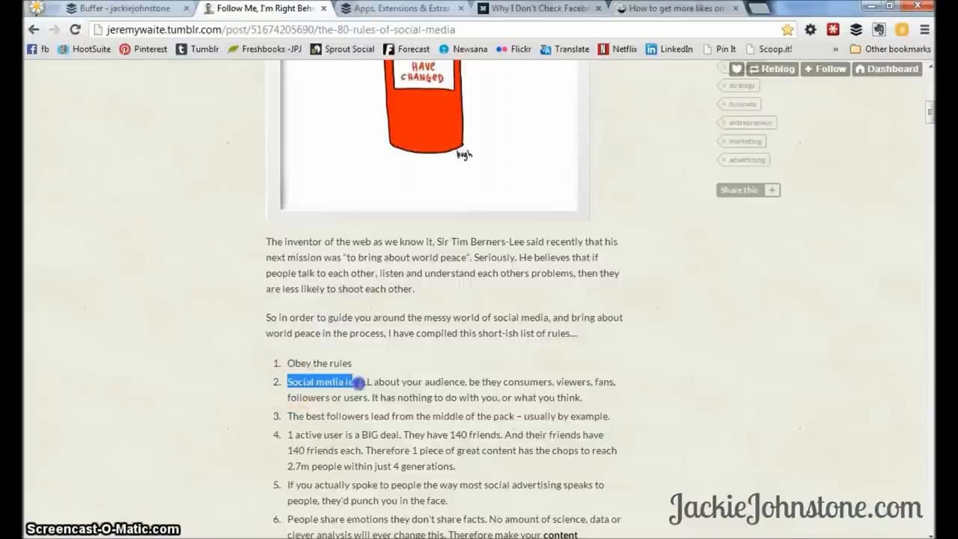
drag(356, 381, 584, 397)
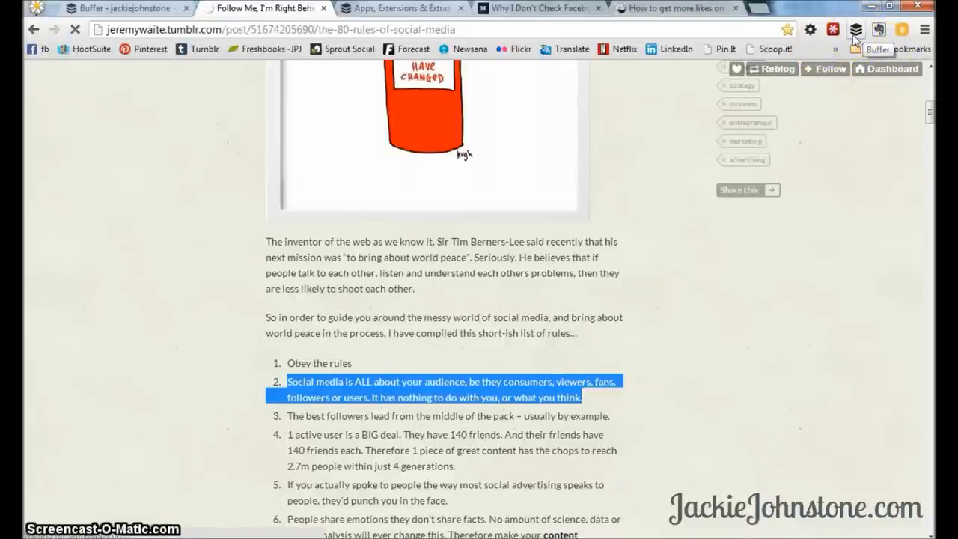
click(855, 30)
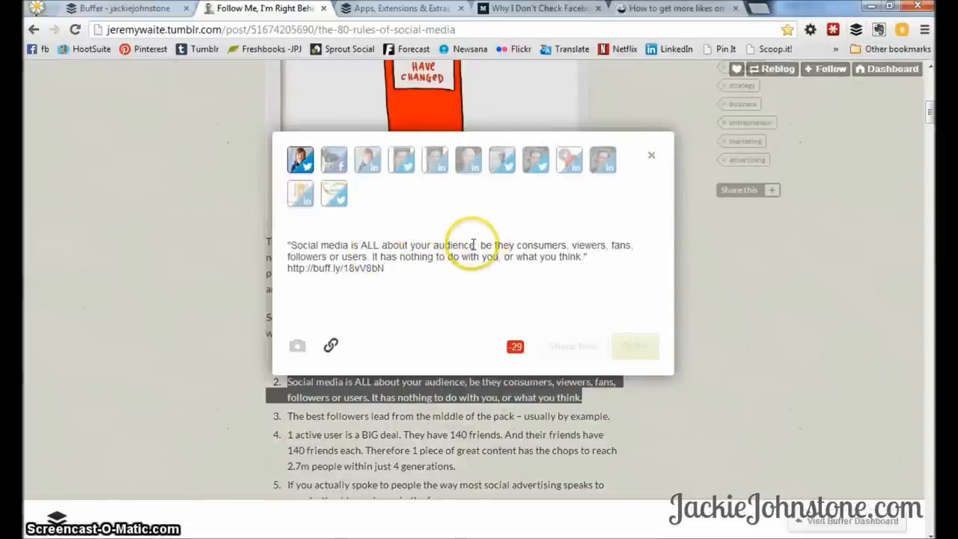
Trim the surplus middle of the quote and pick another link-preview thumbnail.
drag(479, 245, 371, 257)
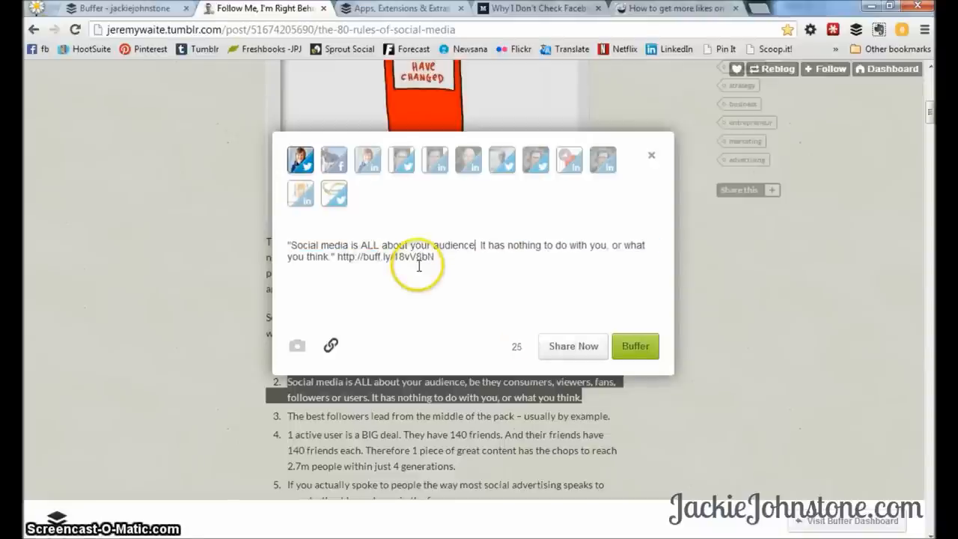
mouse_move(501, 158)
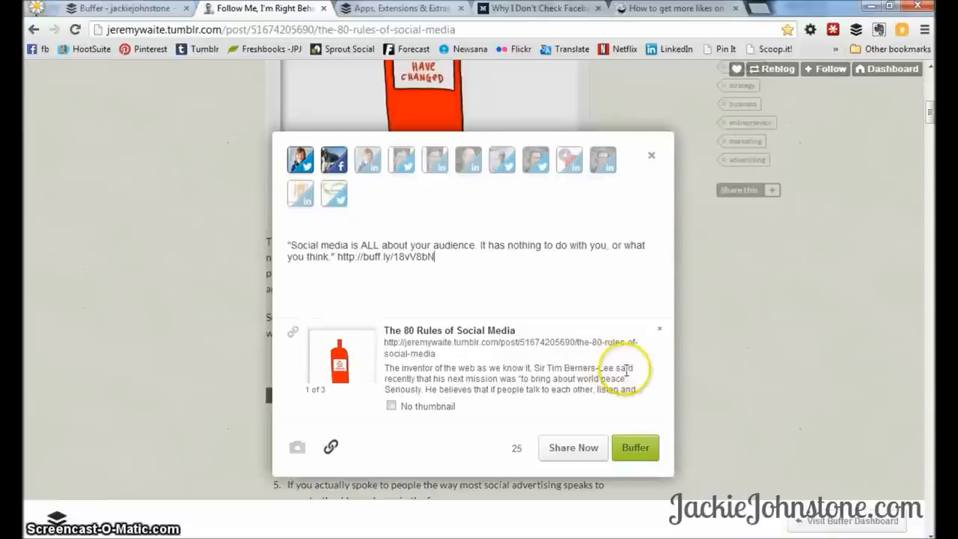
mouse_move(642, 332)
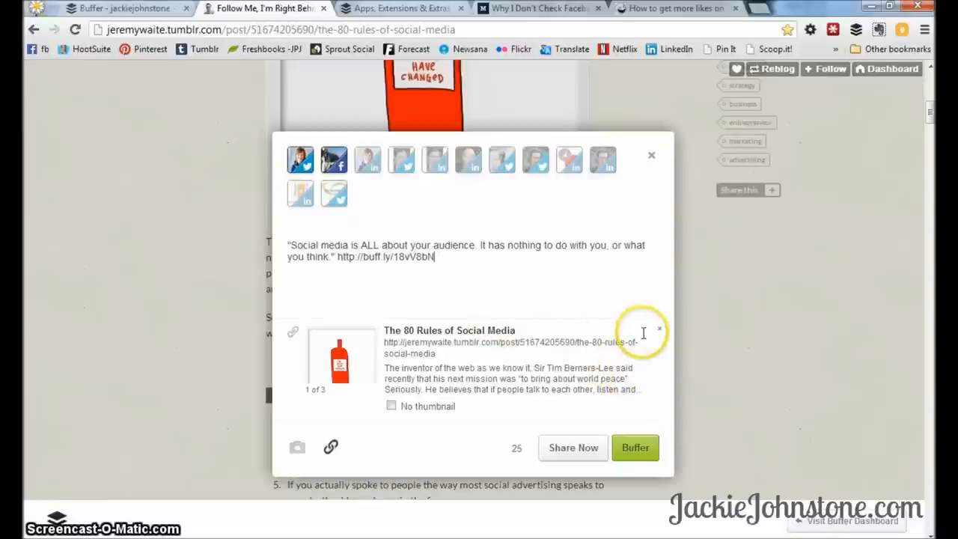
mouse_move(457, 383)
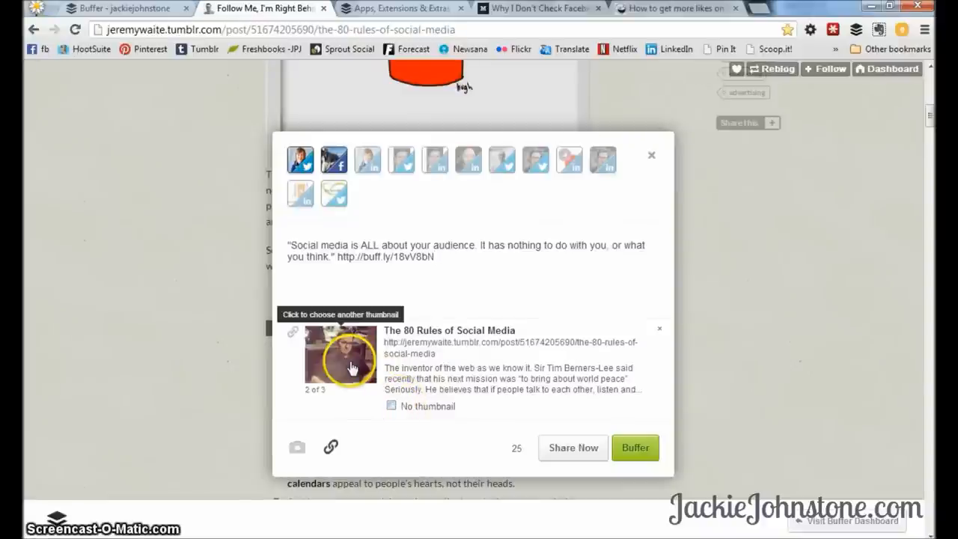
click(341, 356)
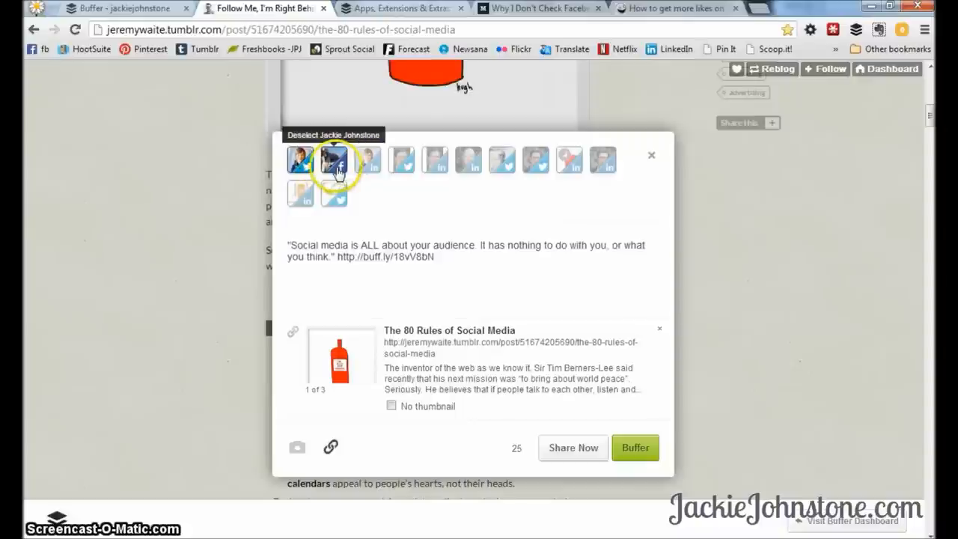
Toggle which profiles receive the post and queue it for today at 4:02 PM.
click(332, 159)
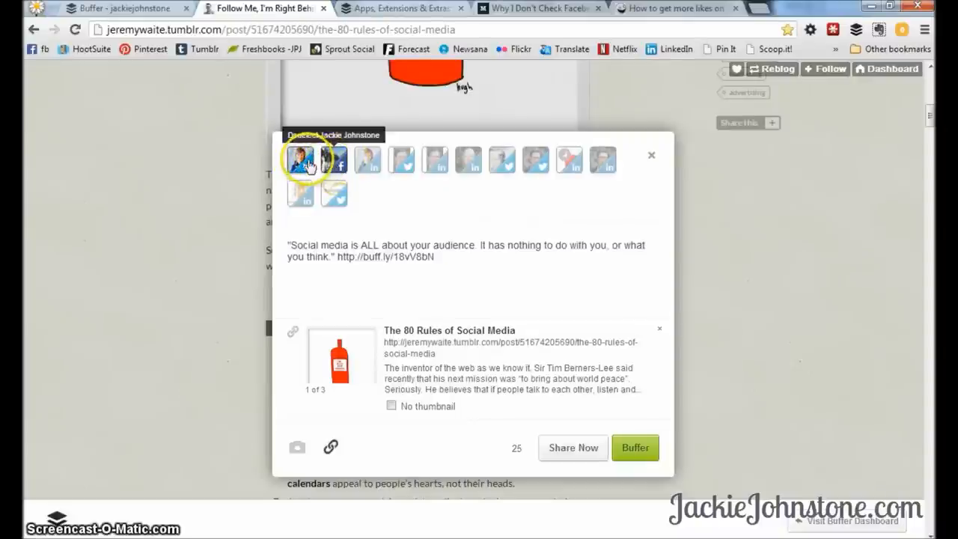
click(332, 159)
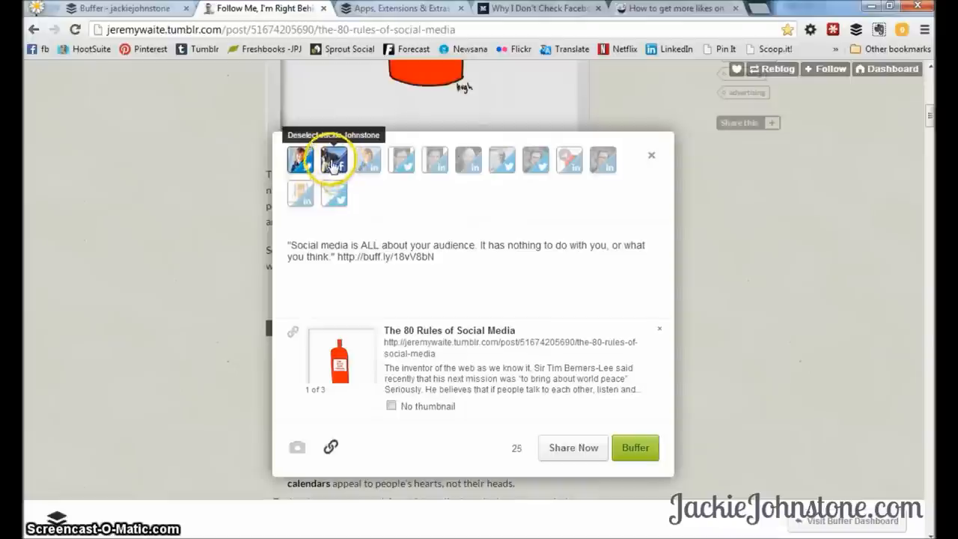
click(332, 158)
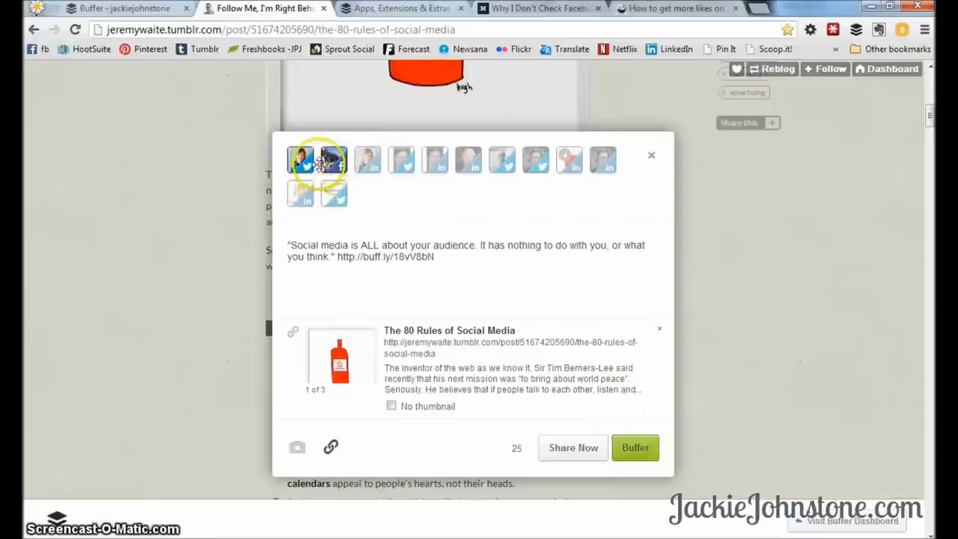
click(332, 159)
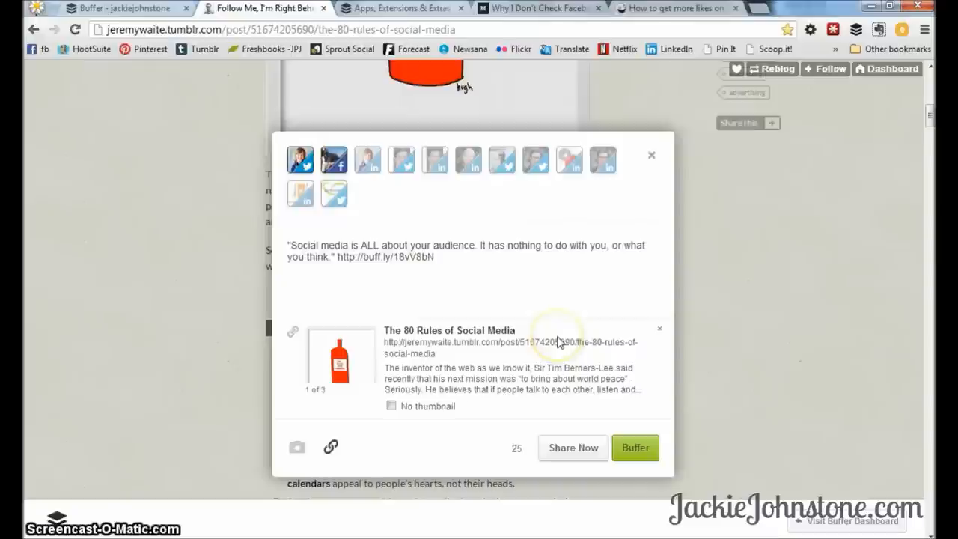
click(634, 447)
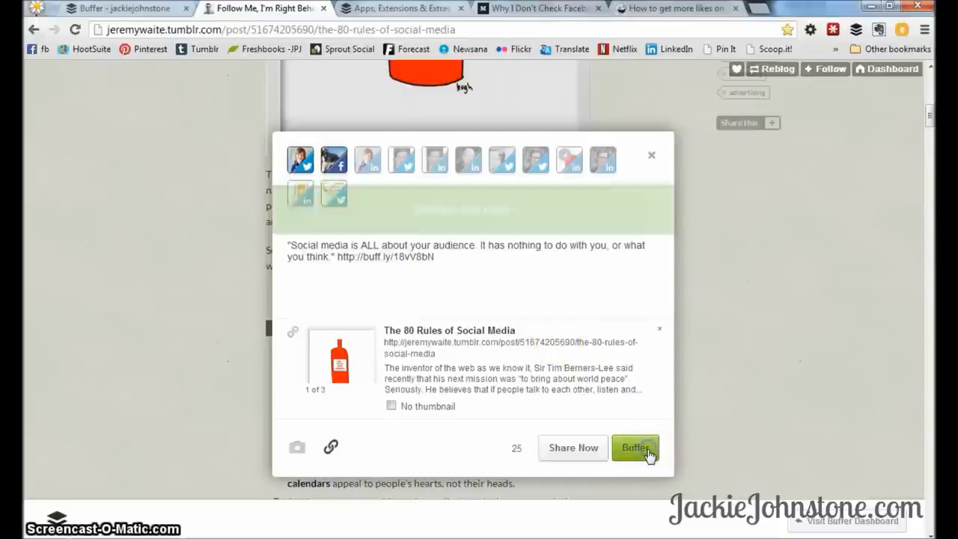
click(635, 447)
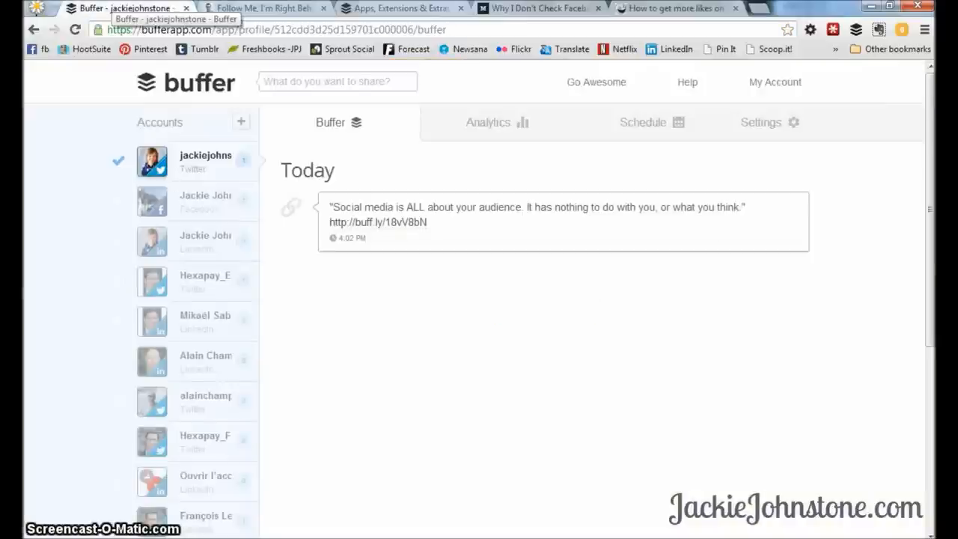
mouse_move(442, 247)
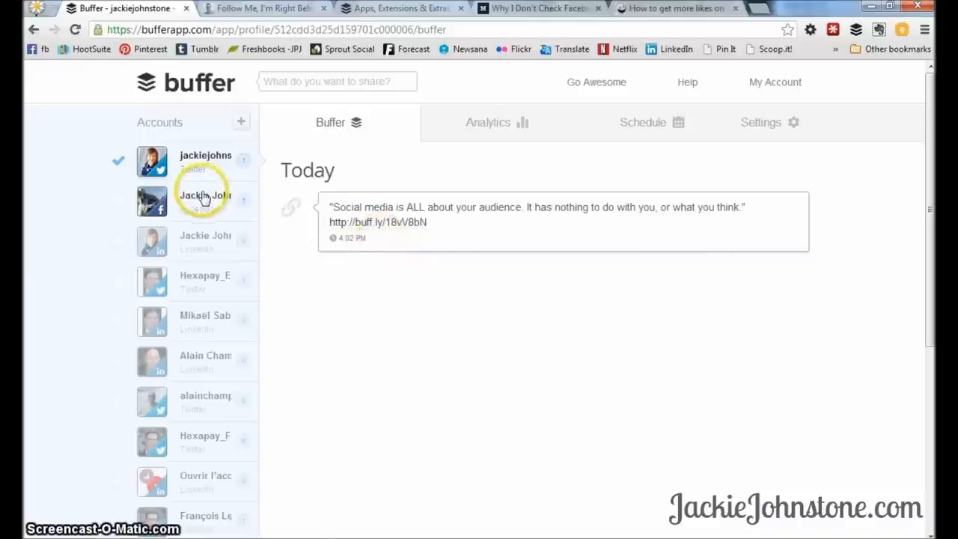
Edit the Facebook profile's queued post to end with '80 fantastic social media rules!' and save.
click(205, 201)
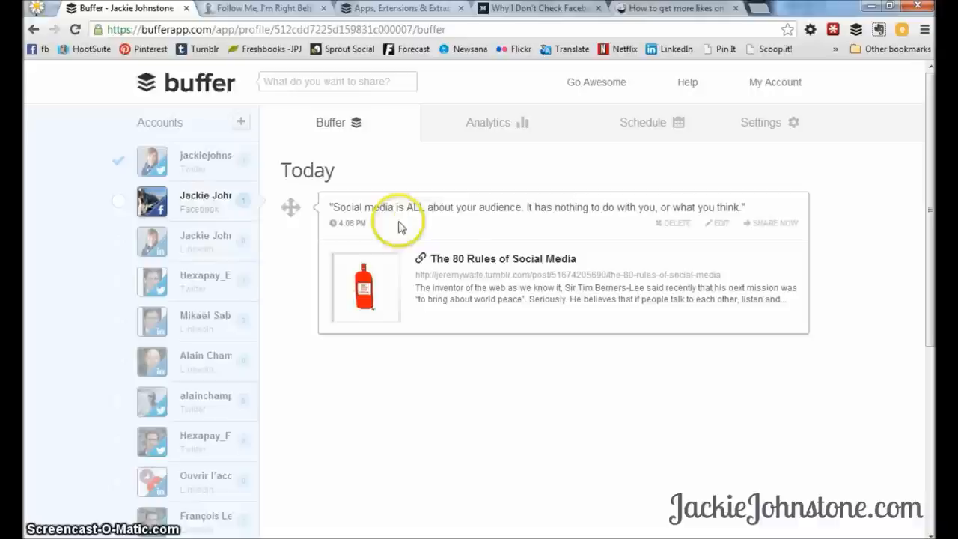
mouse_move(646, 233)
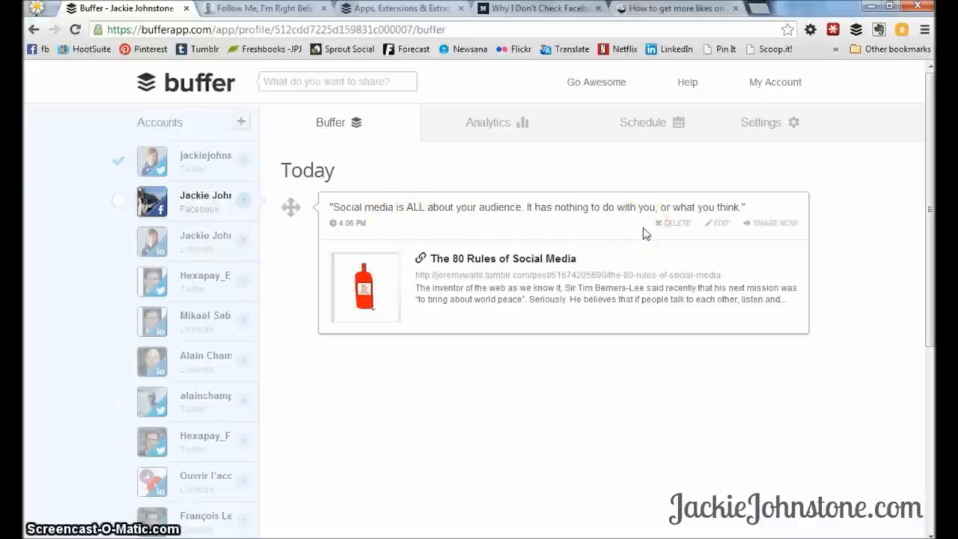
click(722, 223)
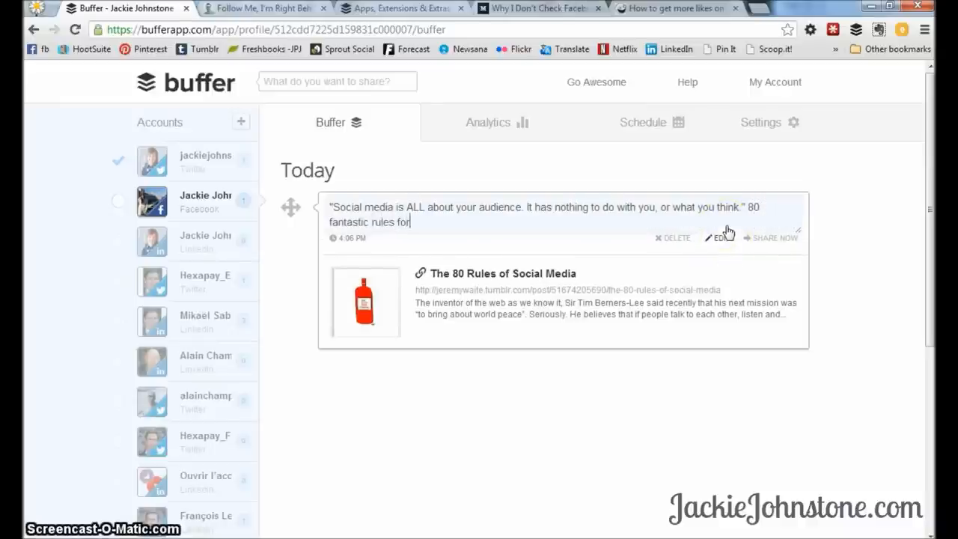
key(BackSpace)
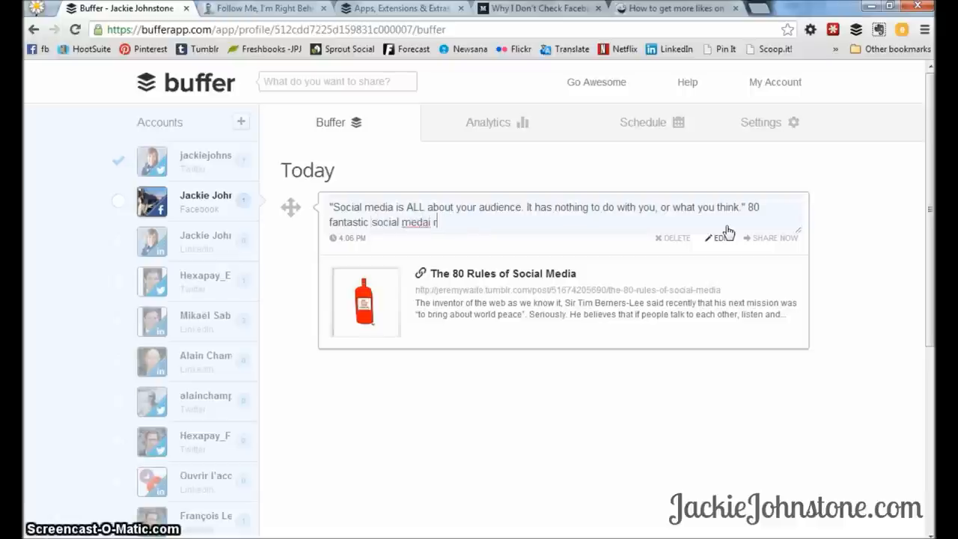
text(rules!)
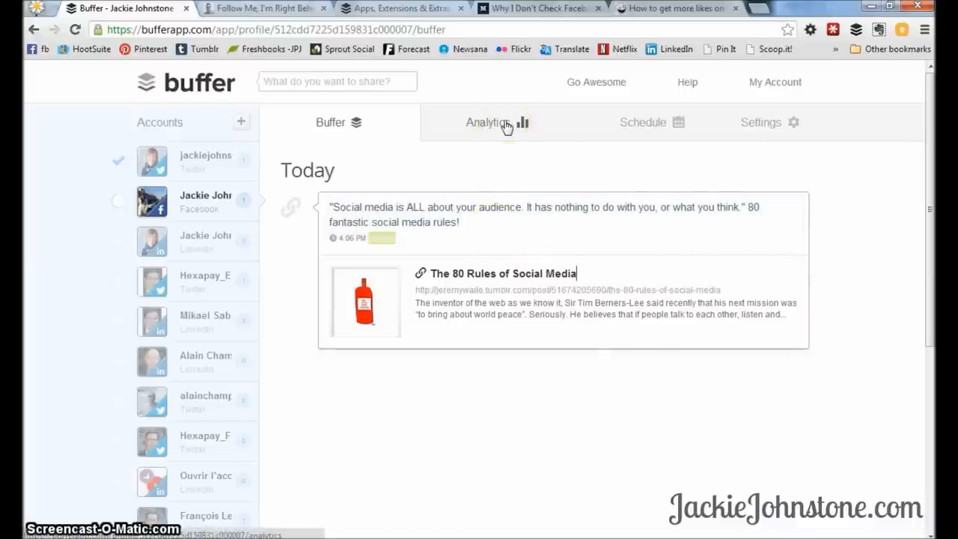
mouse_move(353, 252)
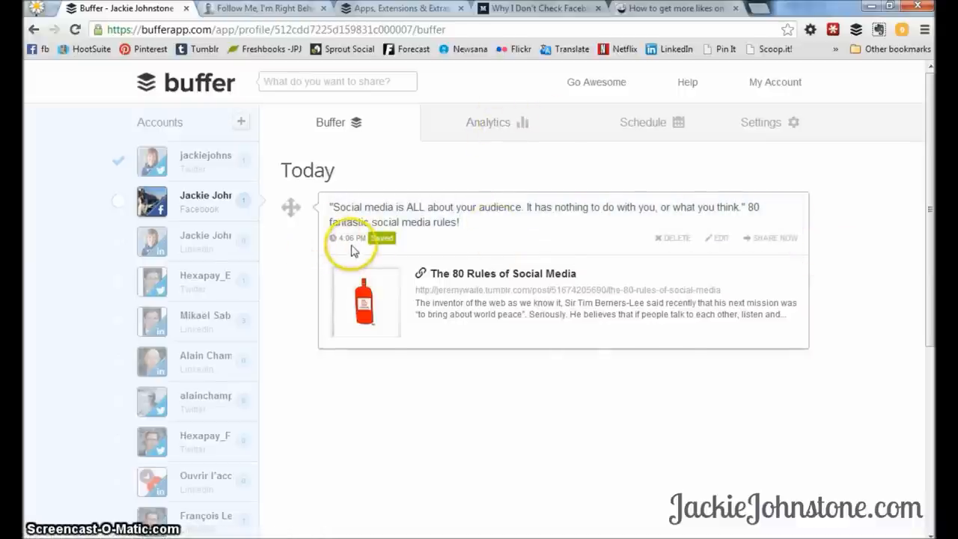
click(642, 122)
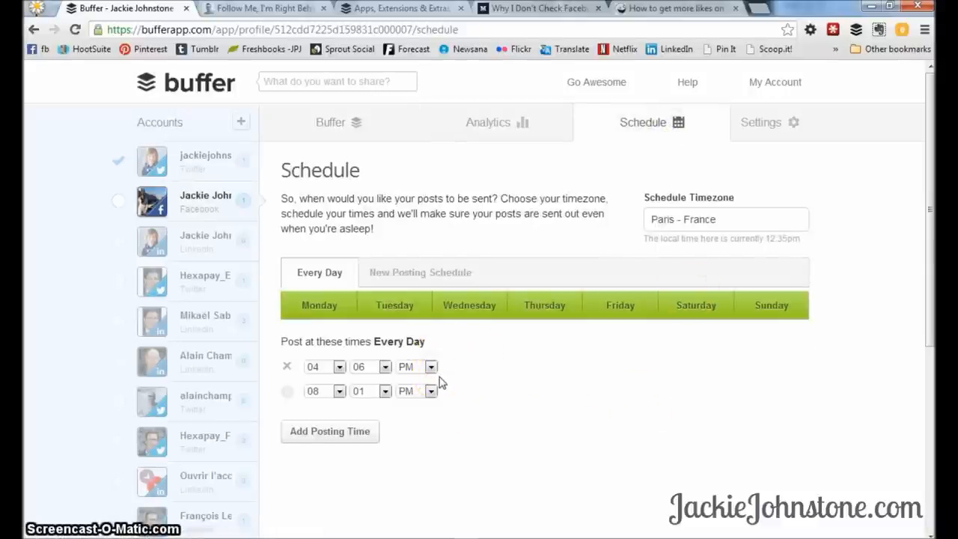
mouse_move(491, 374)
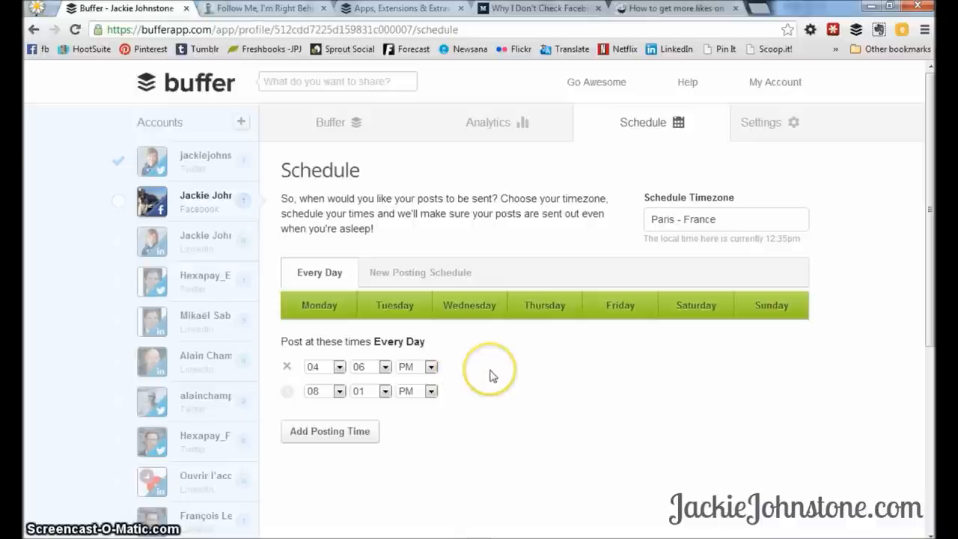
mouse_move(507, 367)
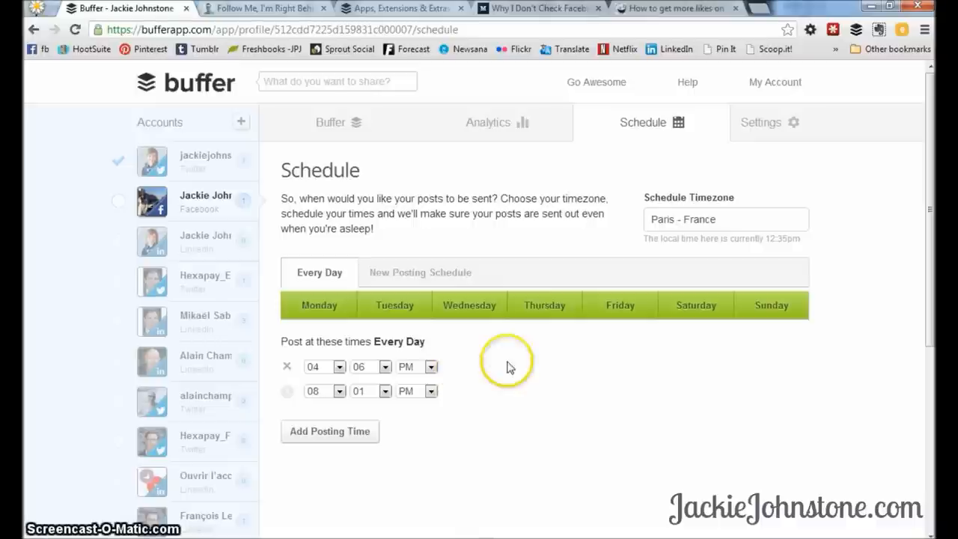
mouse_move(485, 374)
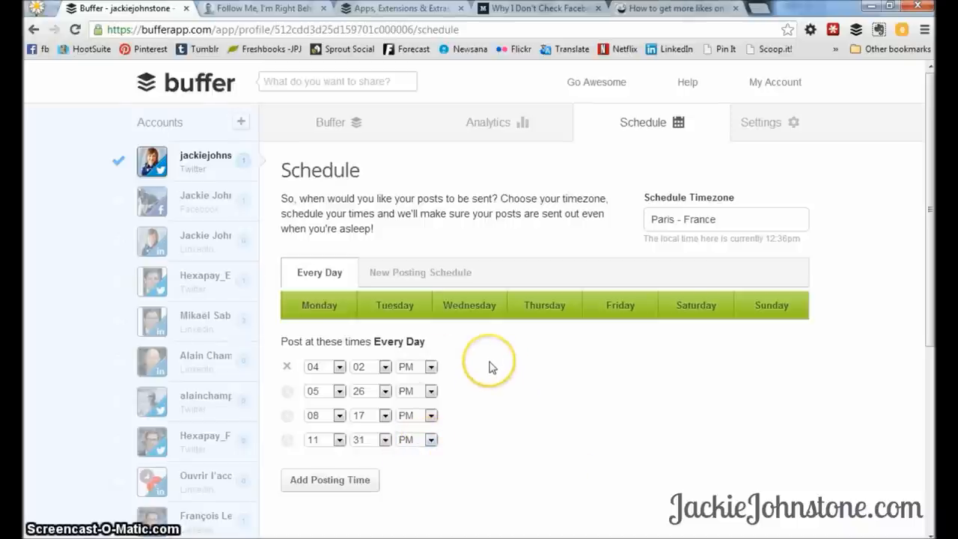
mouse_move(493, 367)
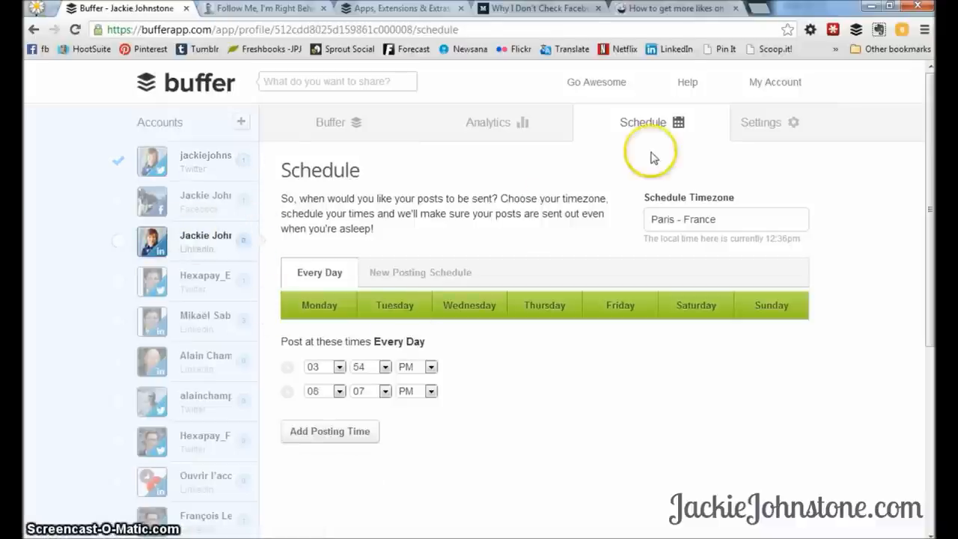
View the third profile's every-day schedule of 03:54 PM and 08:07 PM, Paris timezone.
click(329, 123)
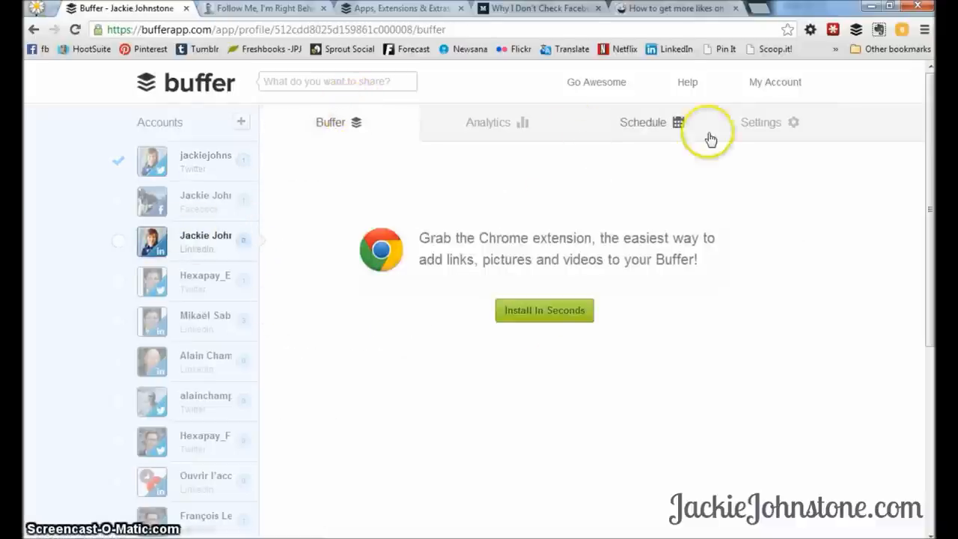
click(642, 123)
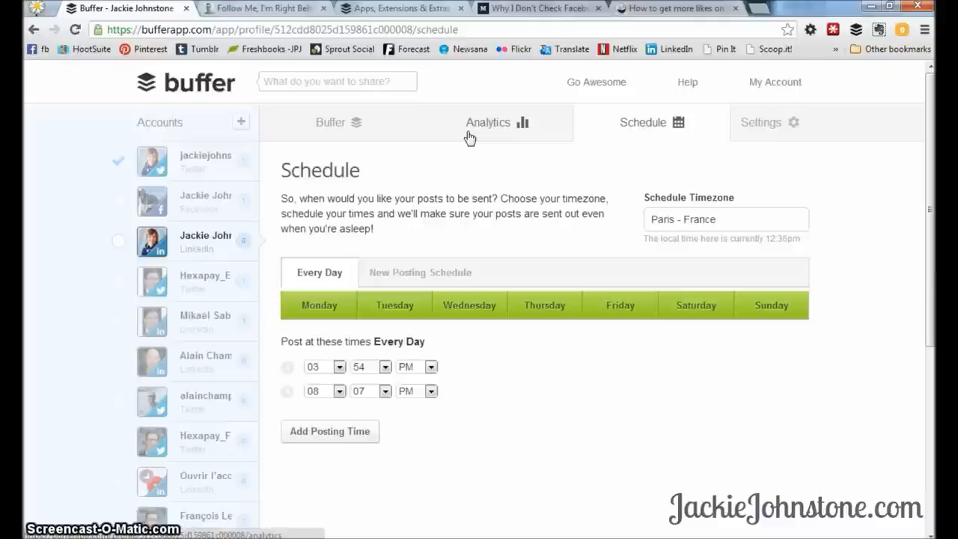
mouse_move(488, 126)
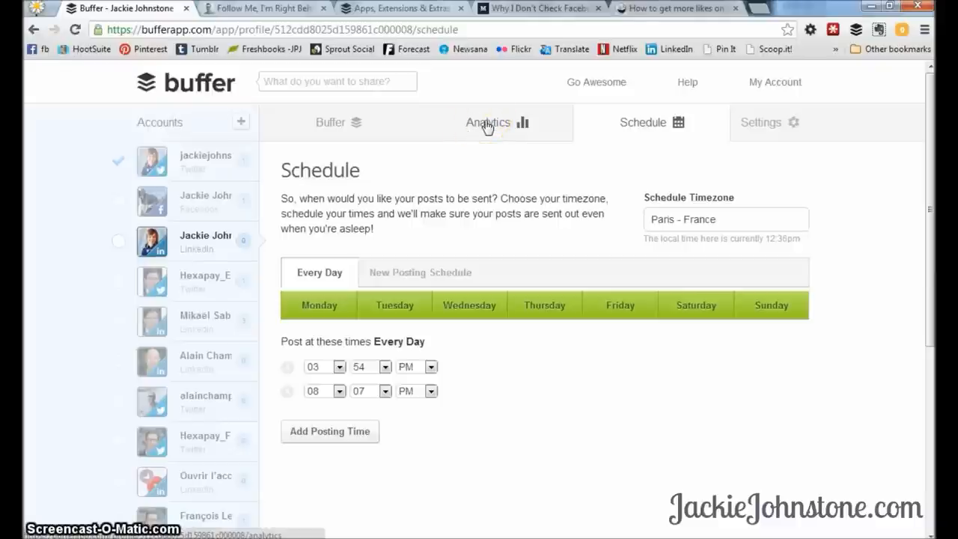
Review the Twitter account's analytics listing retweets, mentions, clicks and potential reach.
click(488, 123)
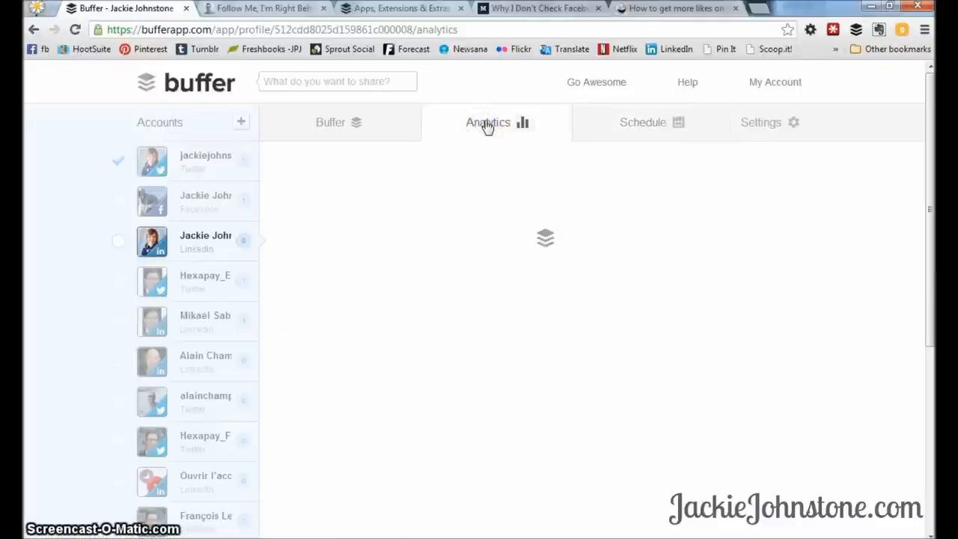
click(488, 123)
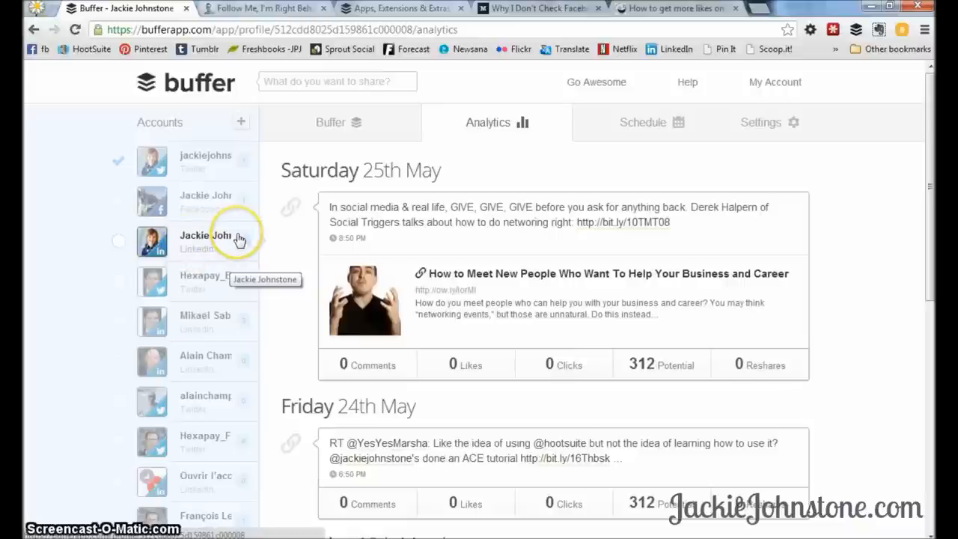
mouse_move(841, 257)
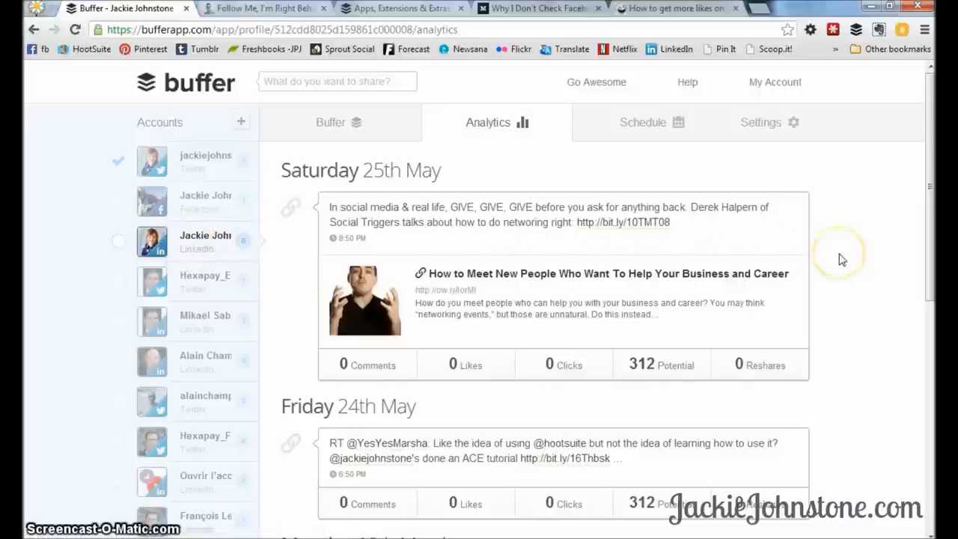
mouse_move(840, 258)
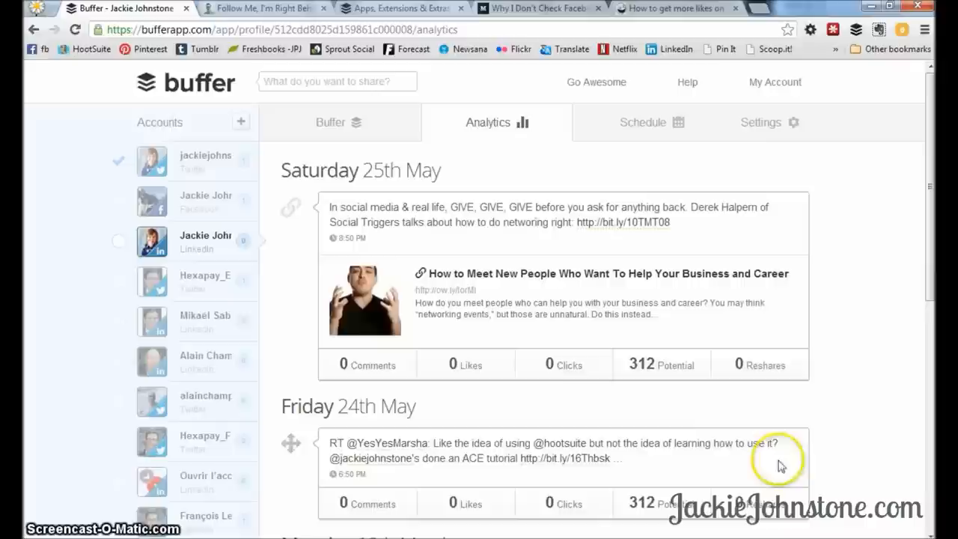
mouse_move(641, 365)
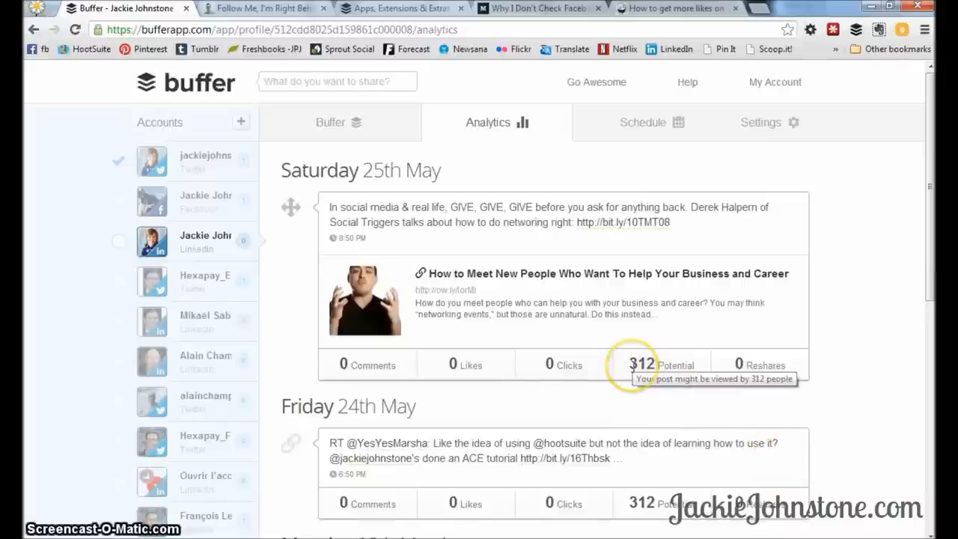
mouse_move(703, 395)
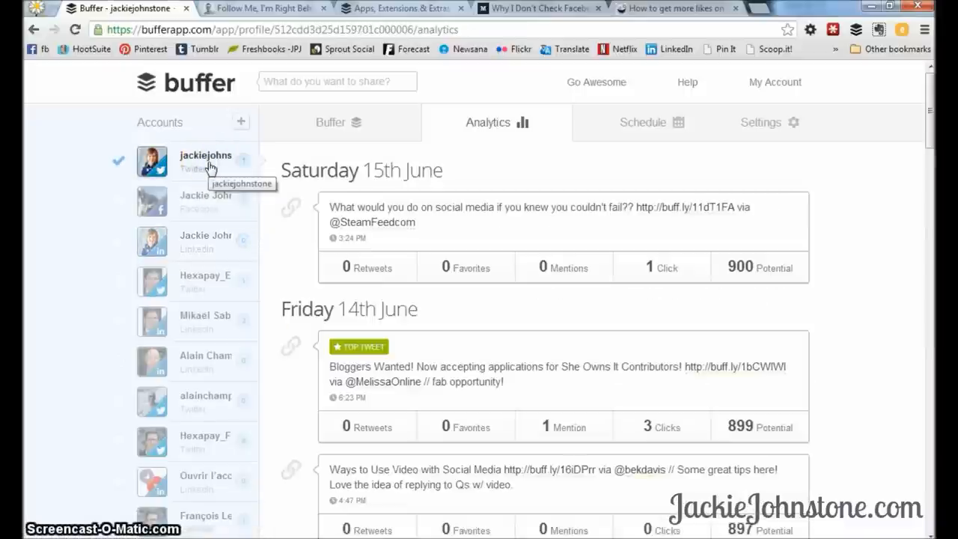
mouse_move(920, 383)
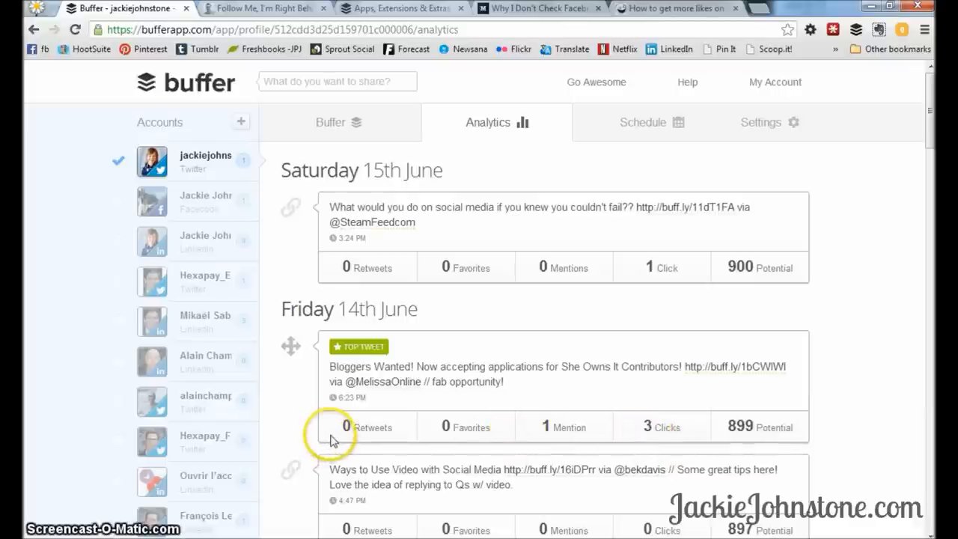
mouse_move(441, 433)
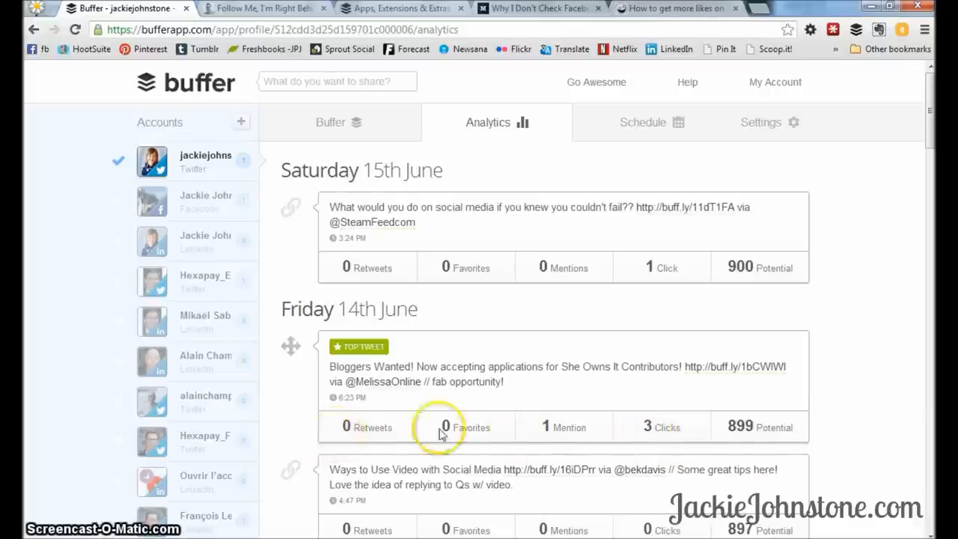
mouse_move(844, 331)
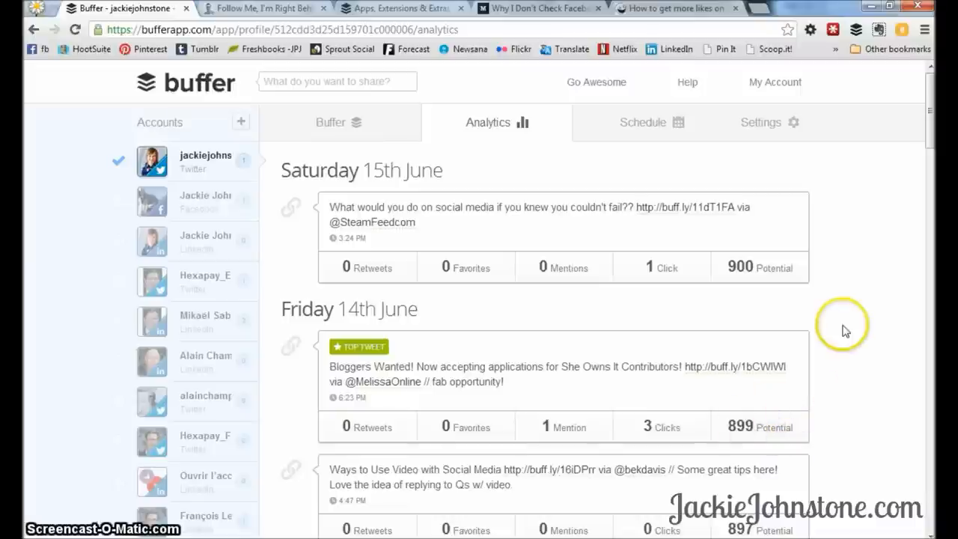
scroll(down, 3)
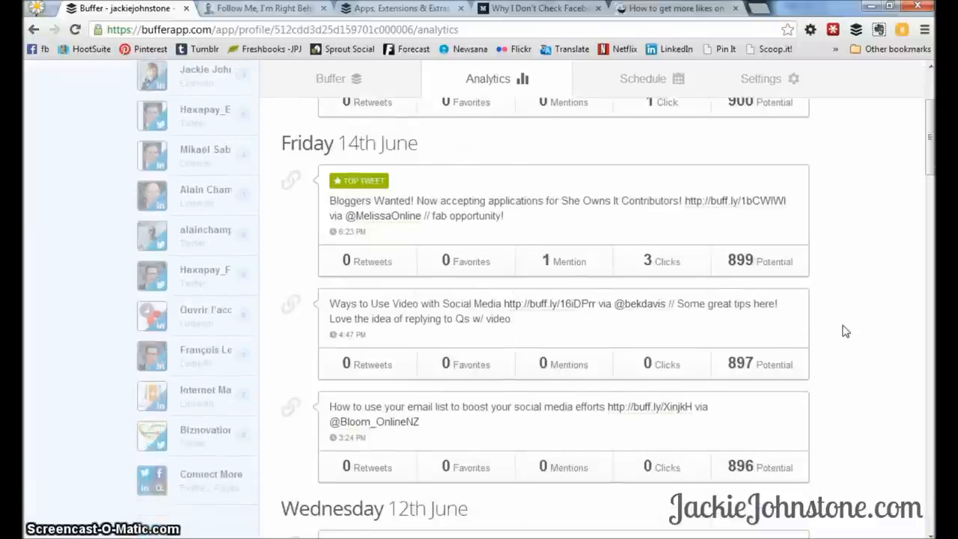
scroll(down, 3)
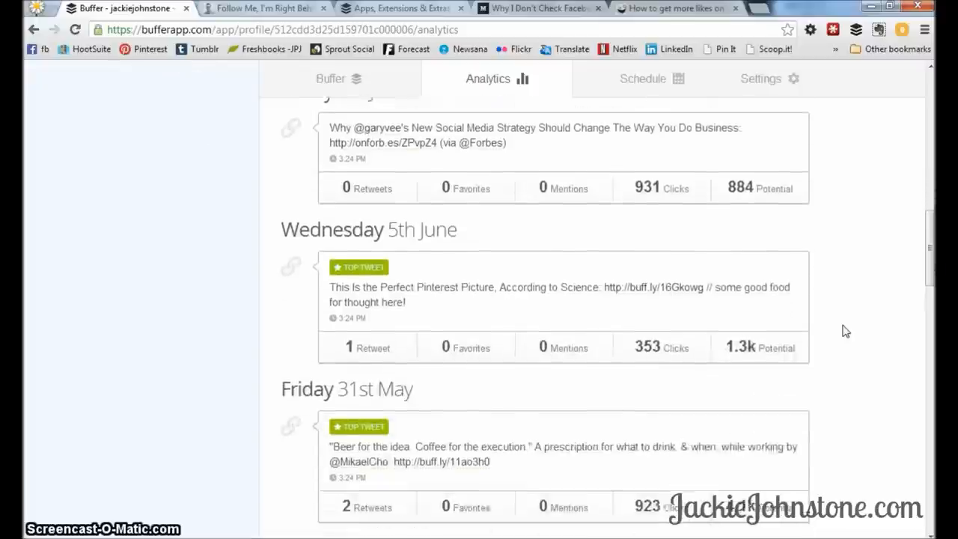
scroll(down, 3)
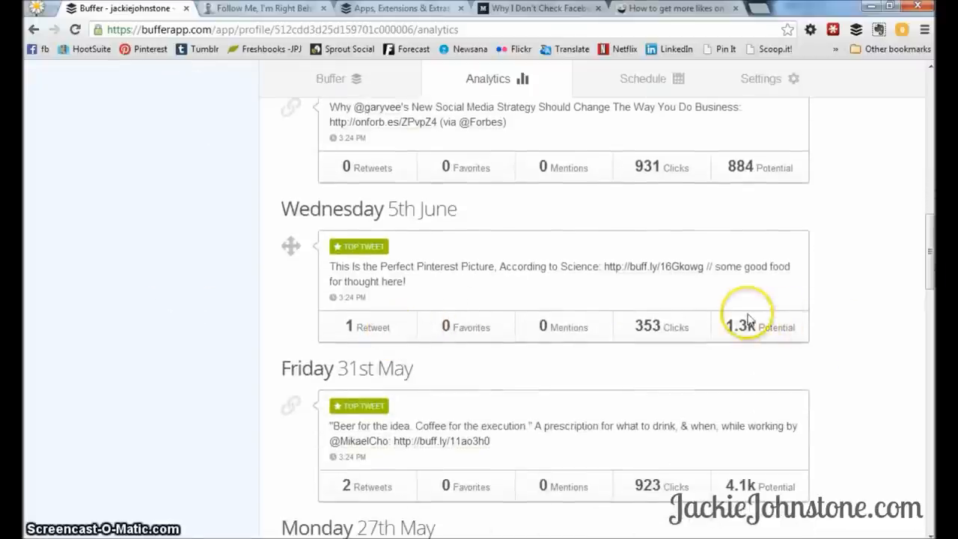
mouse_move(778, 328)
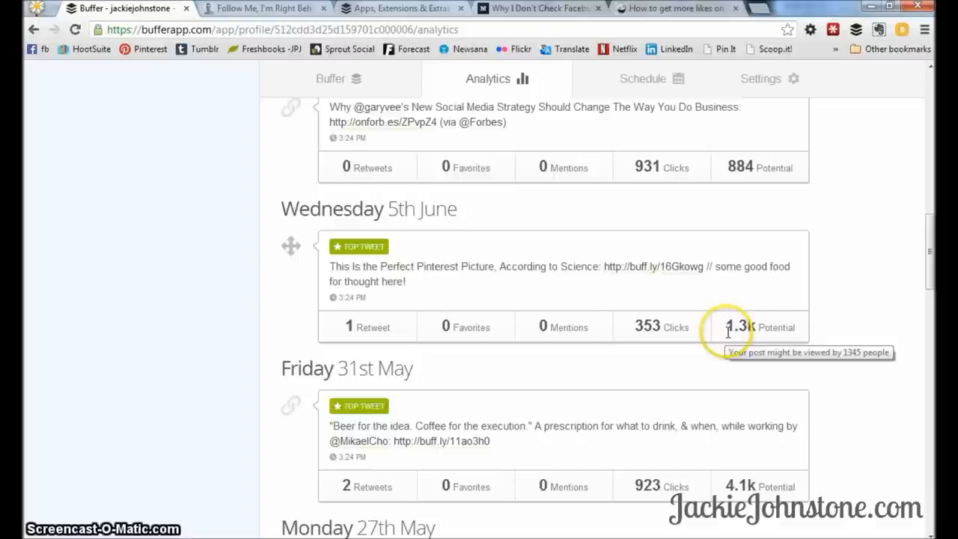
mouse_move(665, 323)
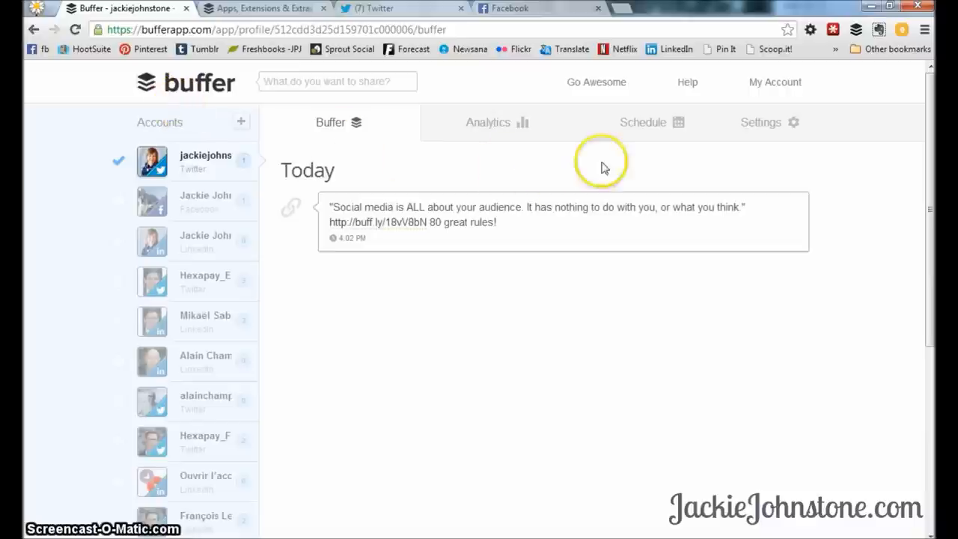
mouse_move(865, 33)
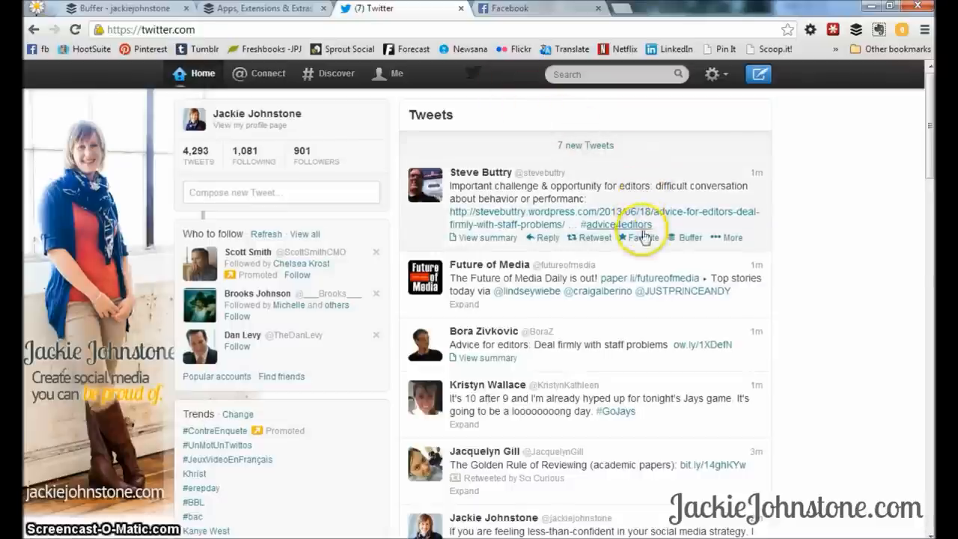
mouse_move(686, 242)
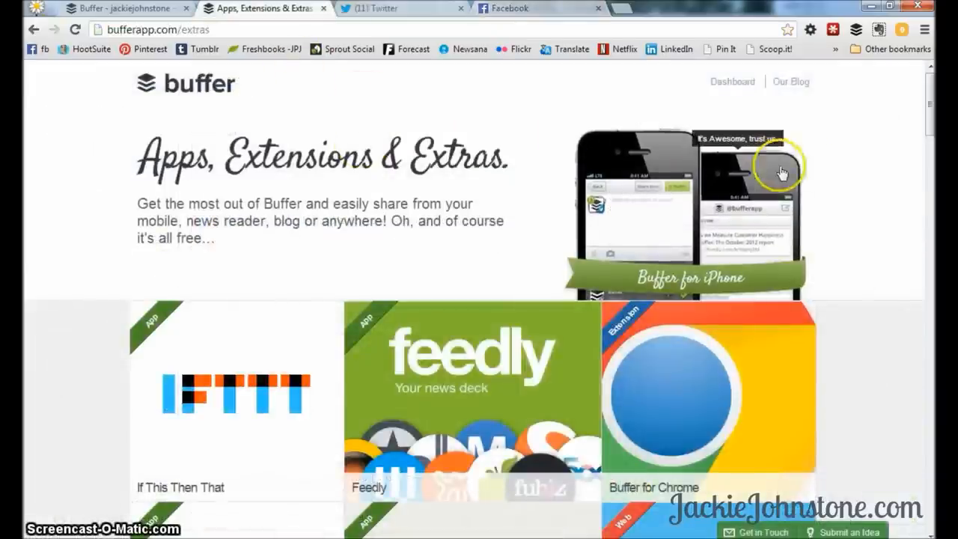
mouse_move(875, 186)
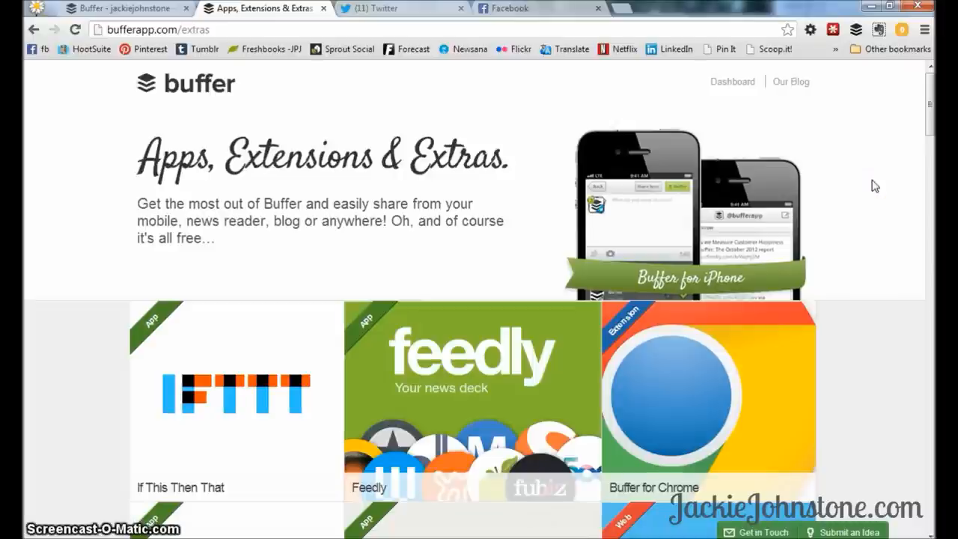
Browse the Extras gallery past Feedly, Pocket, Followerwonk and Scoop.it, then return to the queue.
click(210, 30)
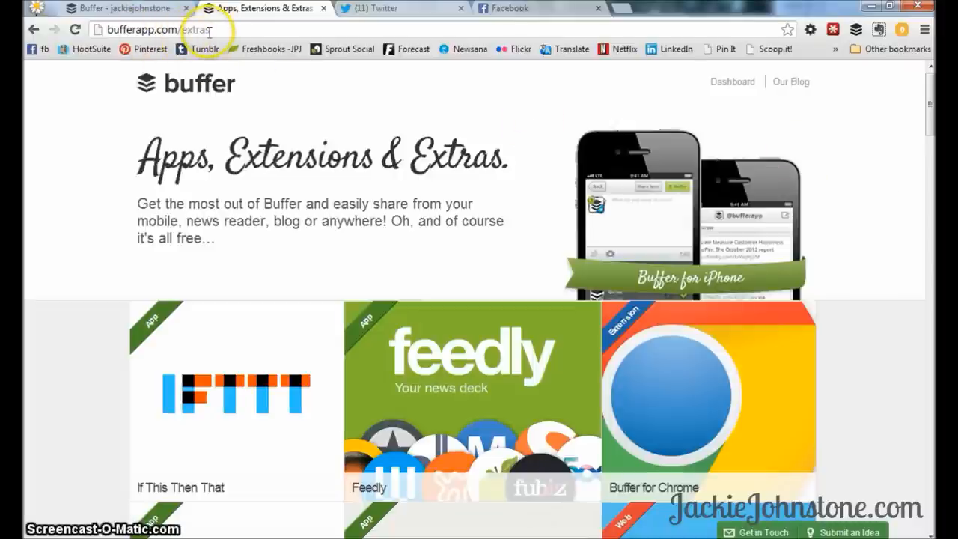
scroll(down, 3)
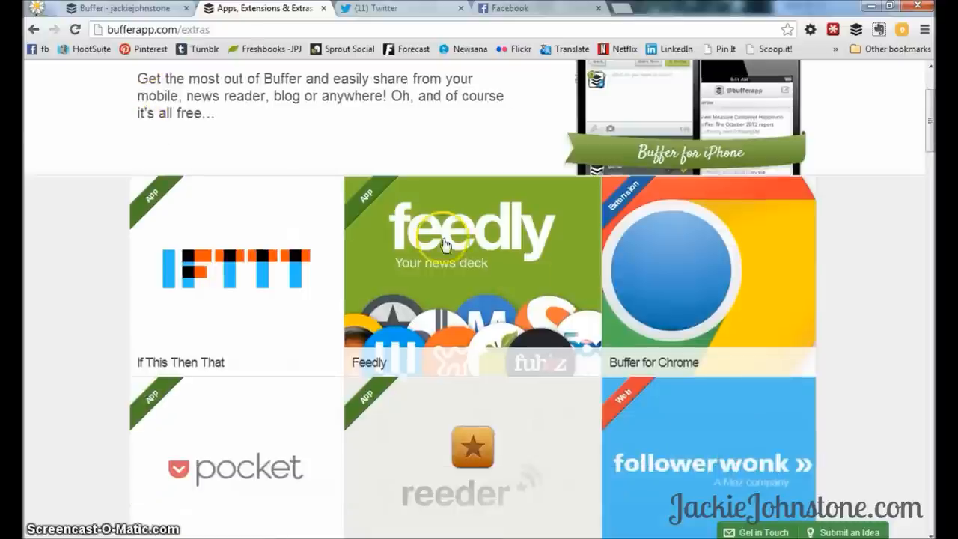
scroll(down, 3)
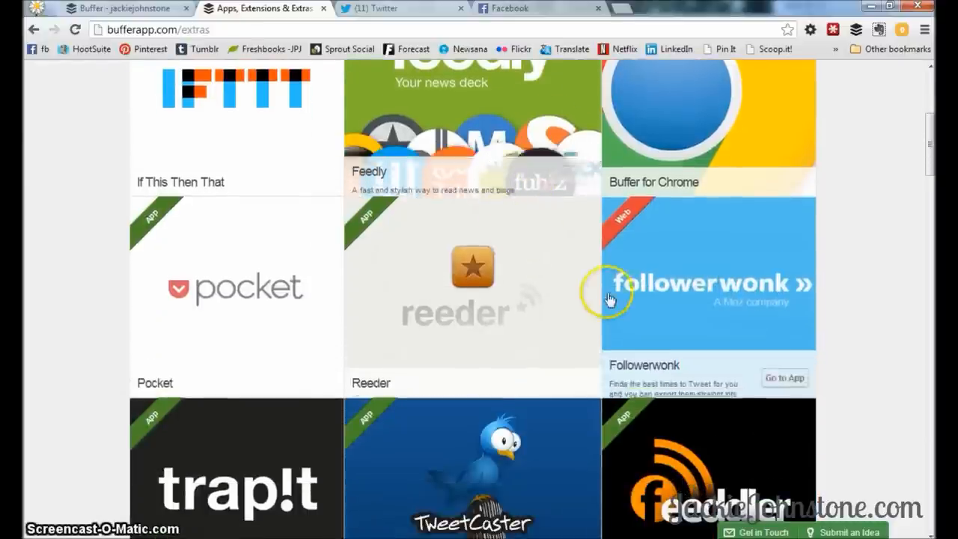
scroll(down, 3)
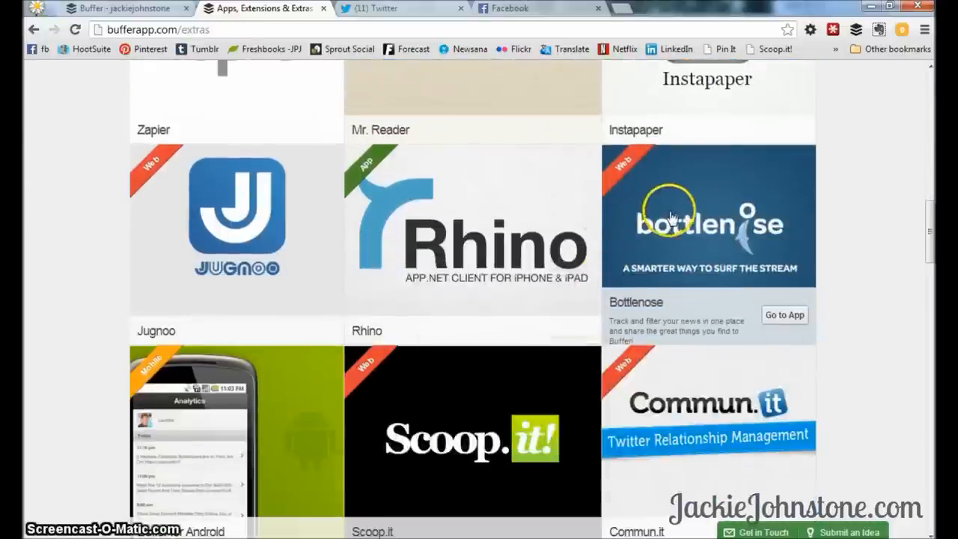
scroll(down, 3)
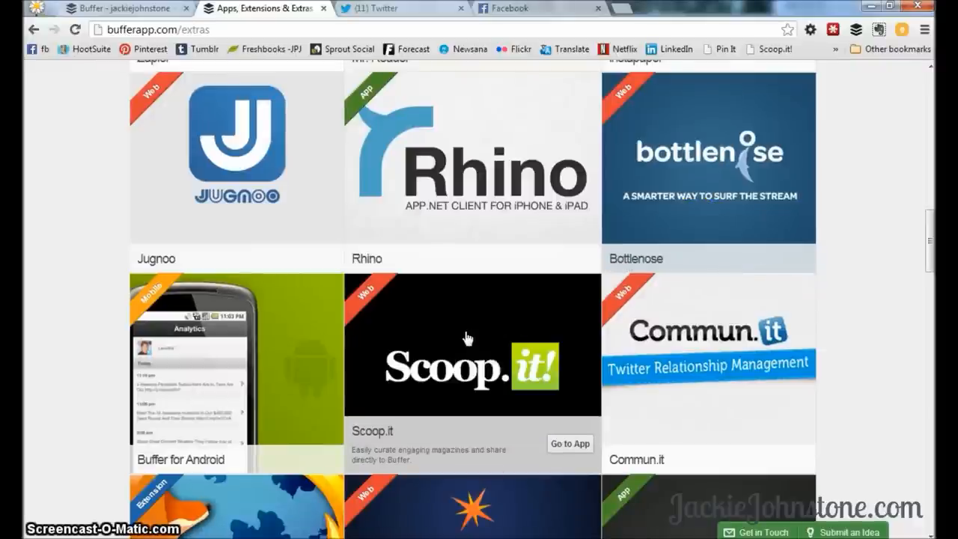
click(120, 9)
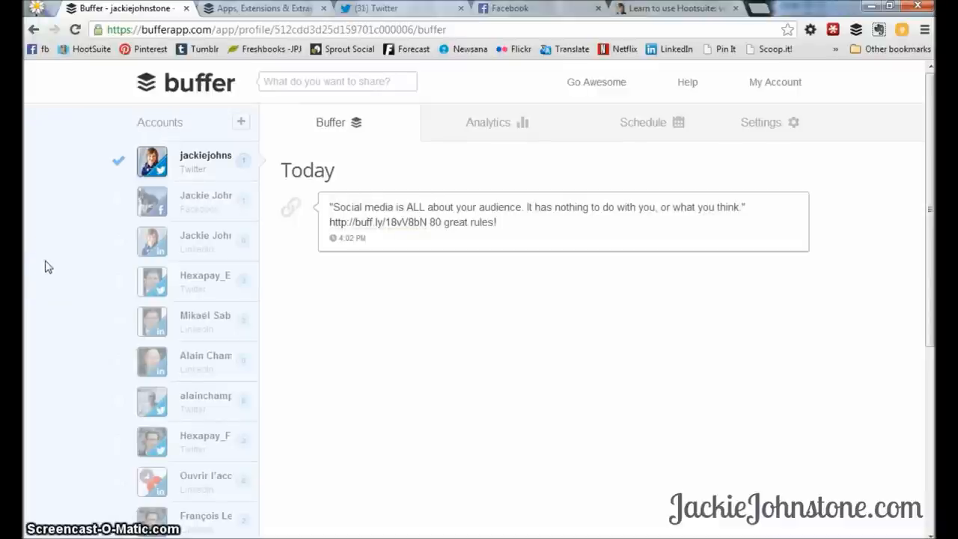
mouse_move(51, 254)
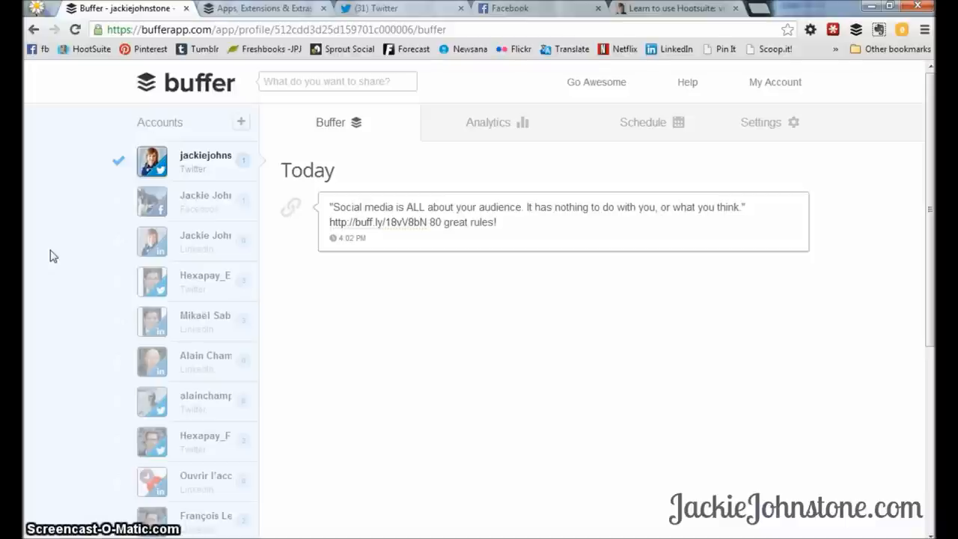
mouse_move(54, 252)
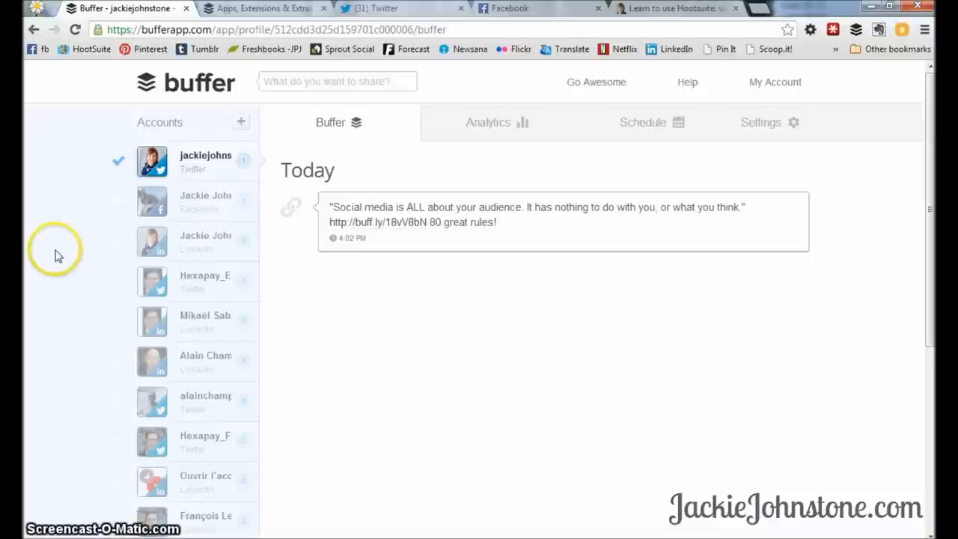
Bring up the Hootsuite tutorial blog post and focus the free-updates Email field.
click(673, 9)
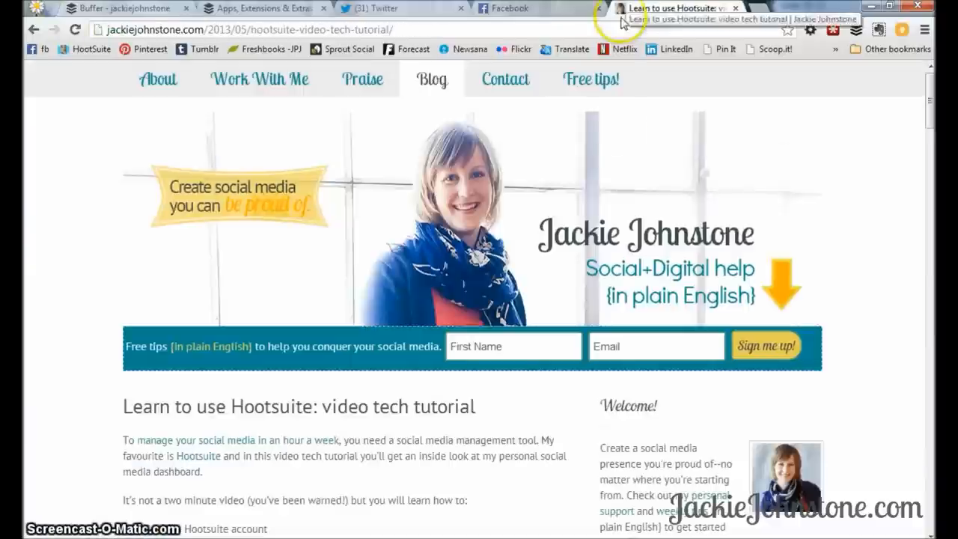
scroll(down, 3)
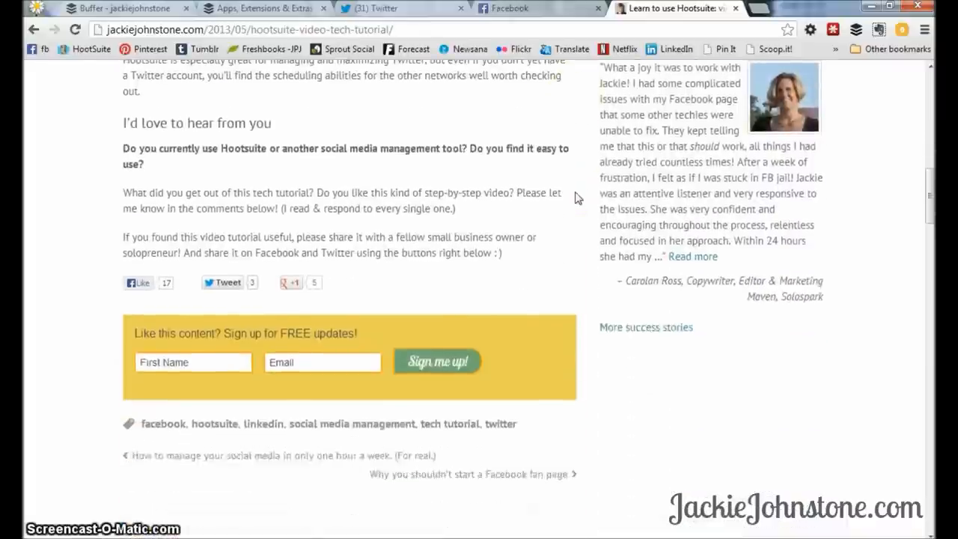
scroll(down, 3)
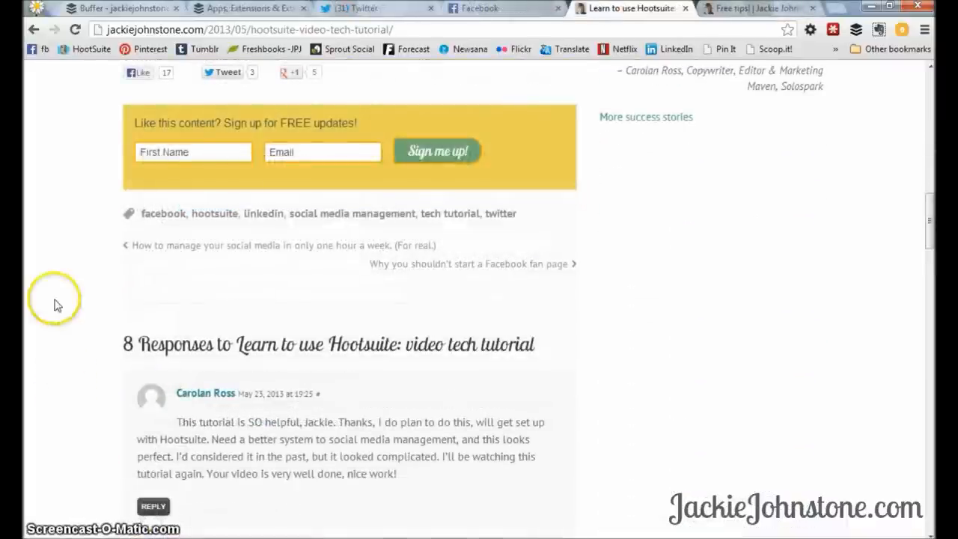
click(347, 152)
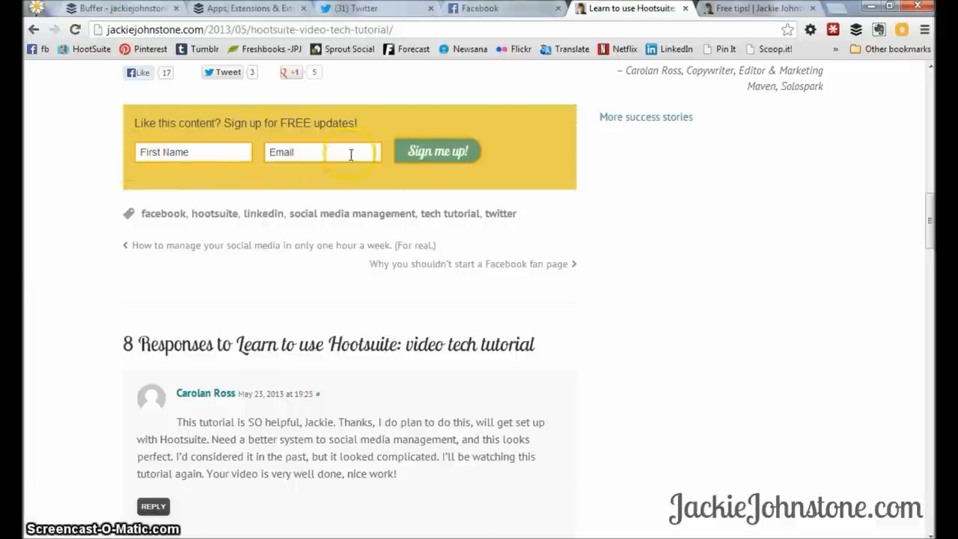